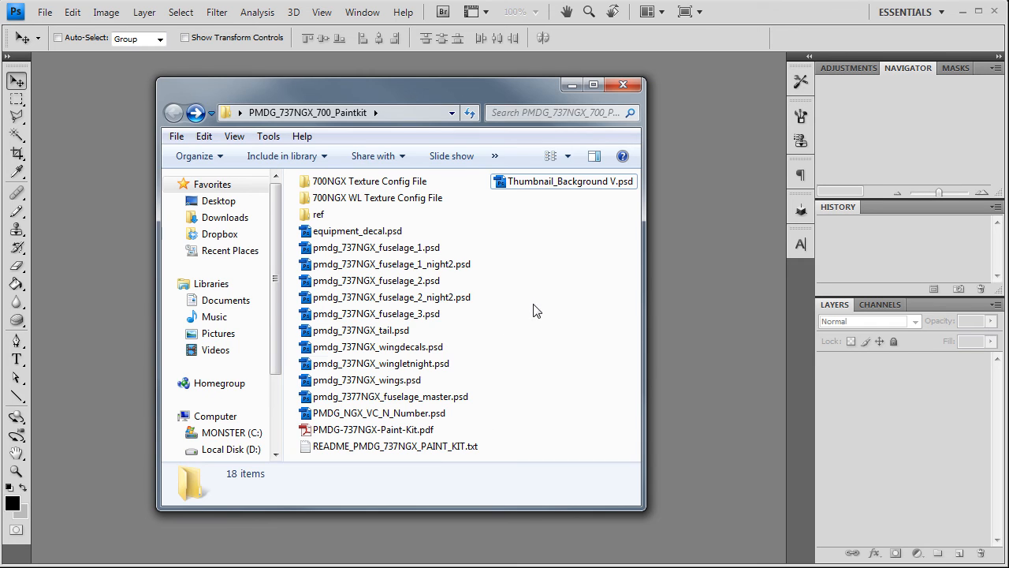
- Open pmdg_737NGX_fuselage_master.psd from the 737NGX 700 paint kit folder in Photoshop
click(385, 397)
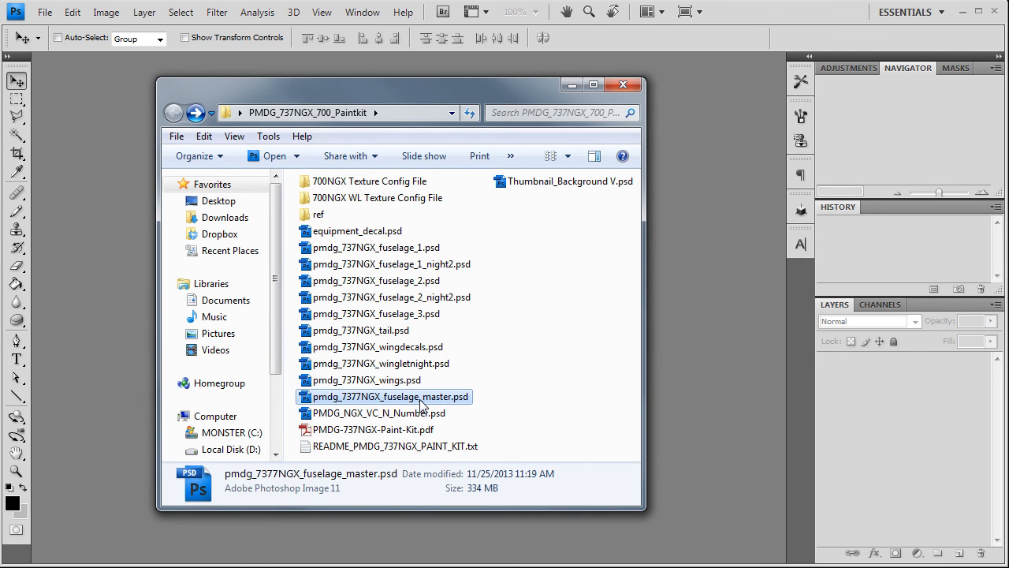
double_click(381, 398)
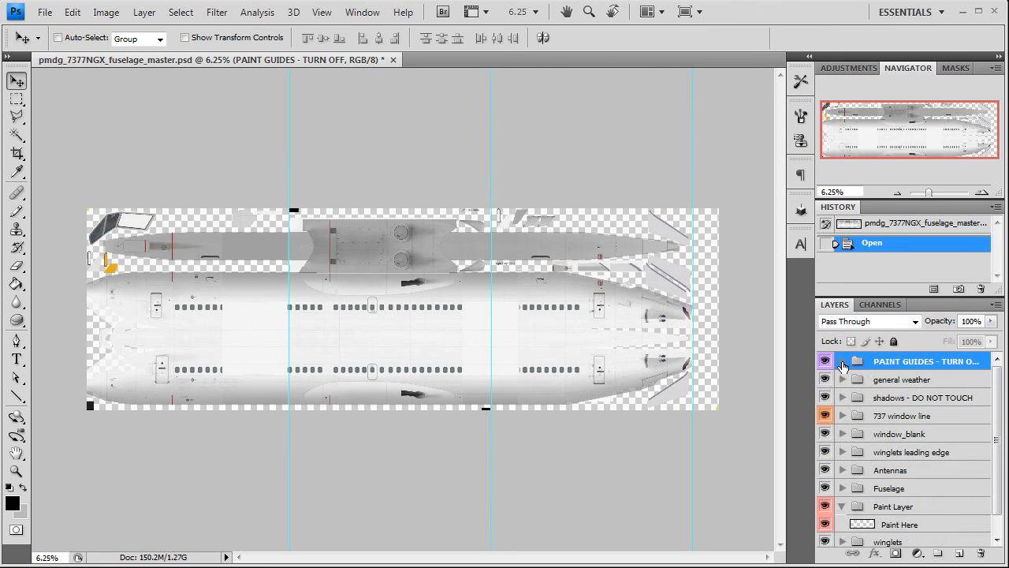
- Zoom into the fuselage texture and make Paint Here in the Paint Layer group the working layer
click(842, 360)
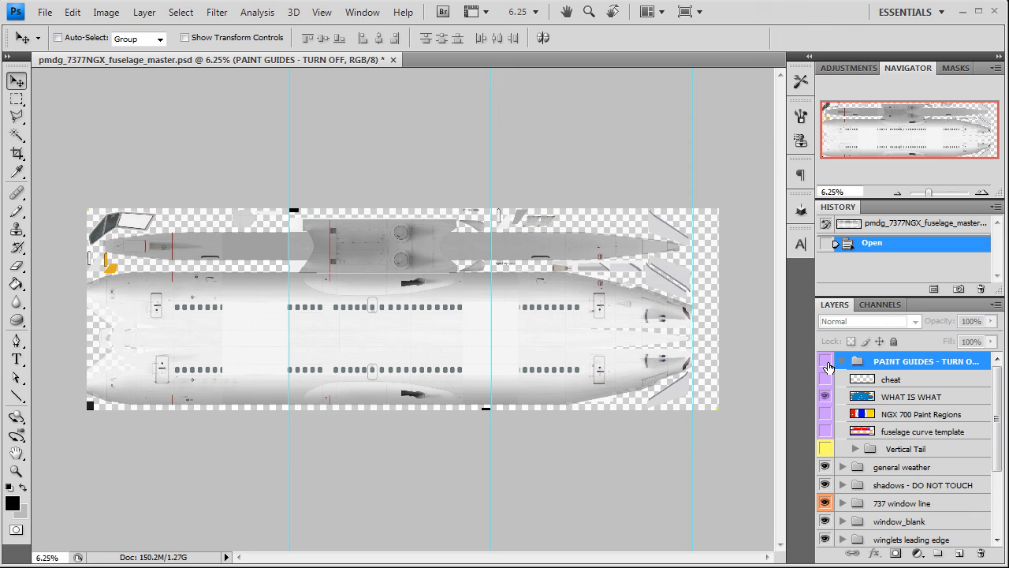
click(983, 193)
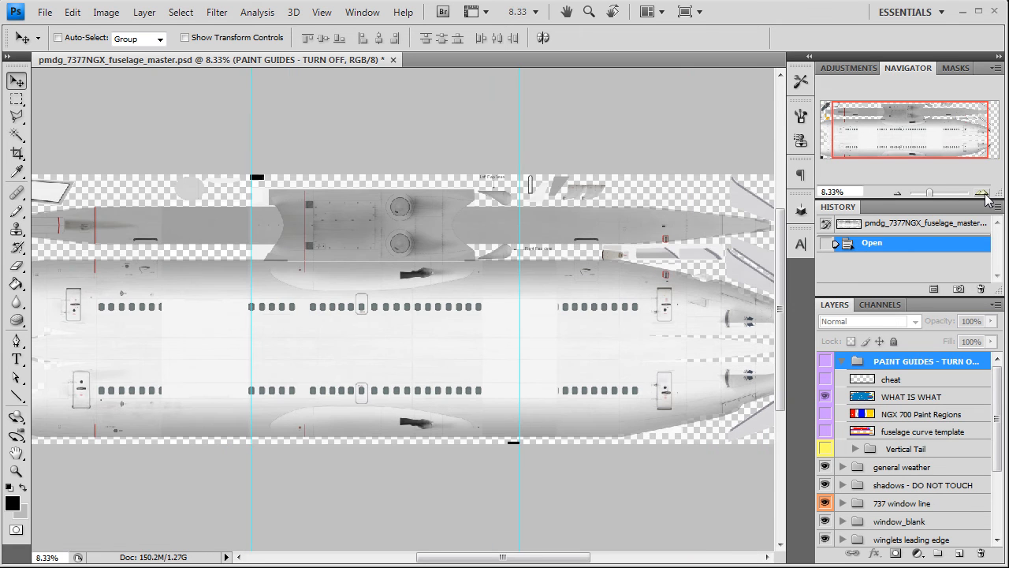
click(981, 192)
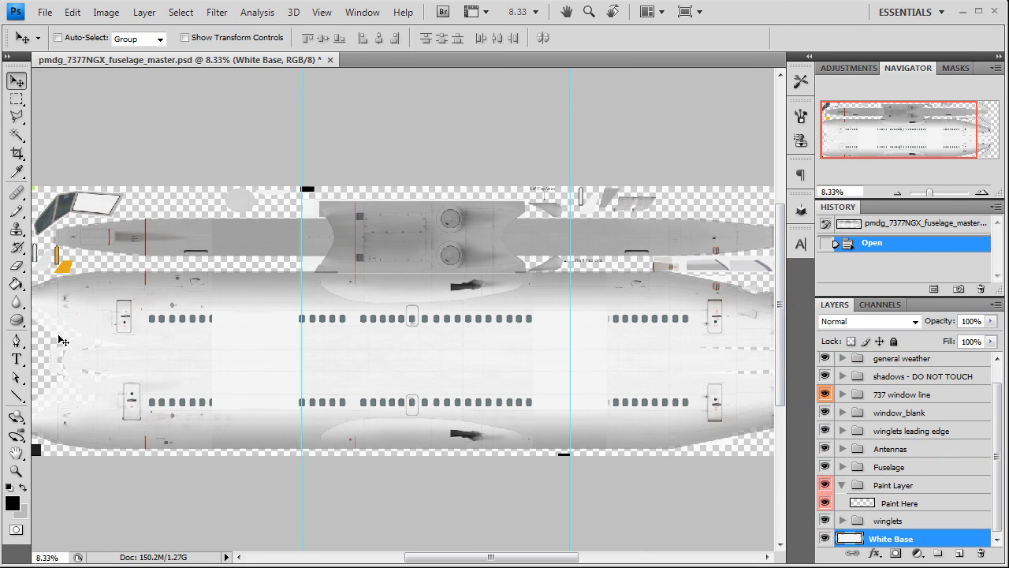
mouse_move(687, 345)
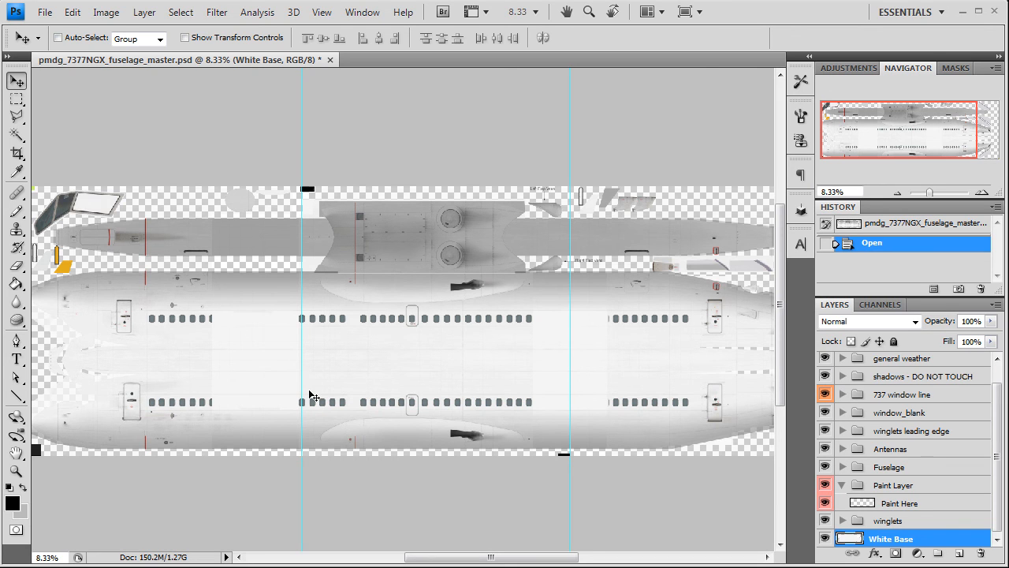
mouse_move(719, 511)
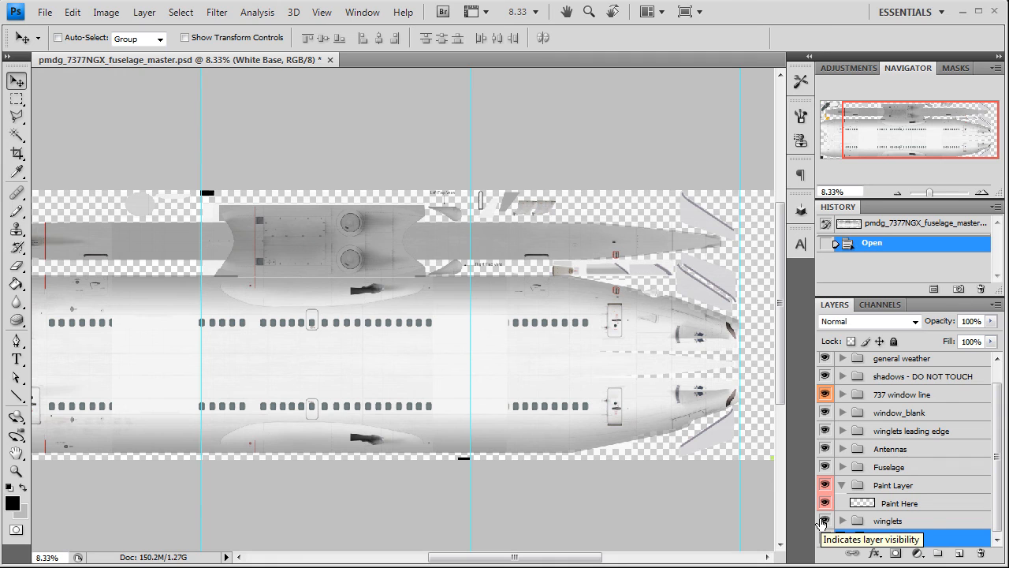
click(902, 502)
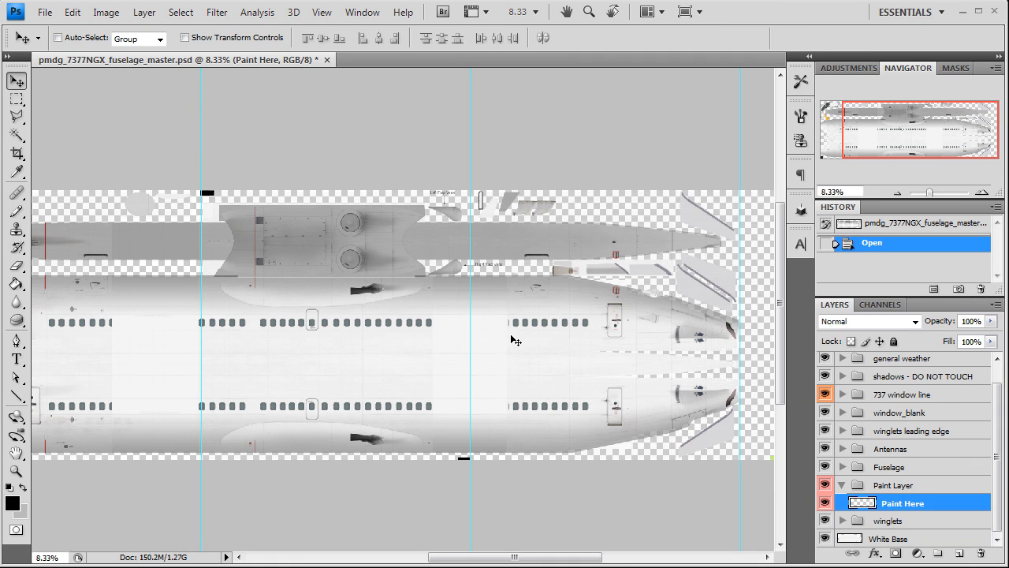
click(896, 485)
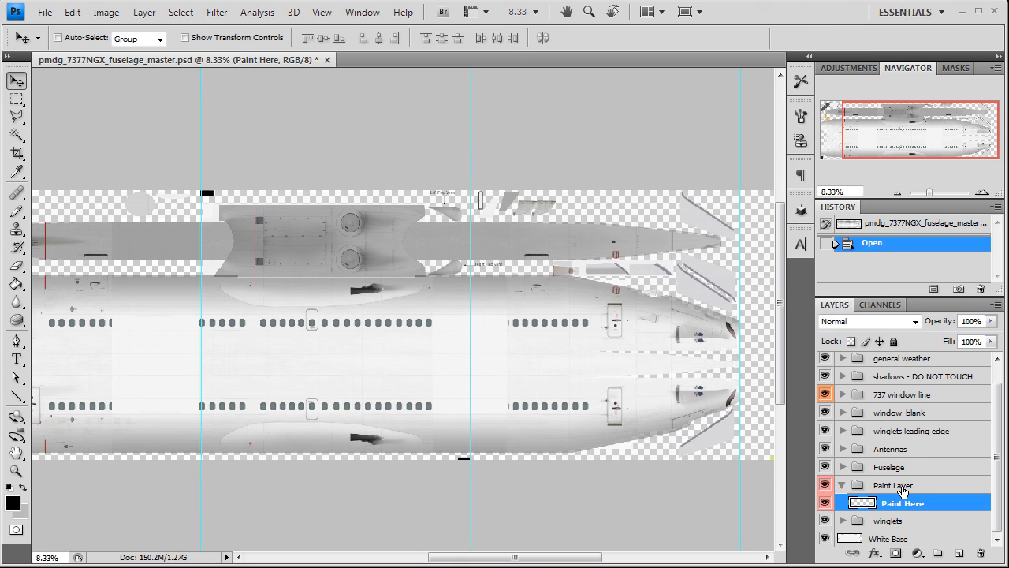
mouse_move(912, 481)
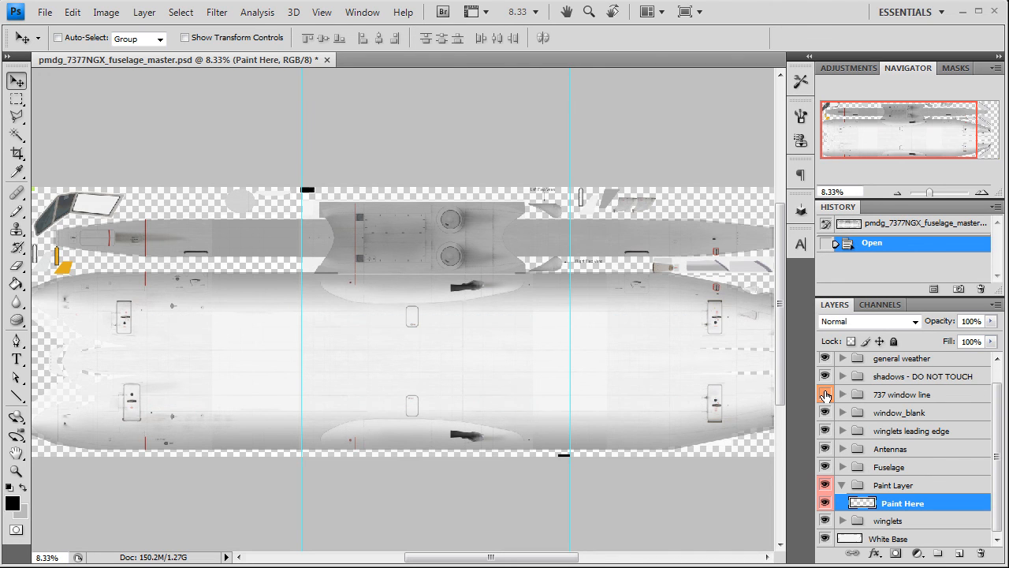
click(824, 394)
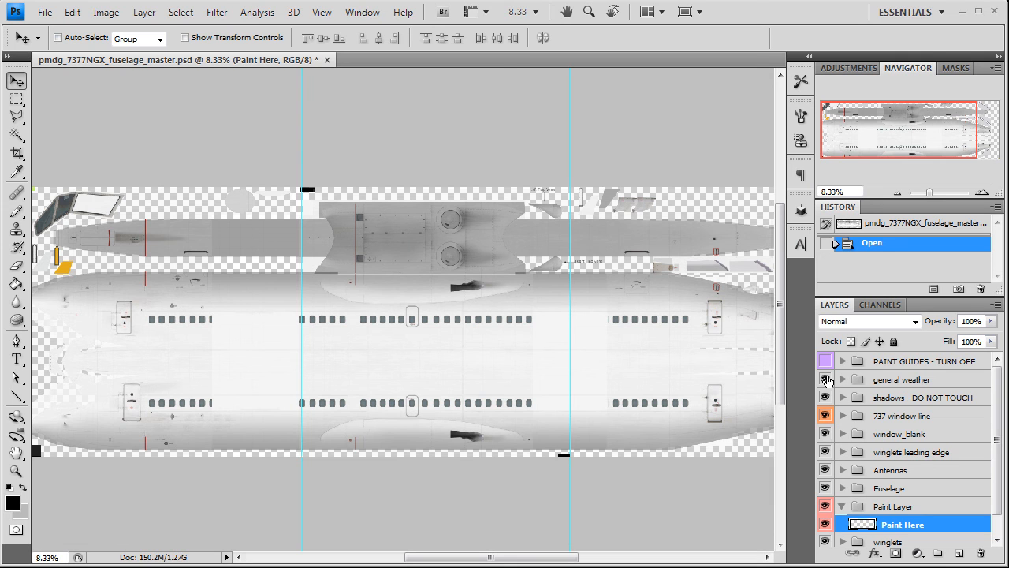
- Show the PAINT GUIDES group overlay and expand its sublayers
click(826, 360)
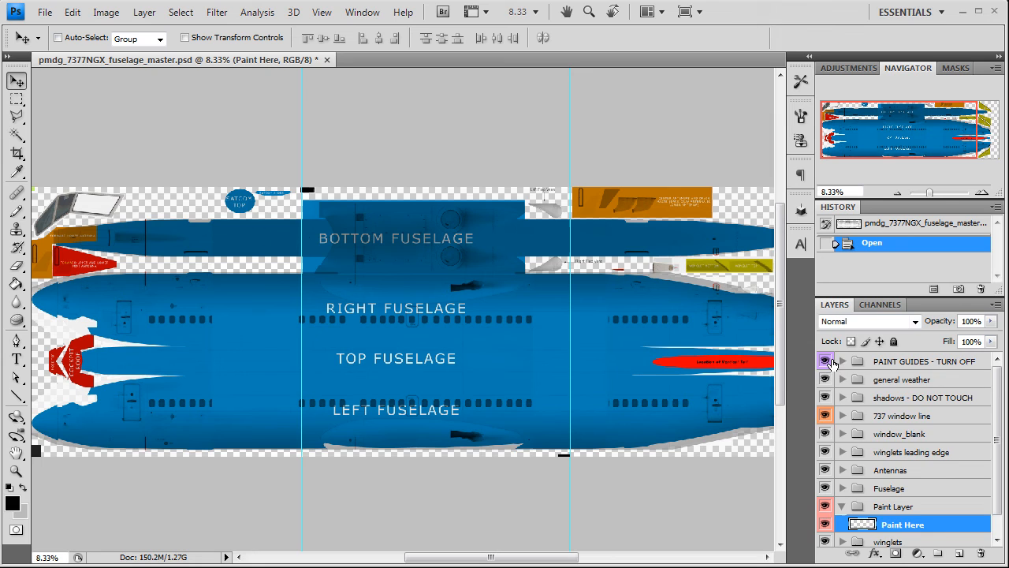
click(842, 359)
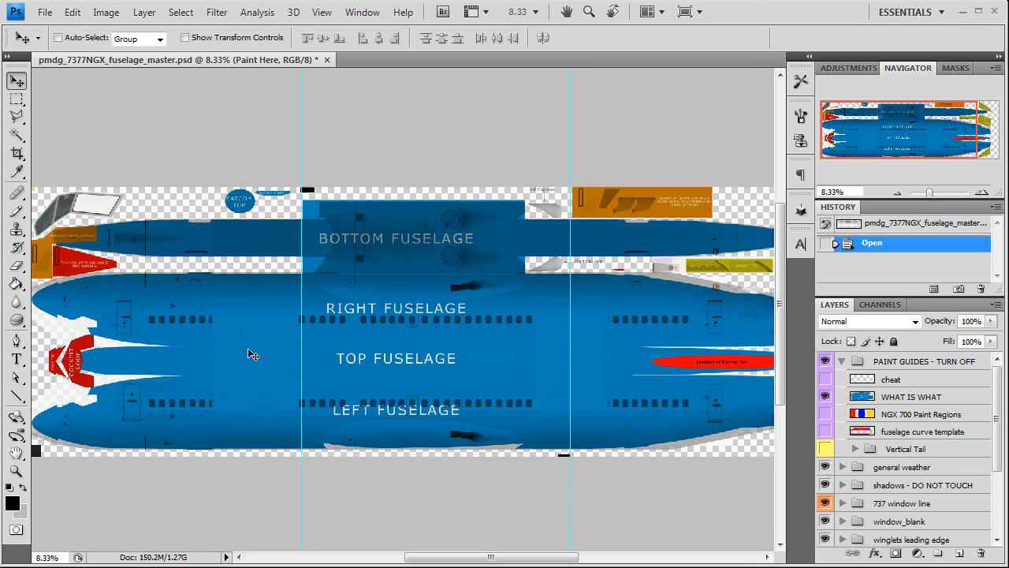
mouse_move(60, 359)
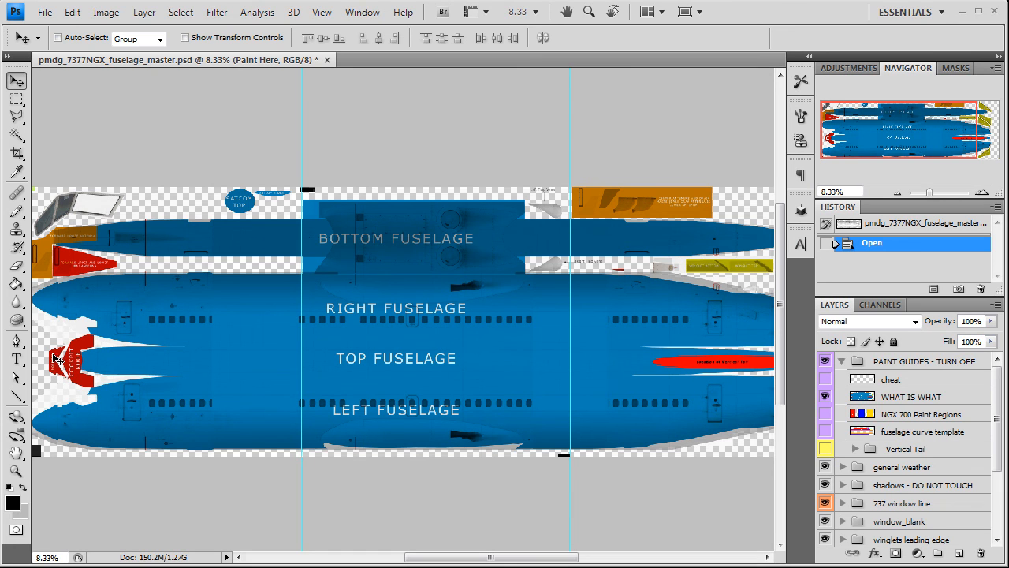
mouse_move(60, 366)
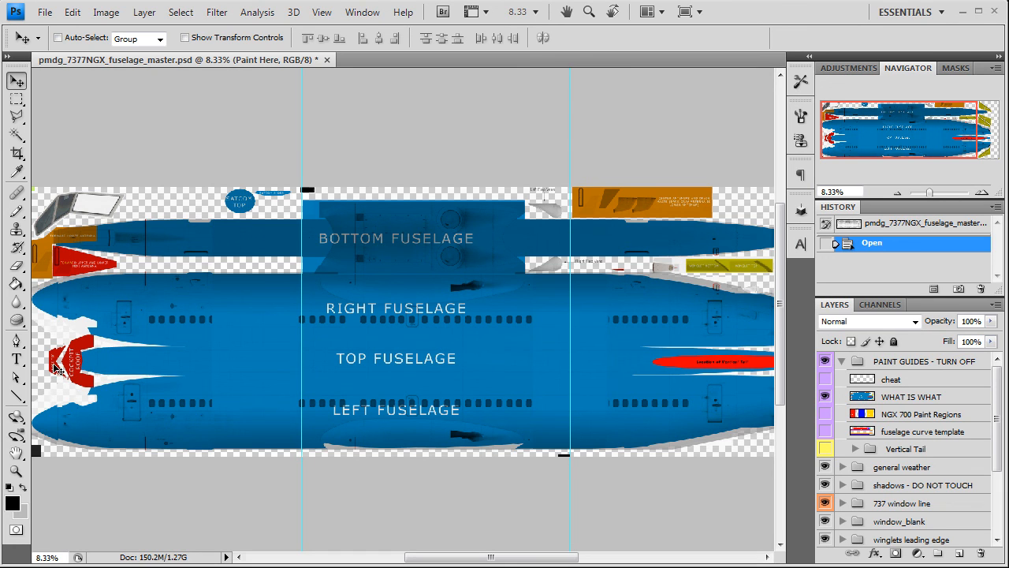
mouse_move(95, 272)
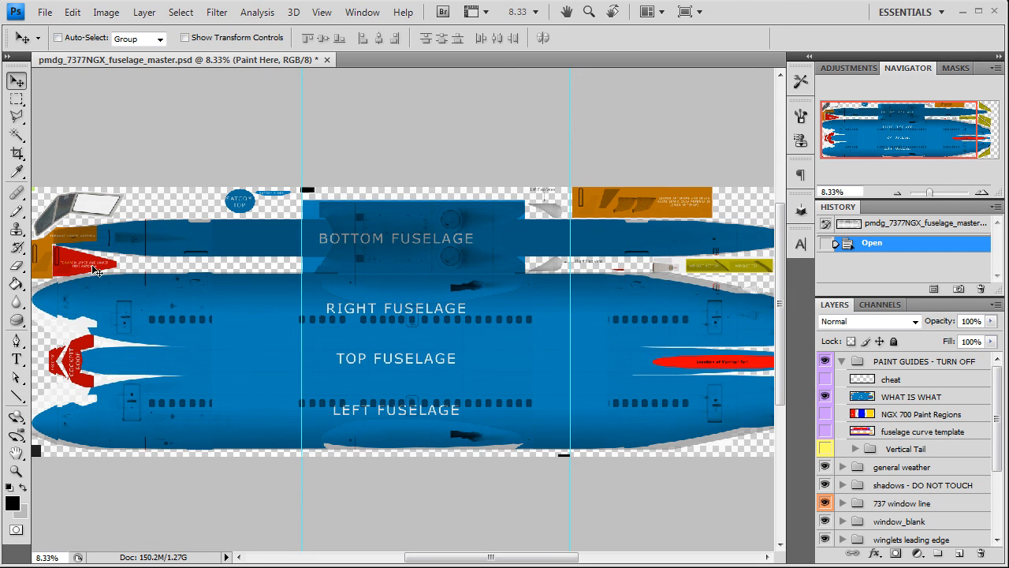
mouse_move(691, 211)
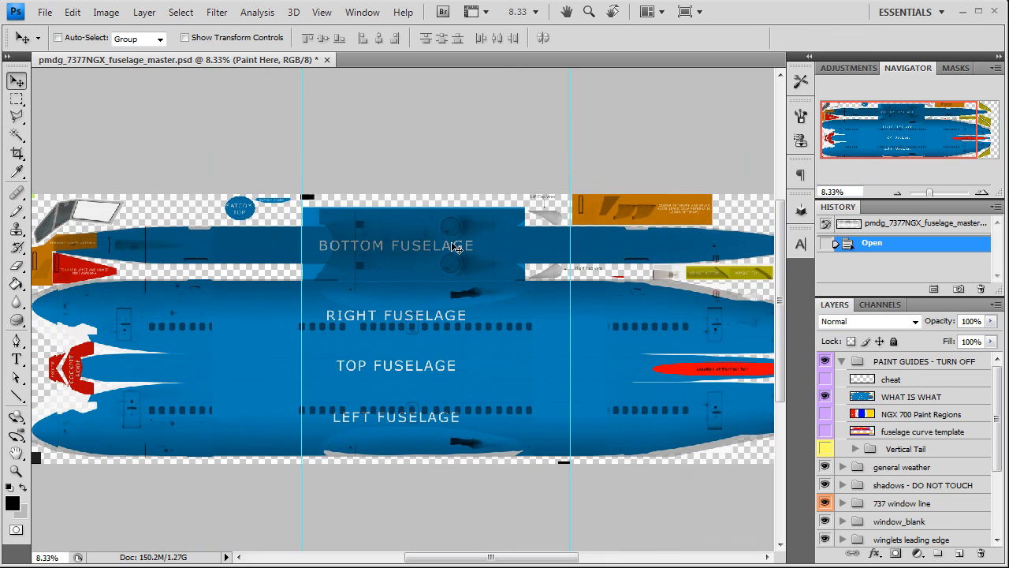
mouse_move(670, 377)
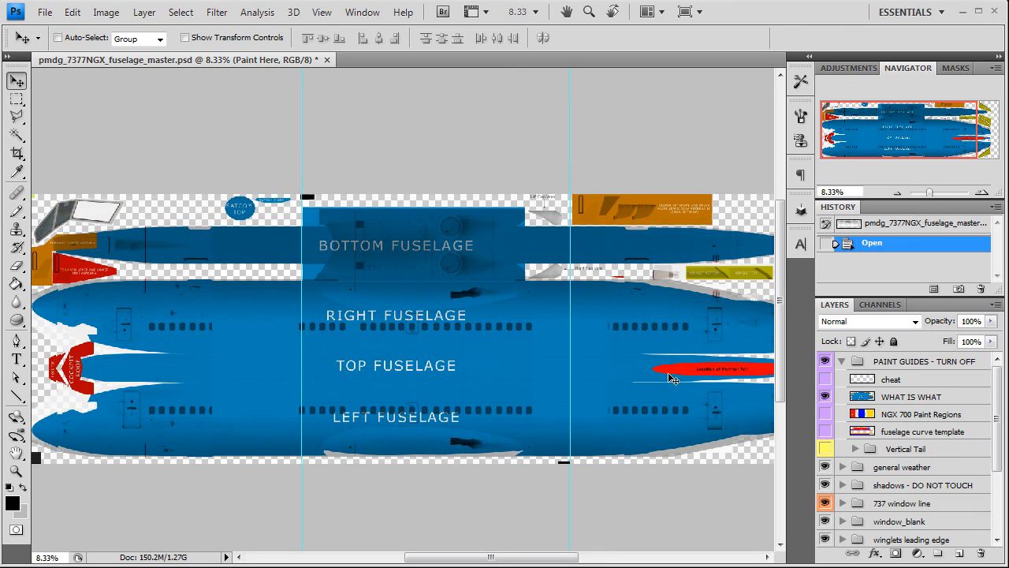
mouse_move(207, 343)
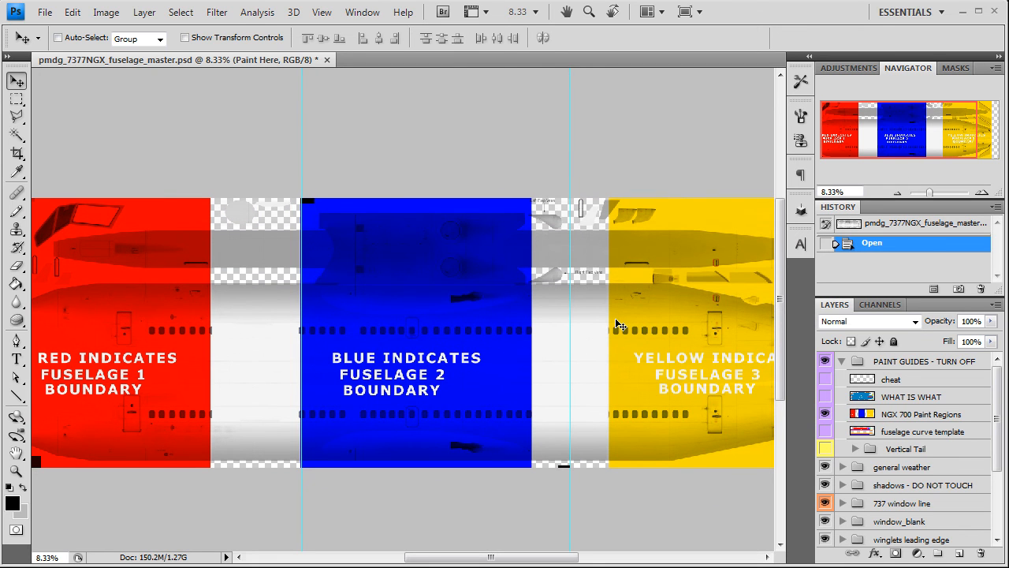
mouse_move(360, 375)
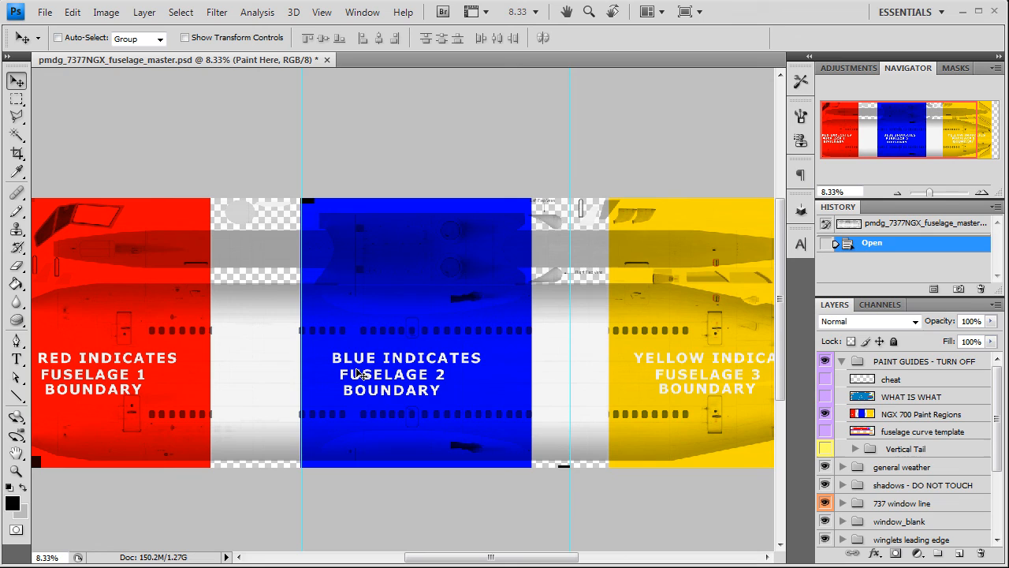
mouse_move(167, 388)
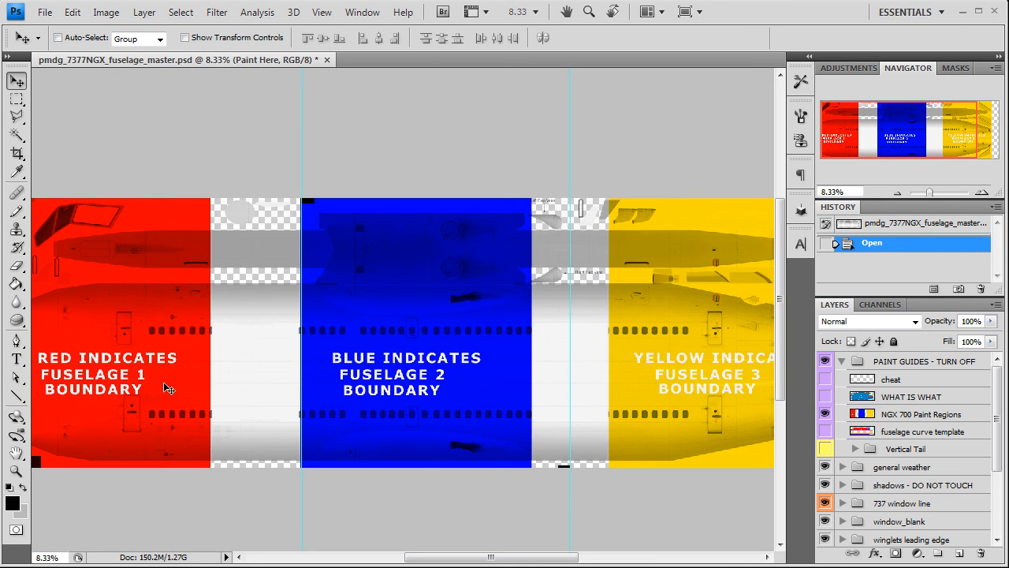
mouse_move(88, 208)
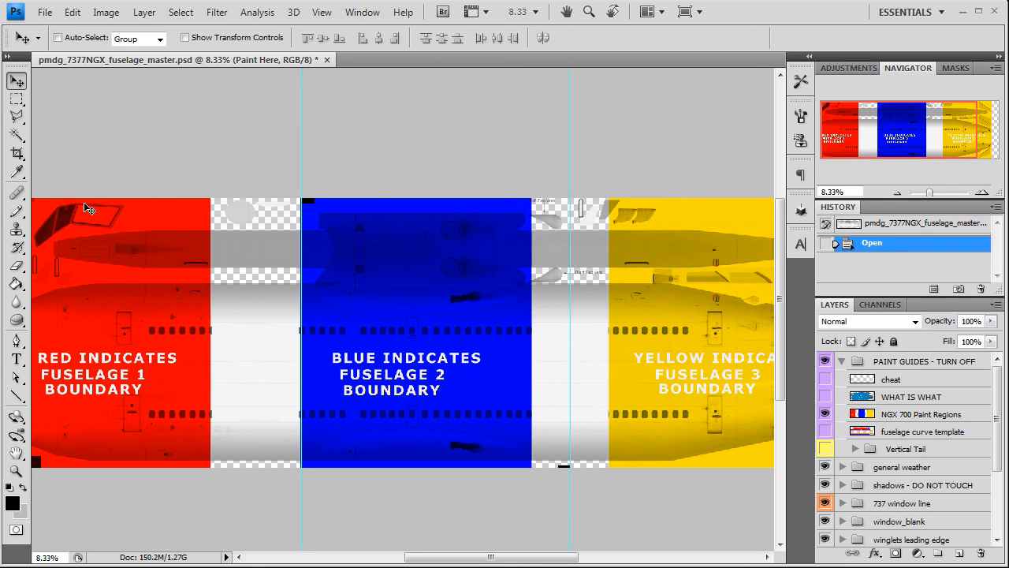
mouse_move(87, 208)
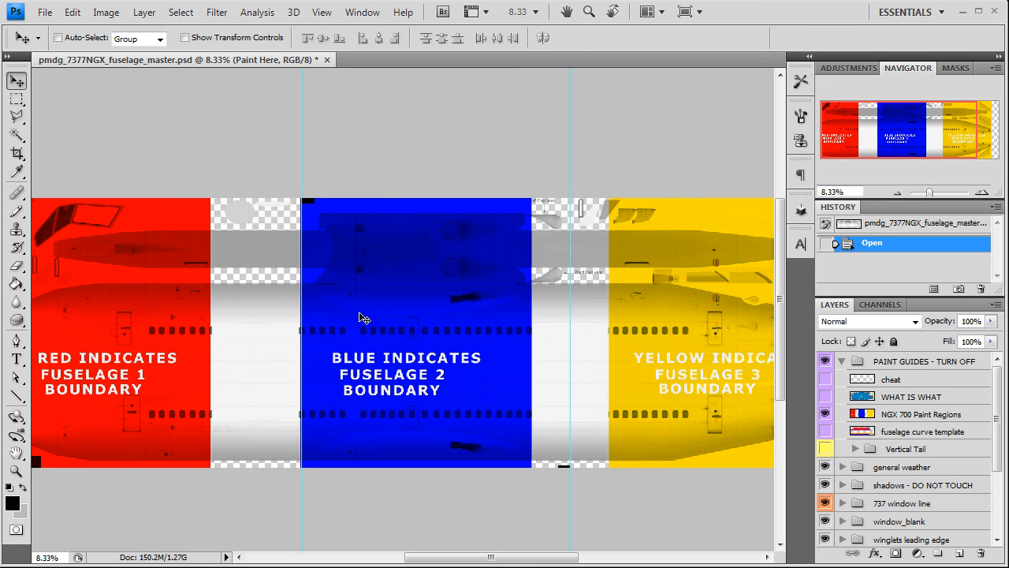
mouse_move(386, 369)
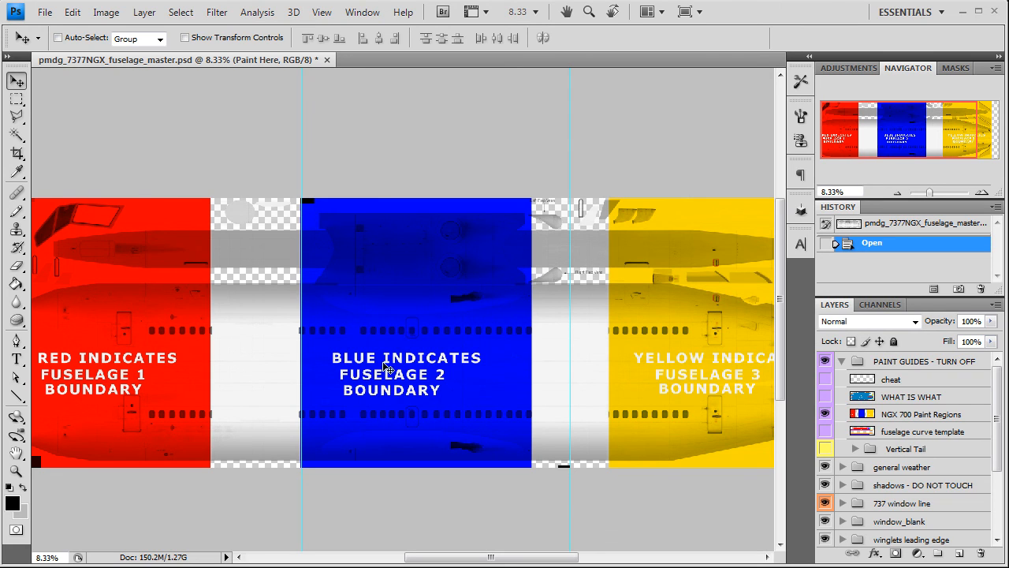
mouse_move(312, 174)
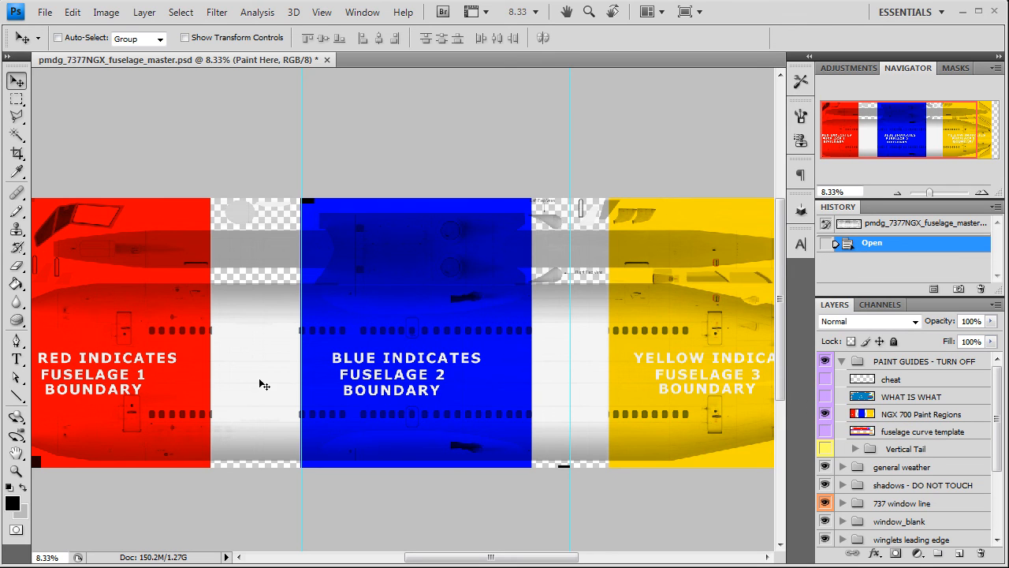
mouse_move(583, 407)
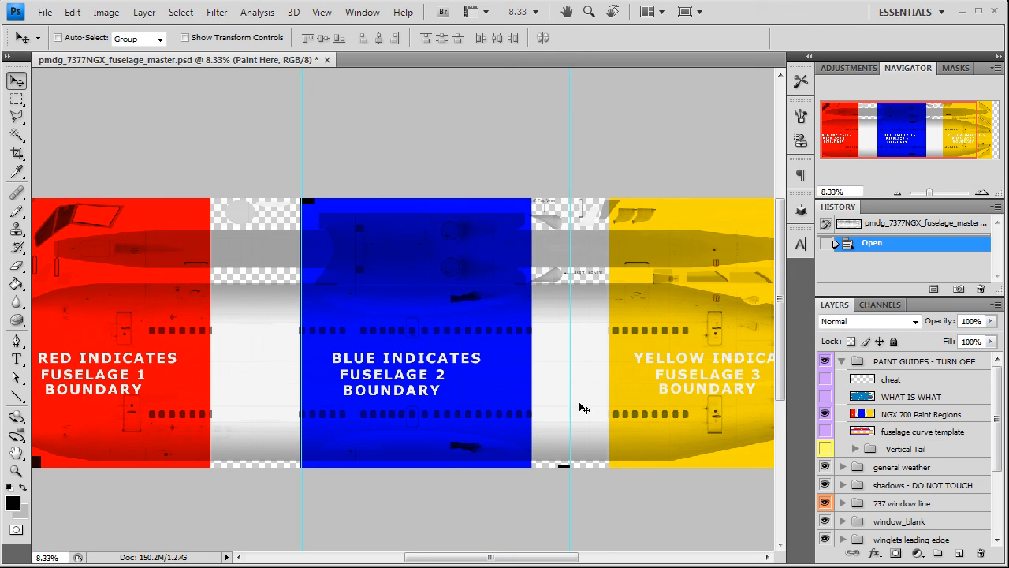
mouse_move(278, 296)
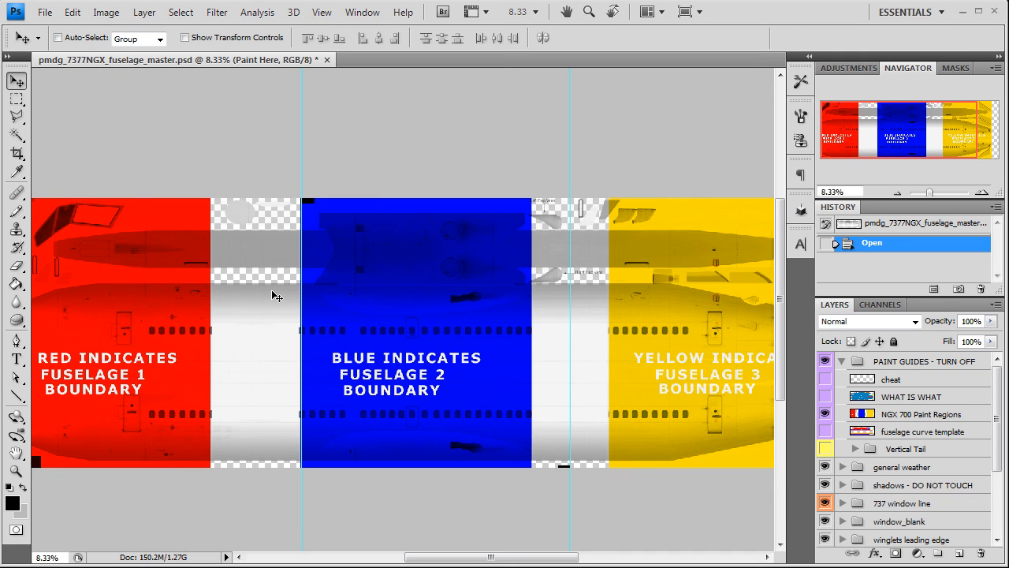
mouse_move(331, 347)
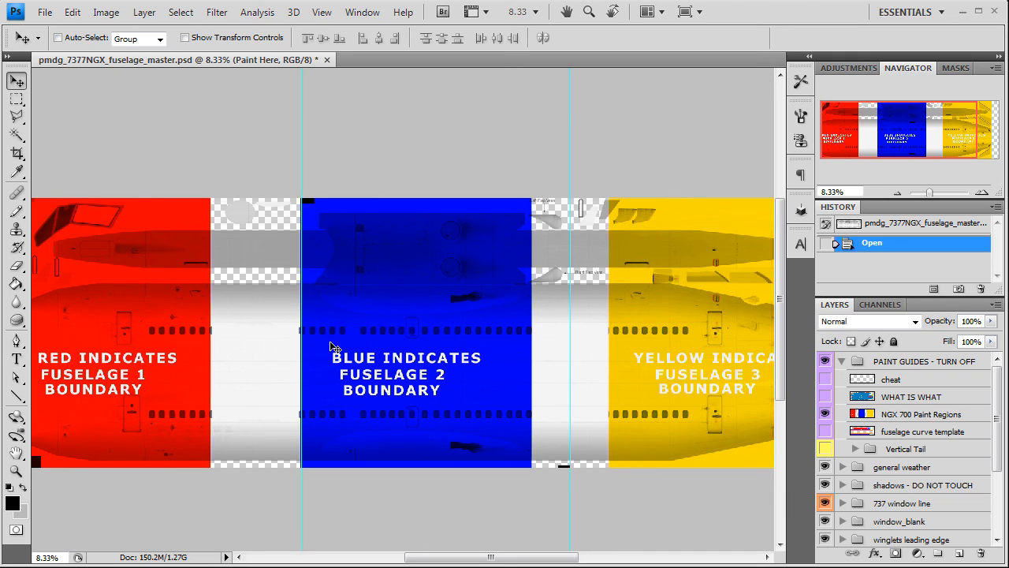
mouse_move(332, 348)
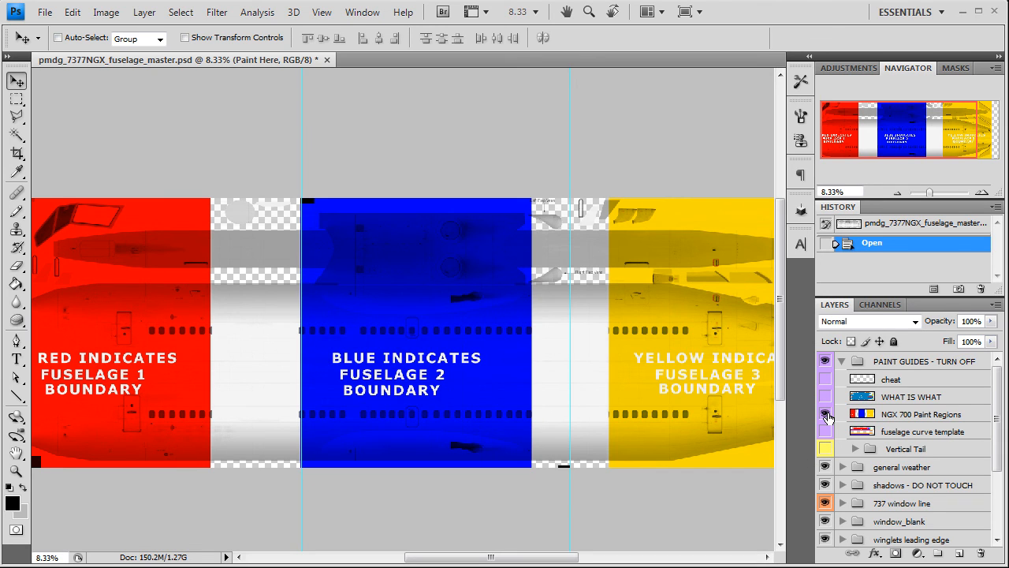
mouse_move(826, 413)
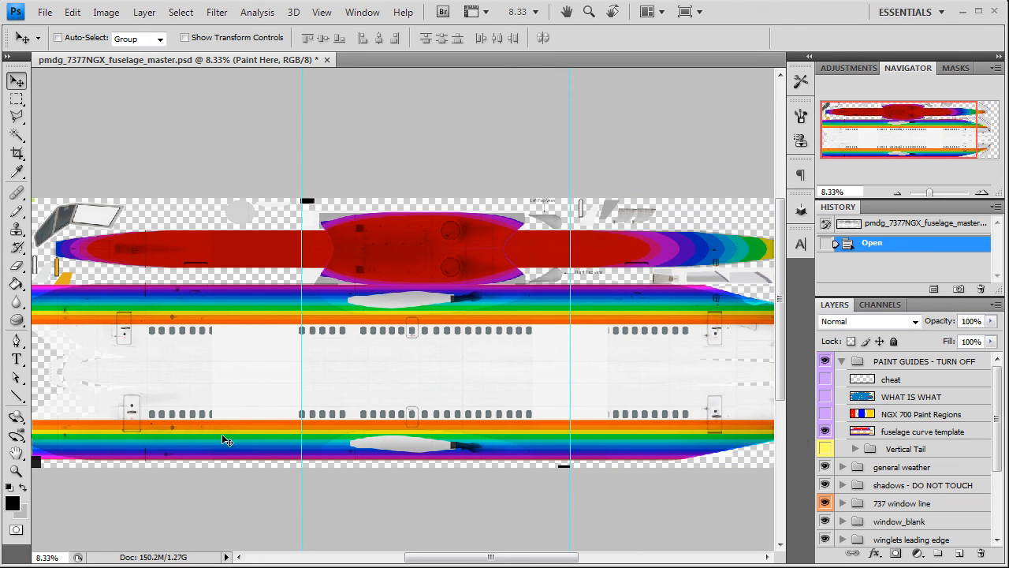
mouse_move(233, 426)
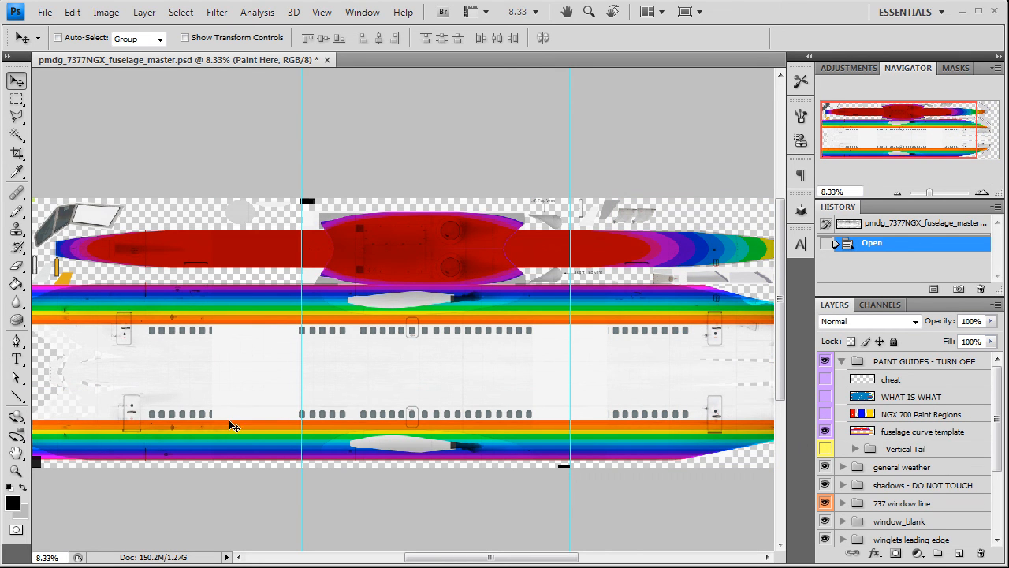
mouse_move(275, 443)
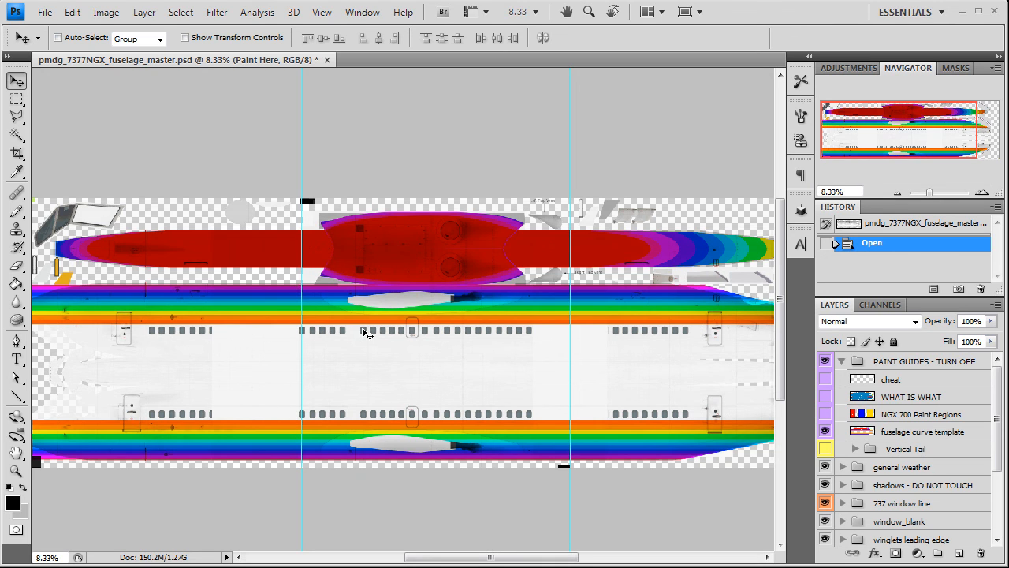
mouse_move(357, 341)
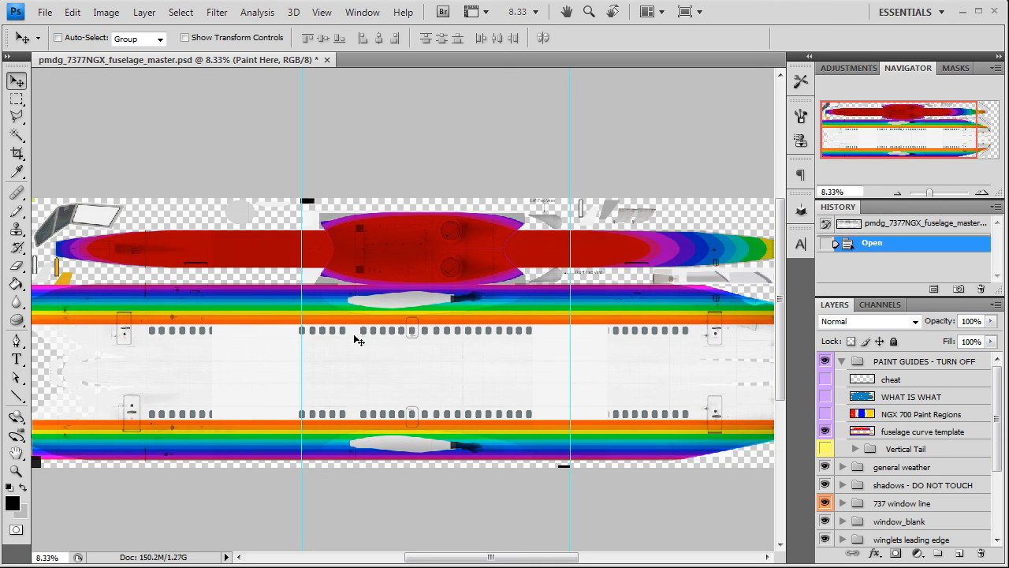
mouse_move(245, 386)
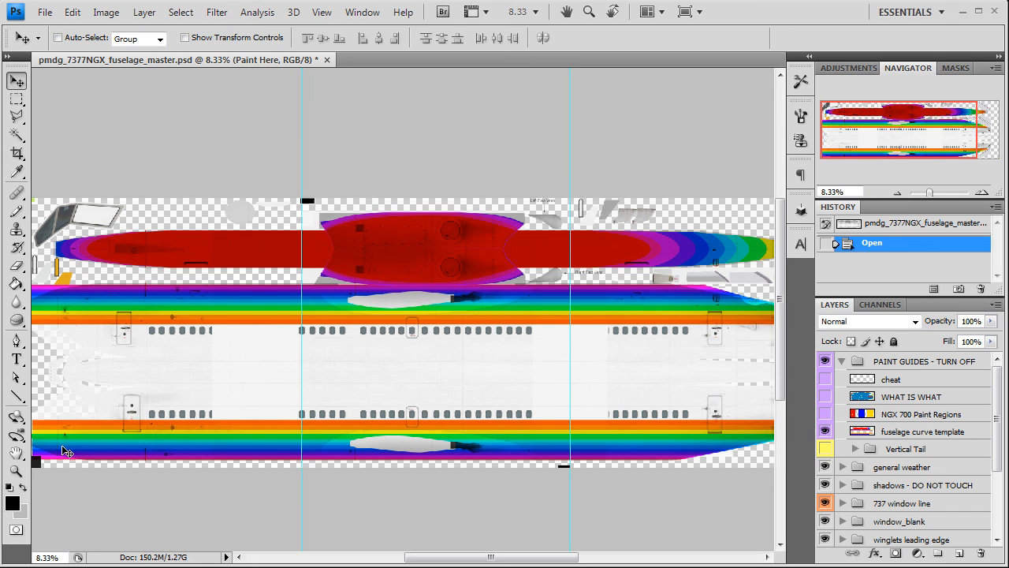
mouse_move(658, 457)
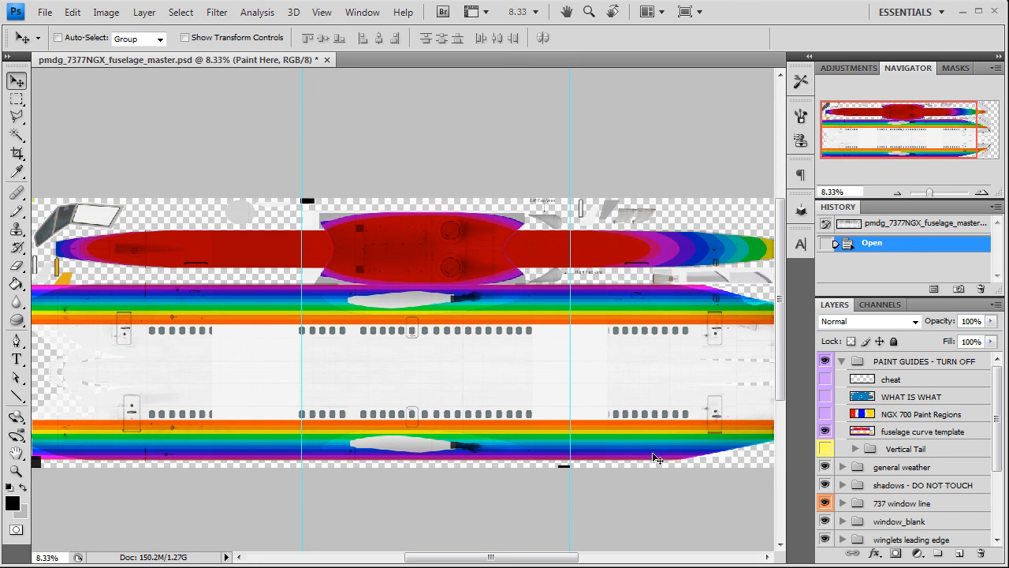
mouse_move(207, 465)
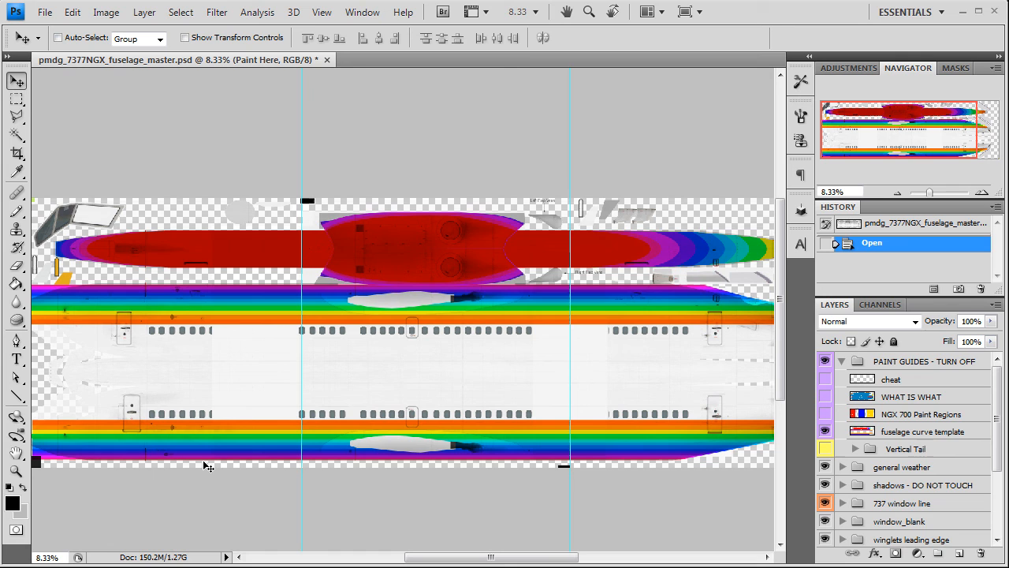
mouse_move(357, 410)
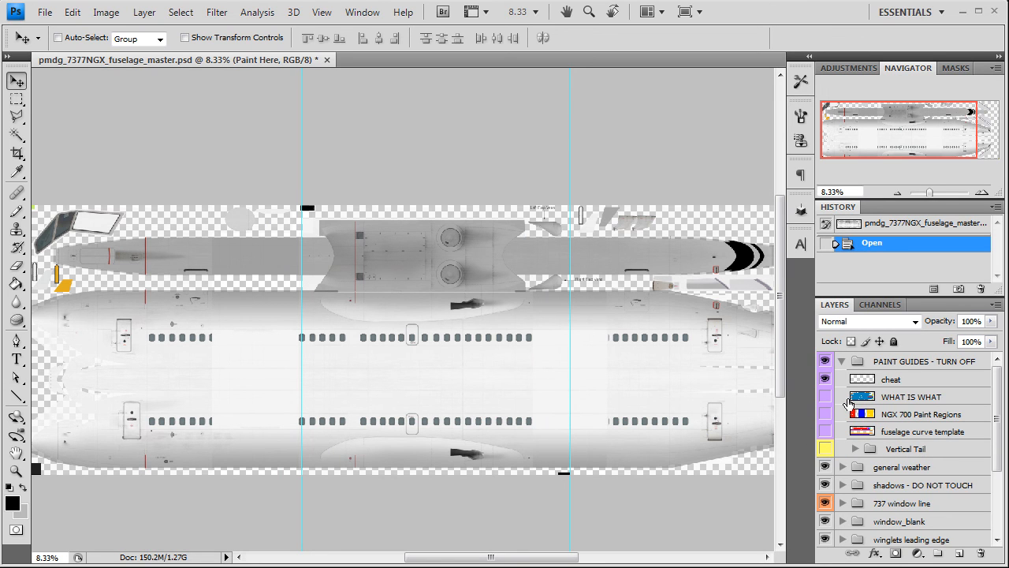
- Select the guides cheat layer, then open the Alaska 737 reference photo 1128468.jpg from the ref folder
click(891, 379)
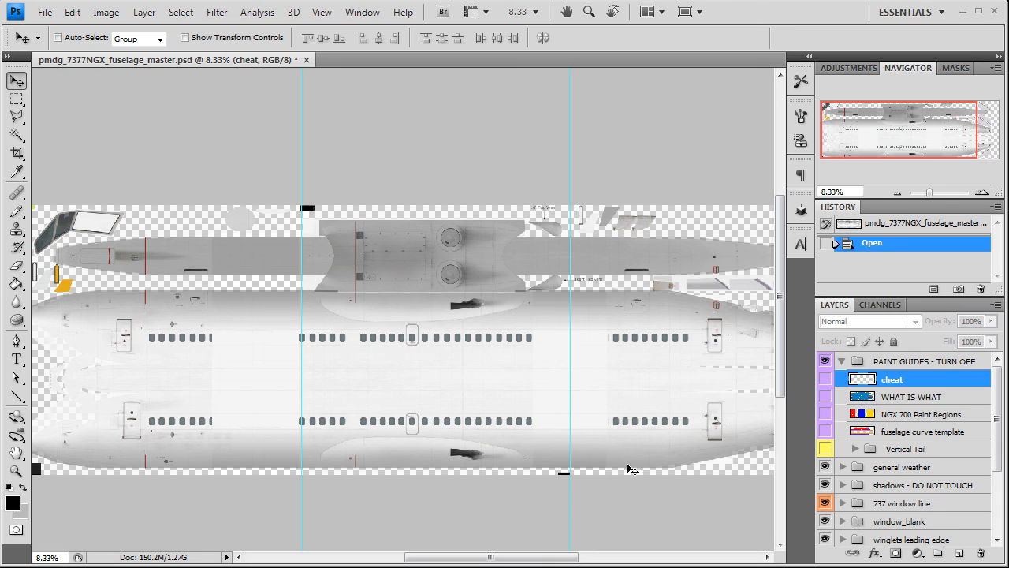
mouse_move(253, 437)
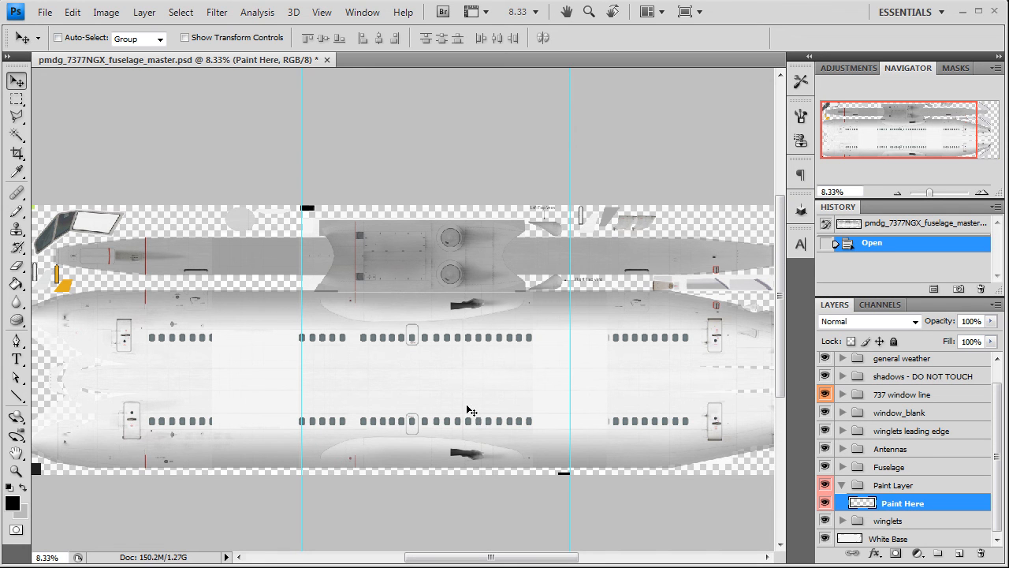
mouse_move(407, 407)
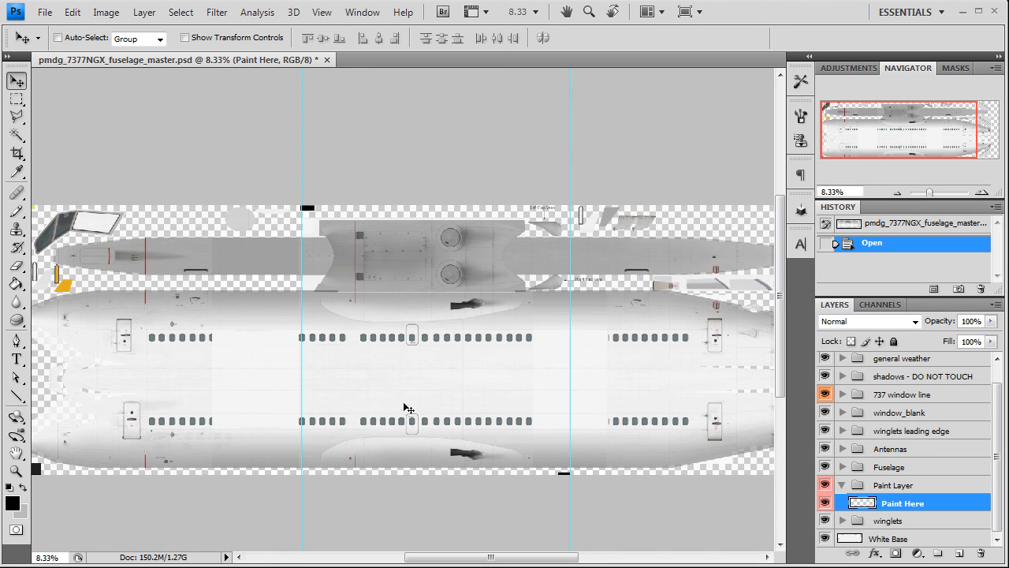
click(44, 12)
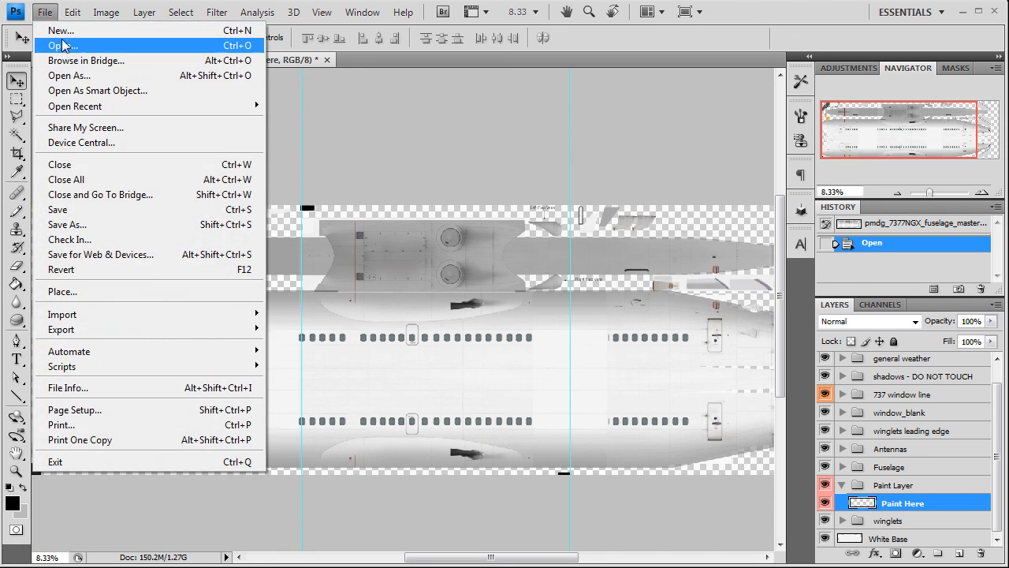
click(61, 44)
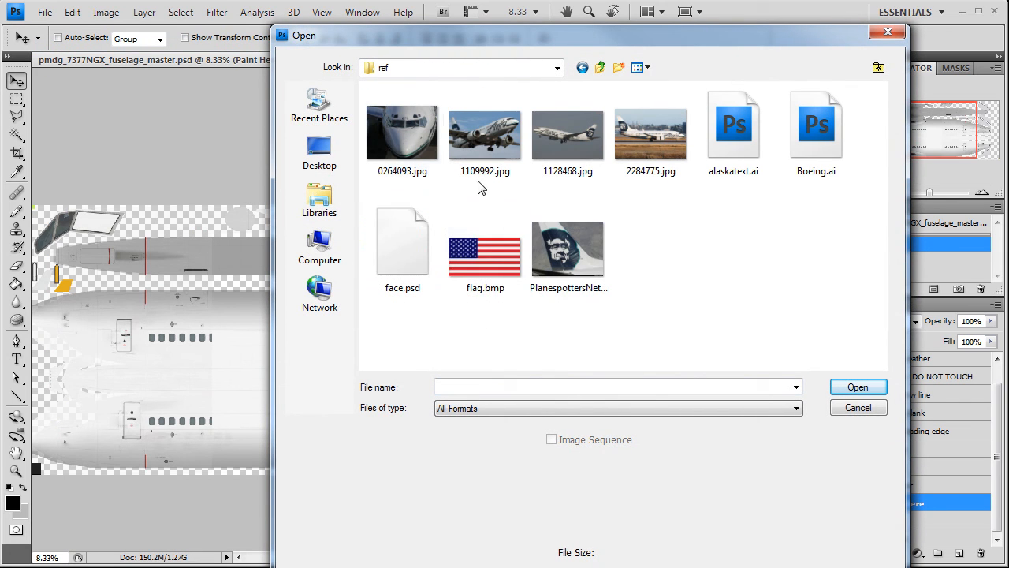
click(568, 132)
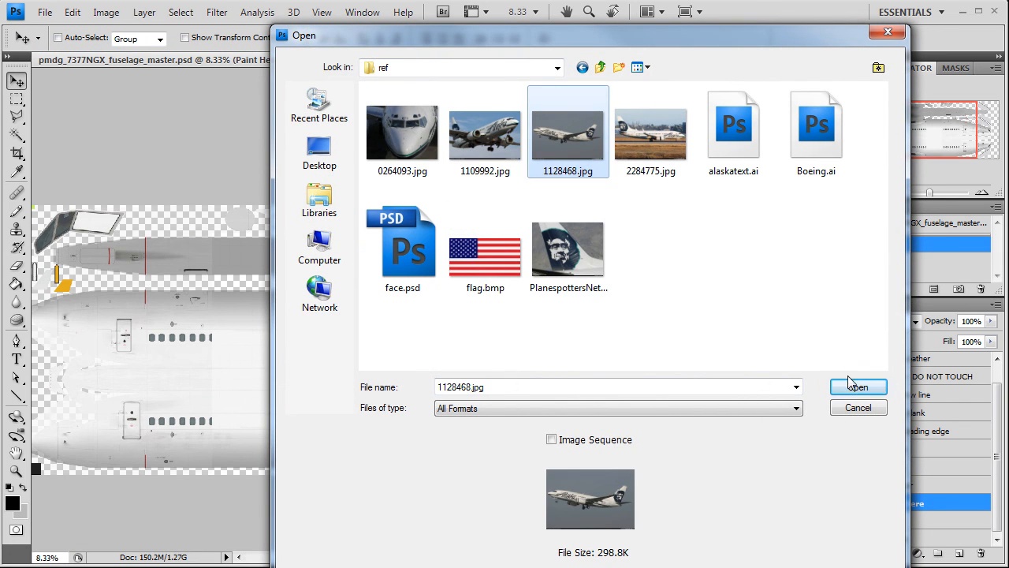
click(858, 387)
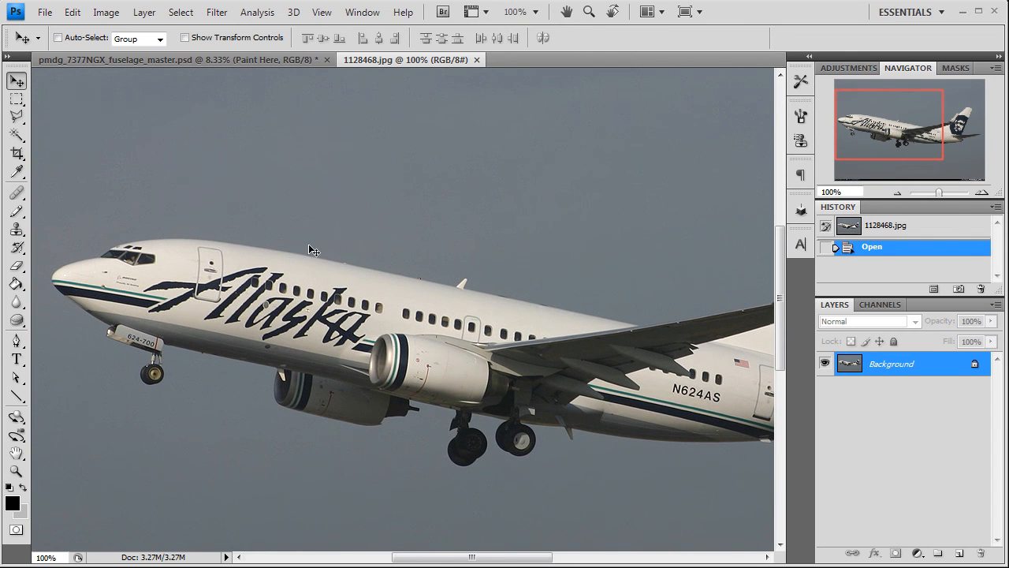
mouse_move(253, 322)
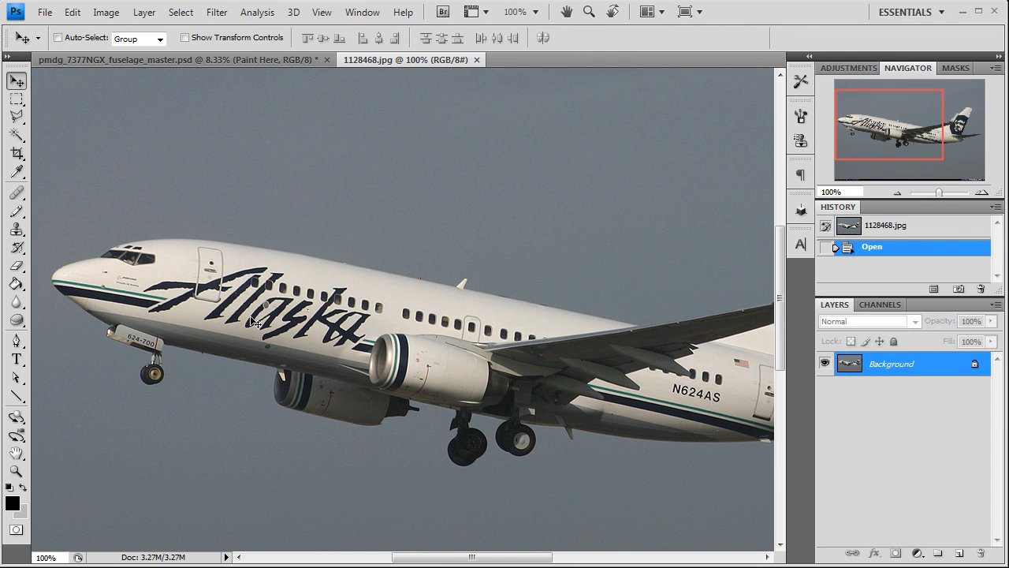
mouse_move(413, 243)
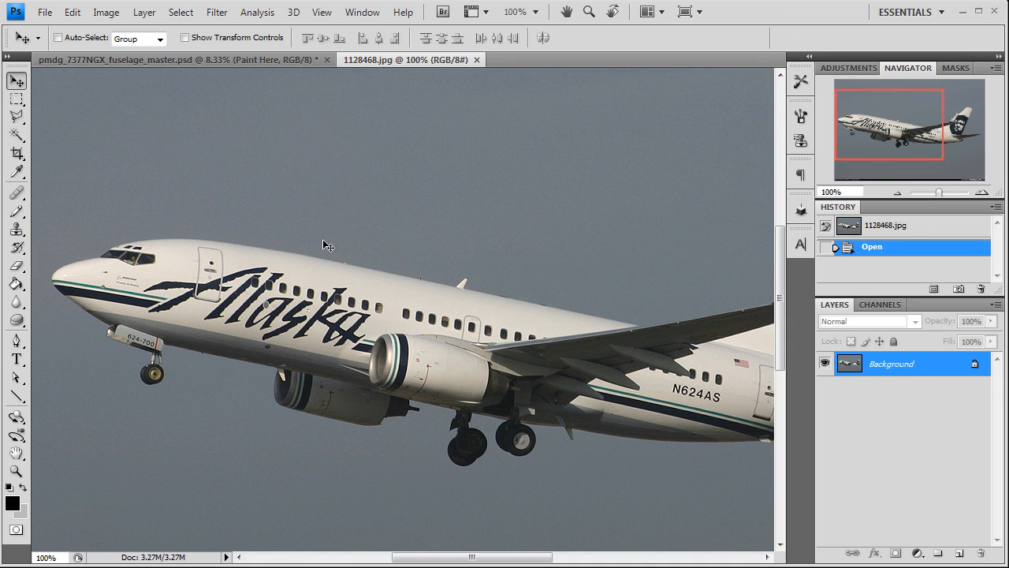
mouse_move(126, 305)
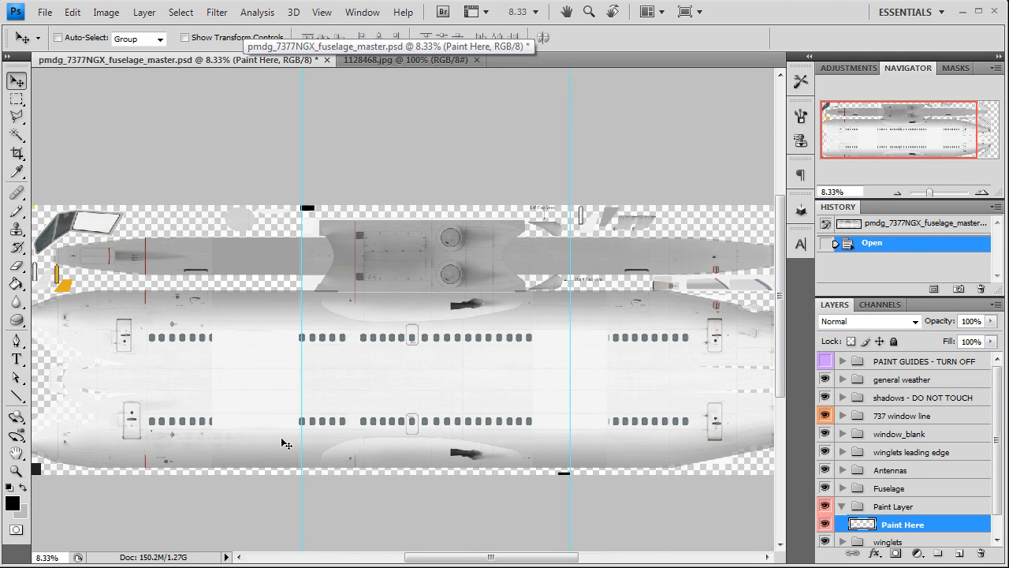
mouse_move(197, 434)
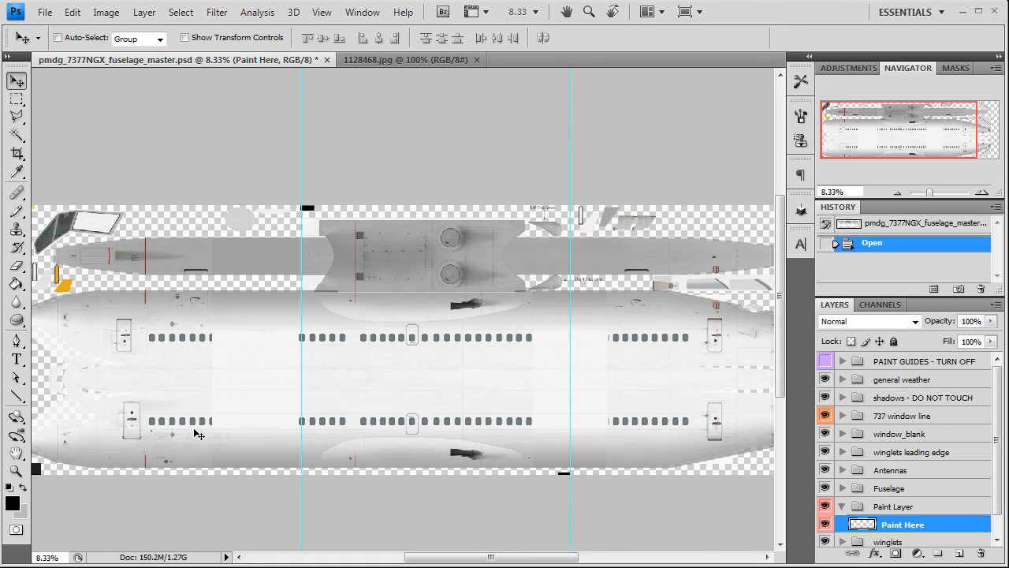
mouse_move(254, 448)
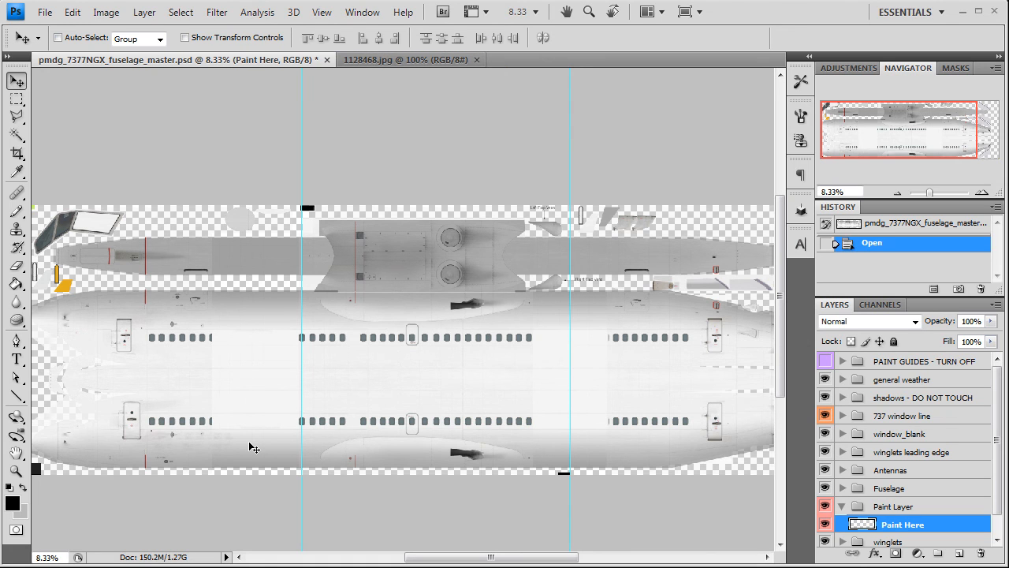
mouse_move(258, 429)
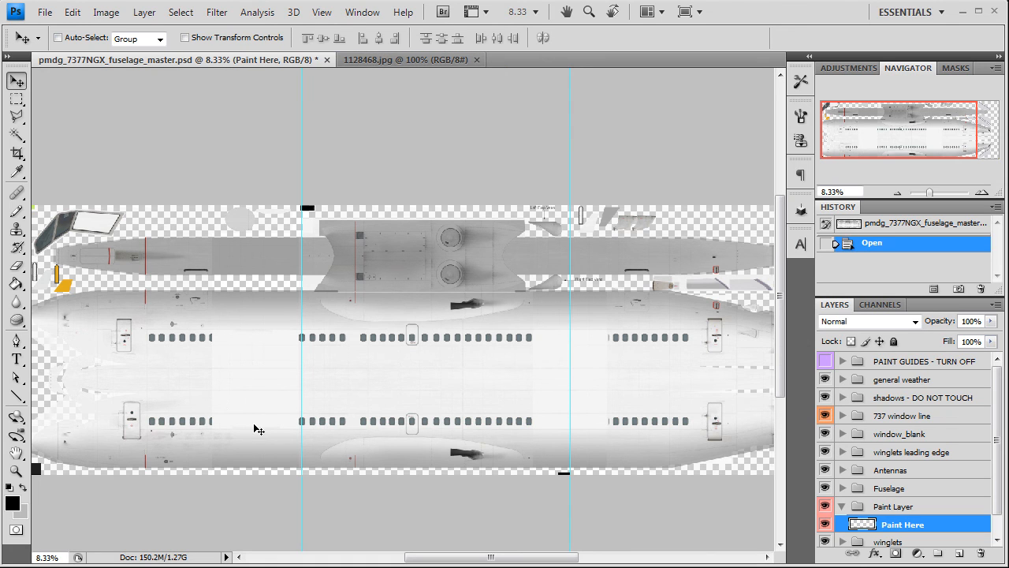
- Switch back to the 1128468.jpg reference photo document
click(402, 60)
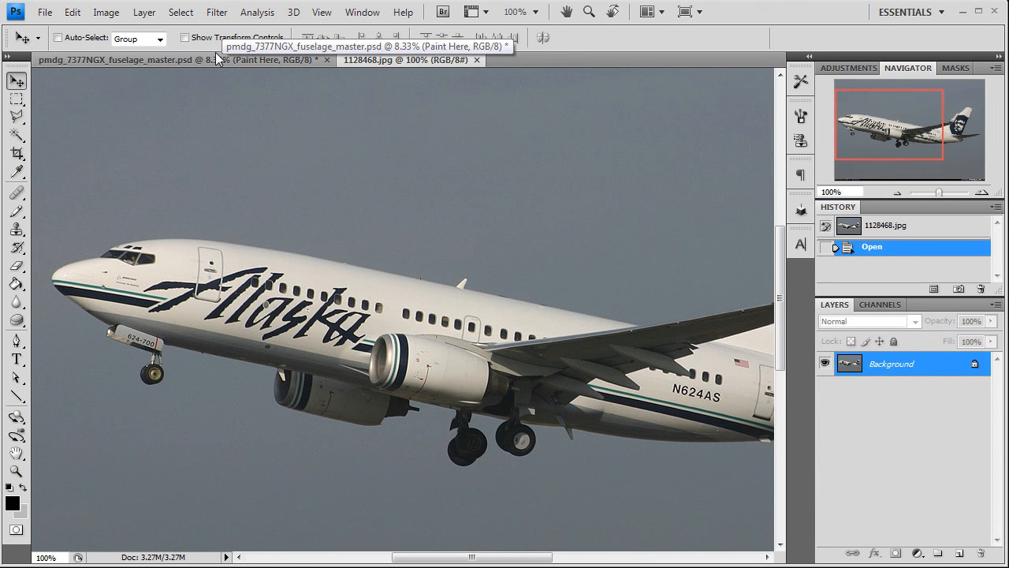
mouse_move(258, 314)
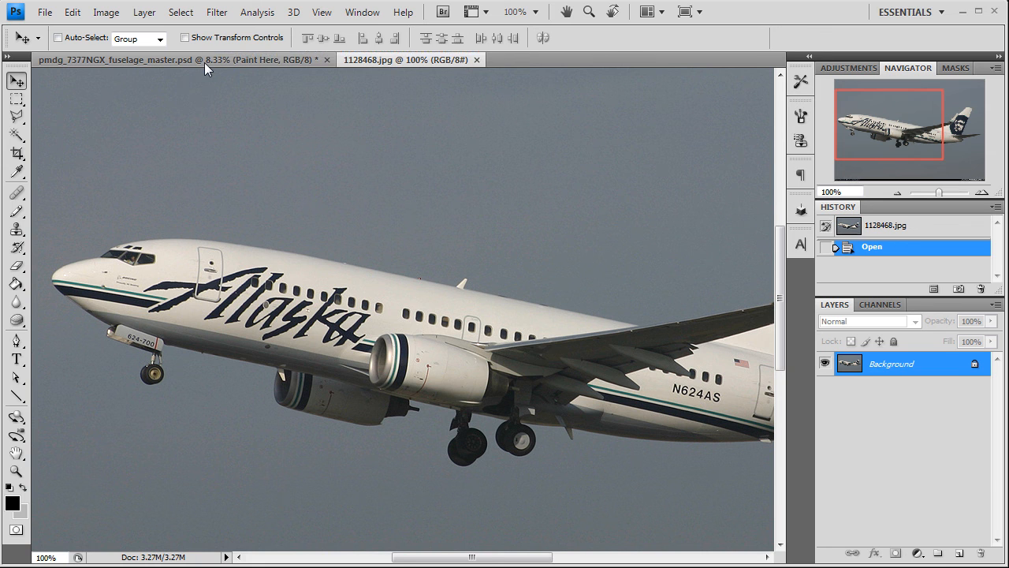
- On the thick frames layer of the fuselage master, marquee-select a single cabin window
click(119, 60)
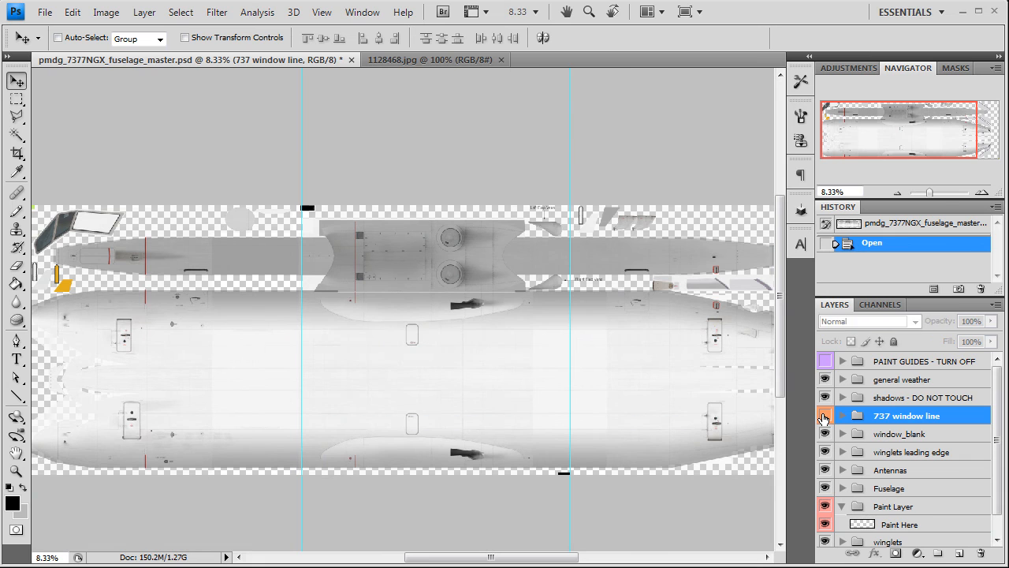
click(843, 416)
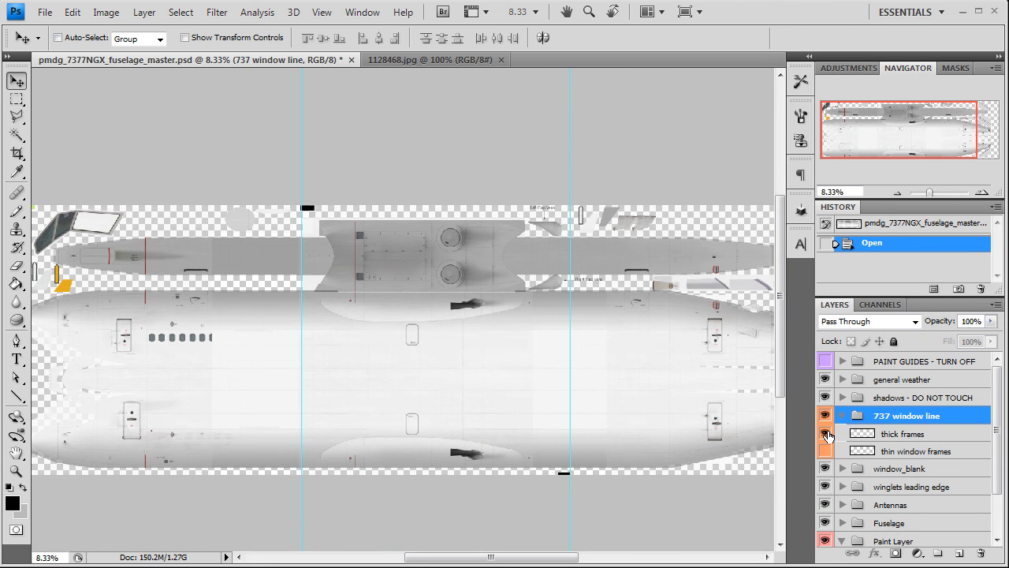
click(827, 432)
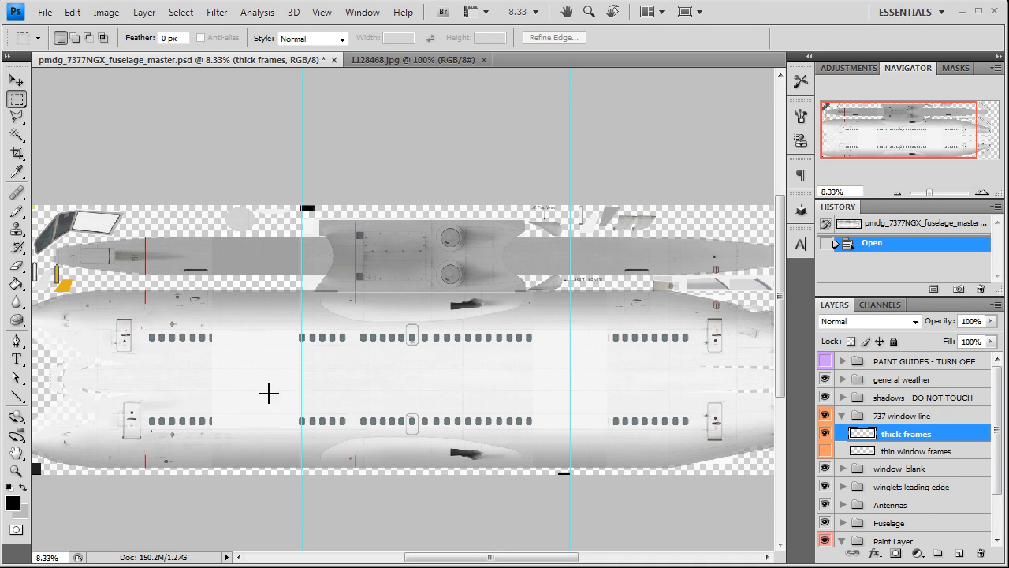
drag(295, 416, 347, 434)
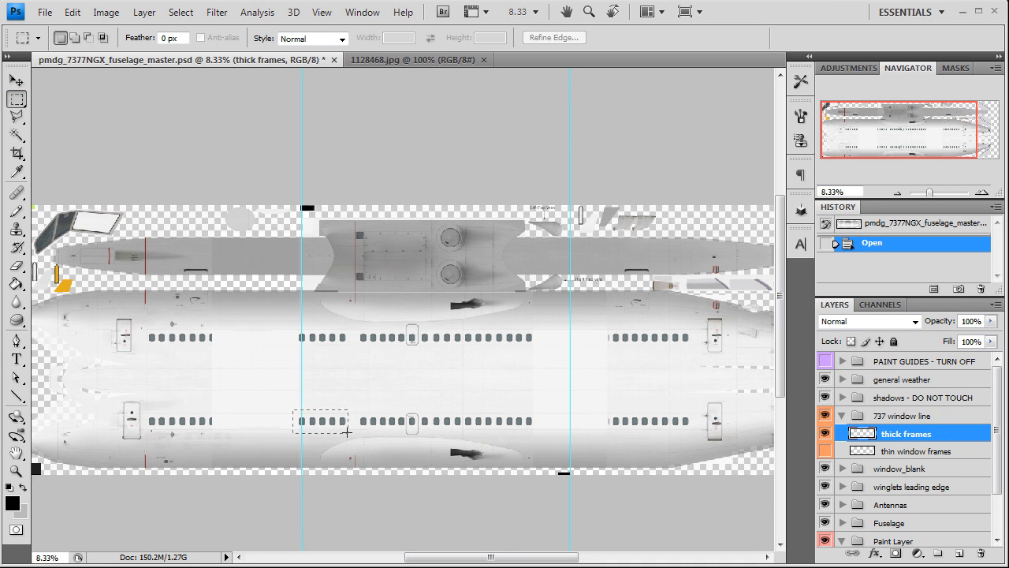
drag(293, 410, 349, 432)
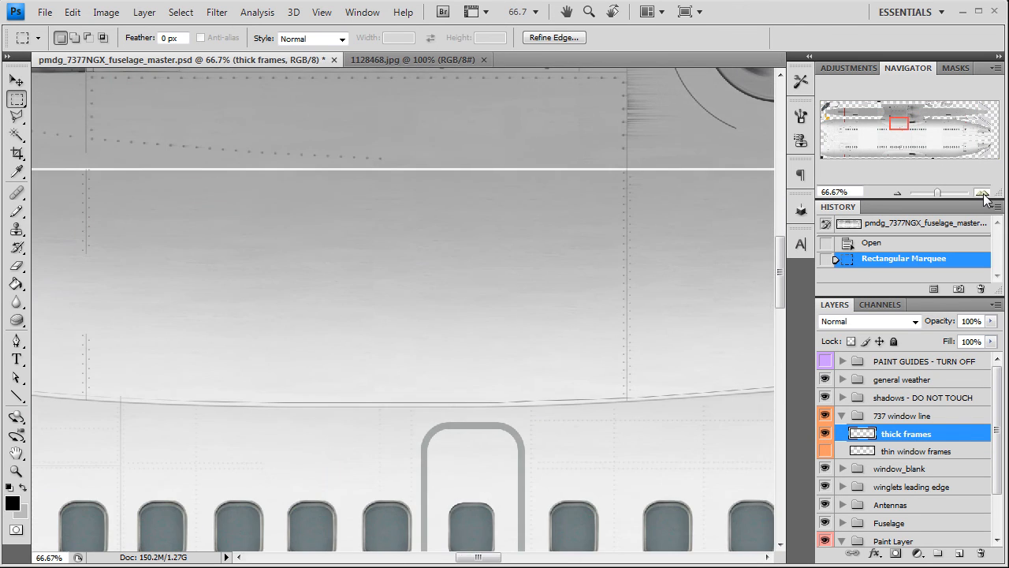
- Move the pasted window copy into the gap in the window row and nudge it into alignment
click(983, 193)
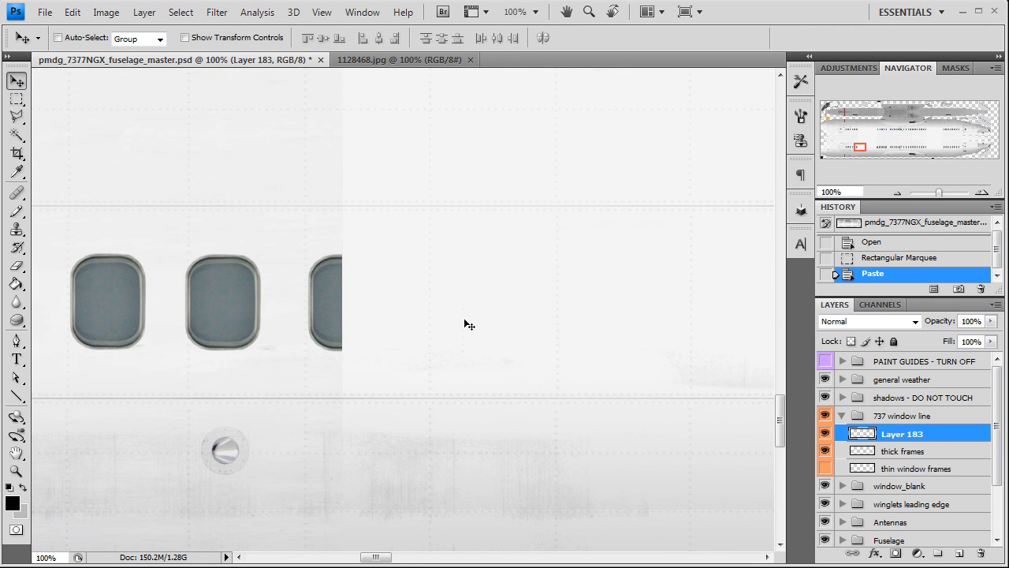
mouse_move(712, 349)
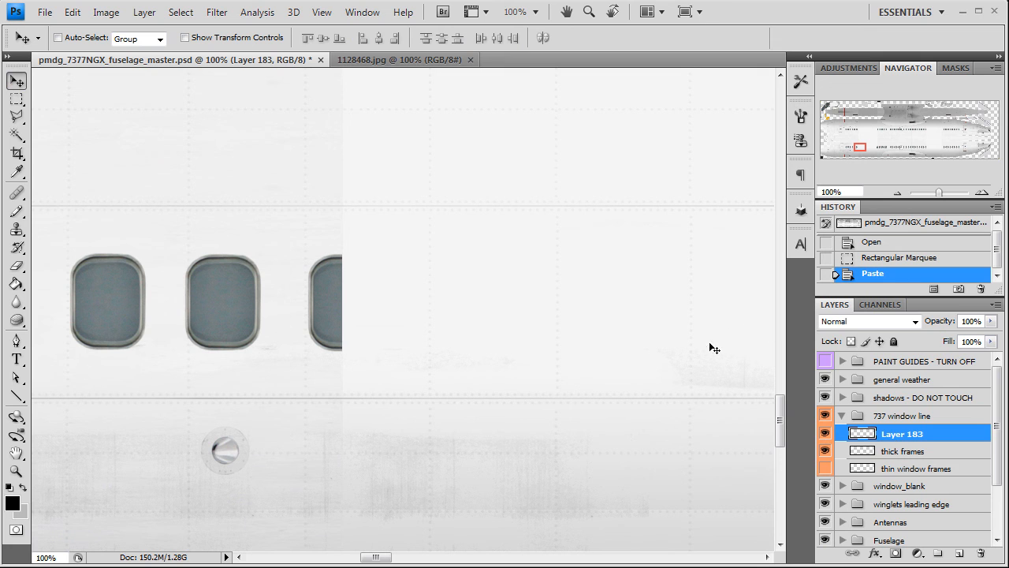
drag(713, 349, 655, 275)
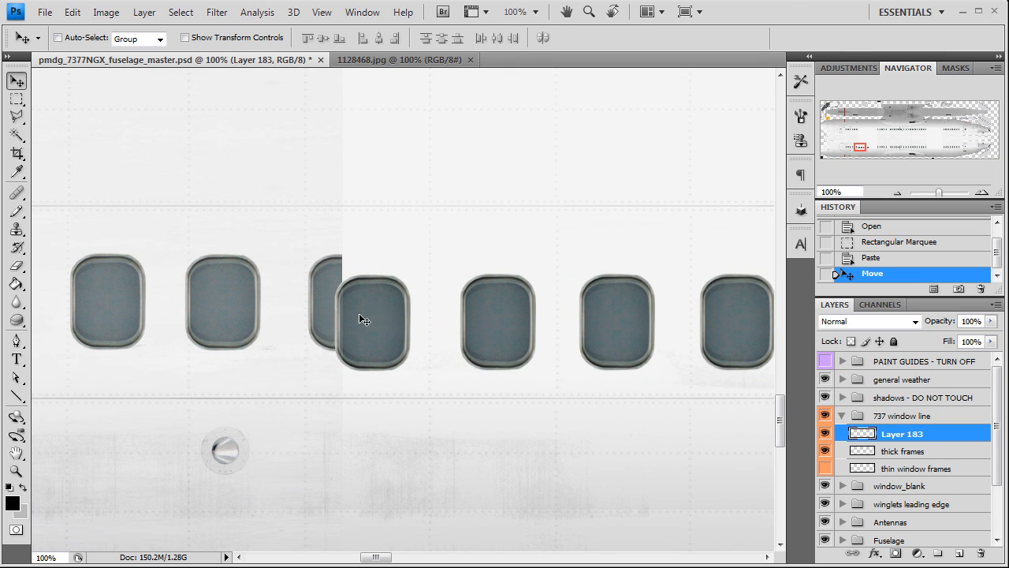
drag(373, 319, 363, 308)
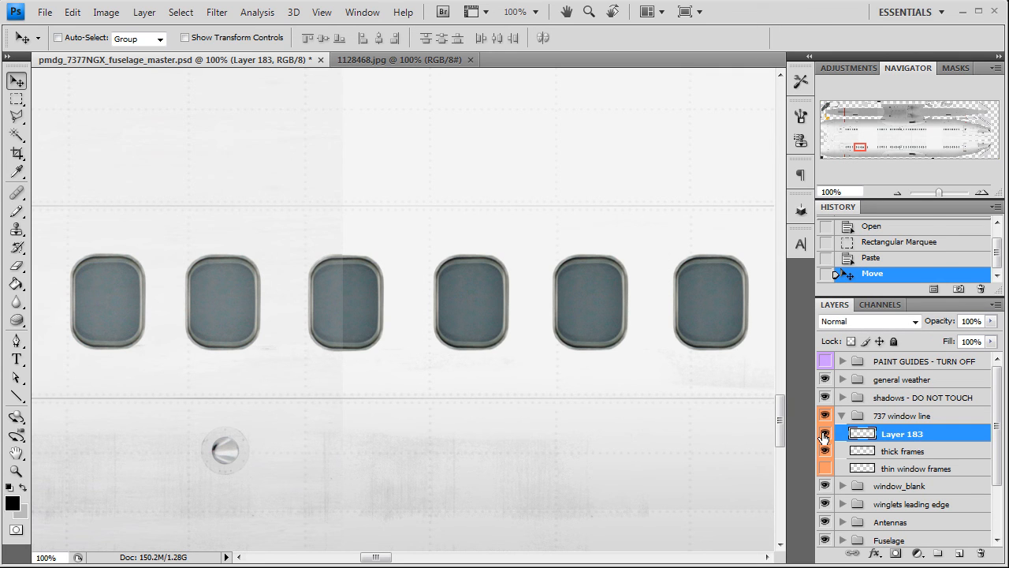
key(ArrowRight)
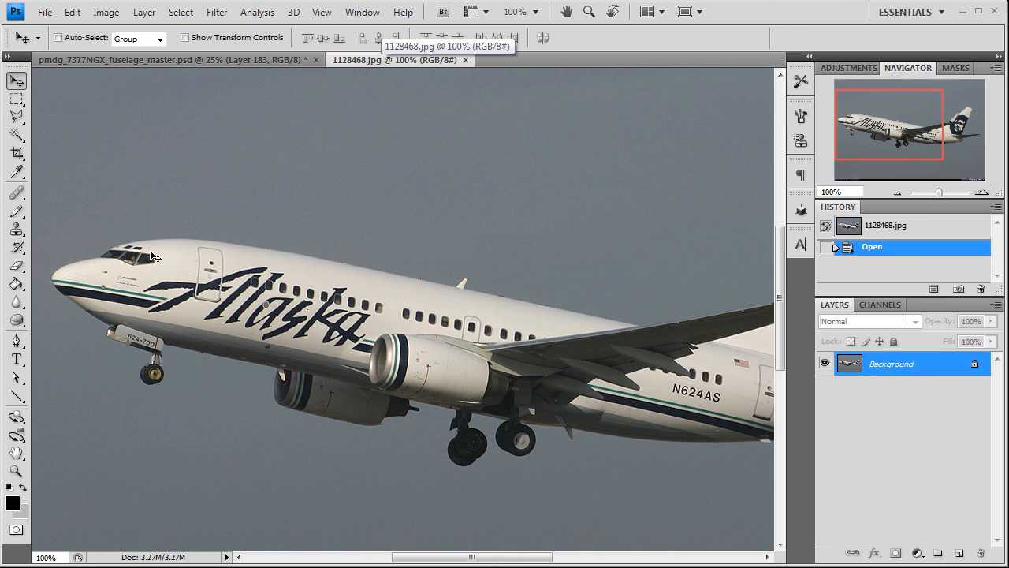
mouse_move(146, 284)
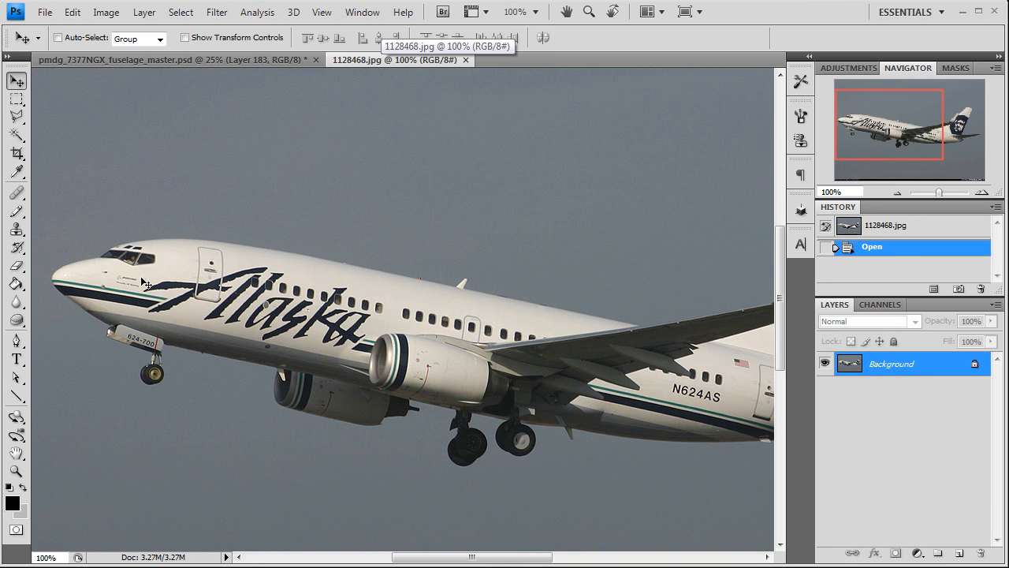
mouse_move(378, 309)
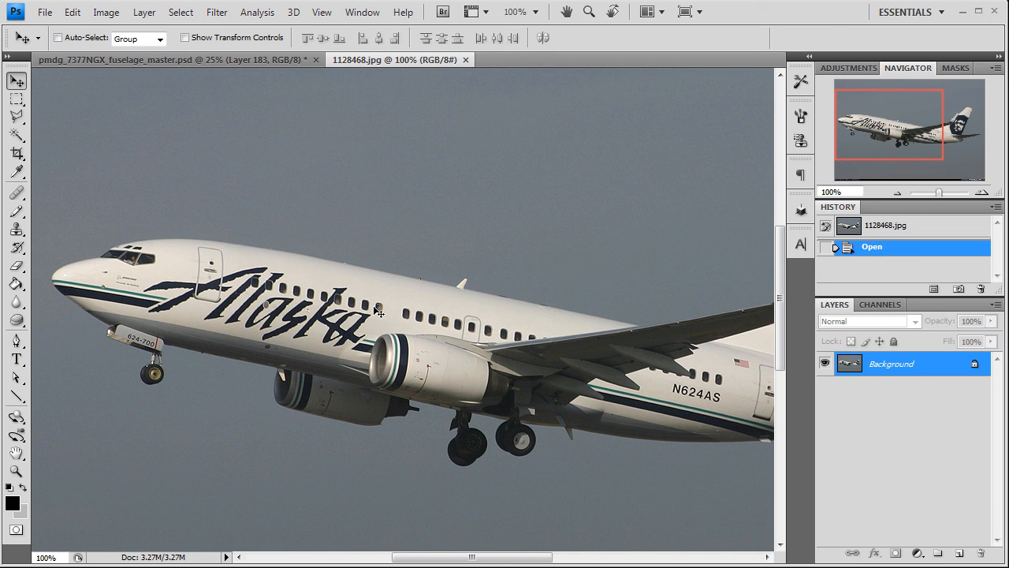
- Return to the fuselage master document and make White Base the active layer
click(174, 60)
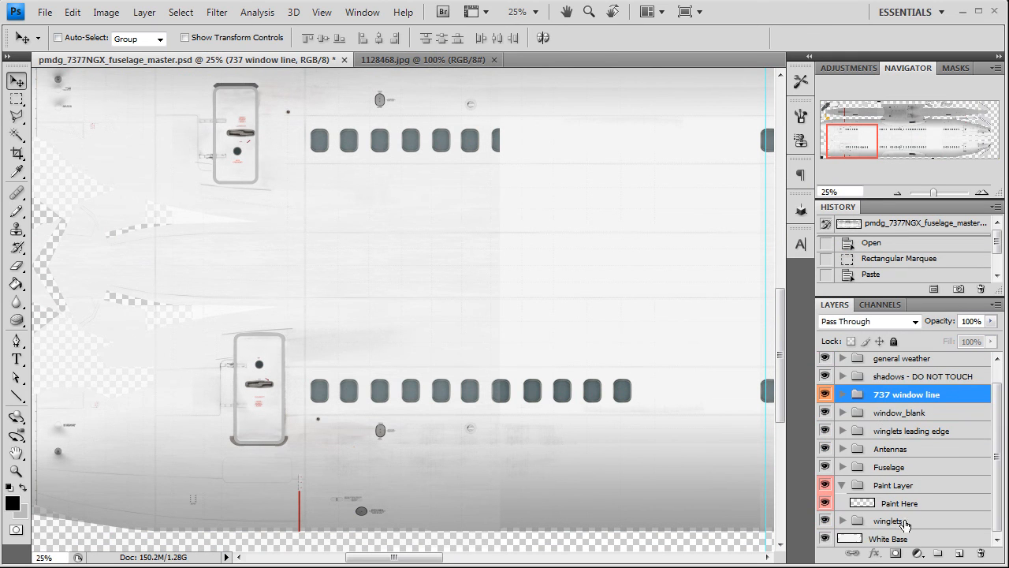
click(891, 538)
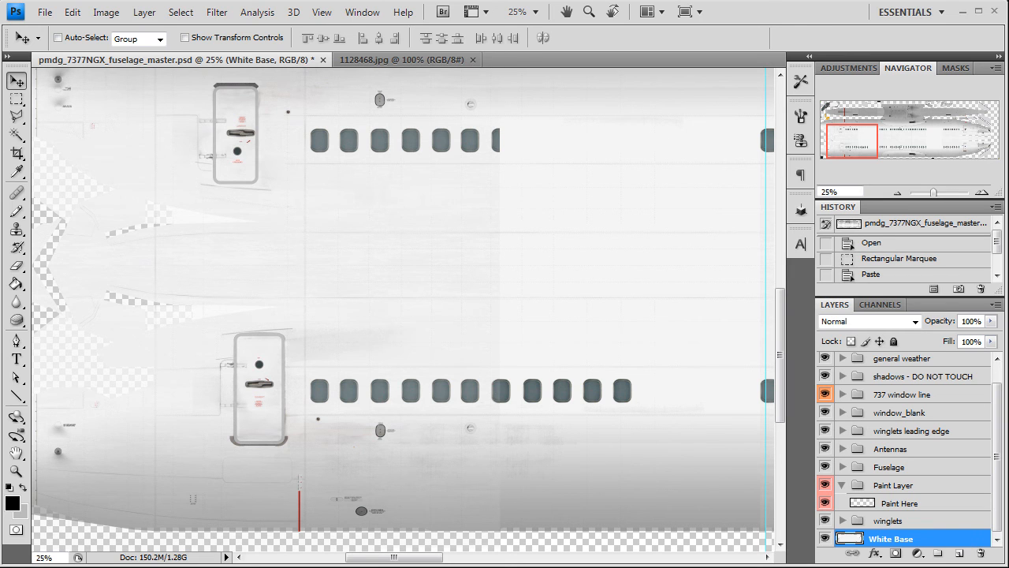
click(16, 97)
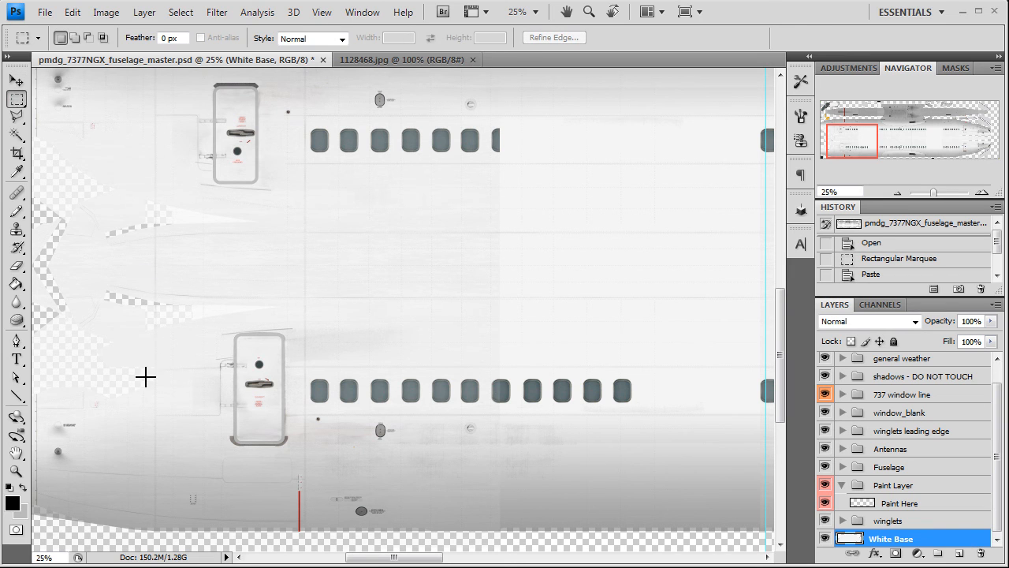
drag(145, 376, 418, 460)
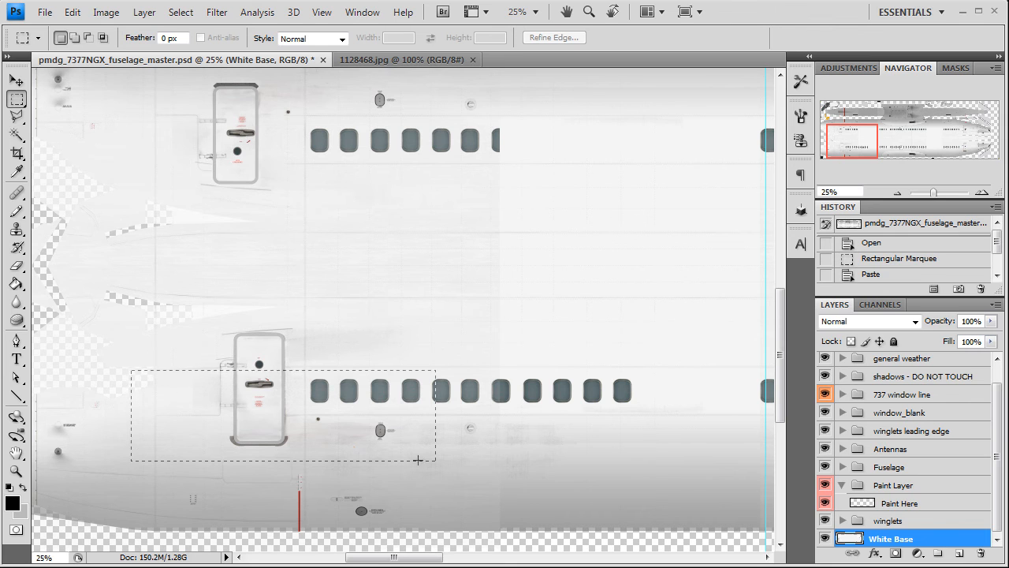
drag(418, 461, 605, 445)
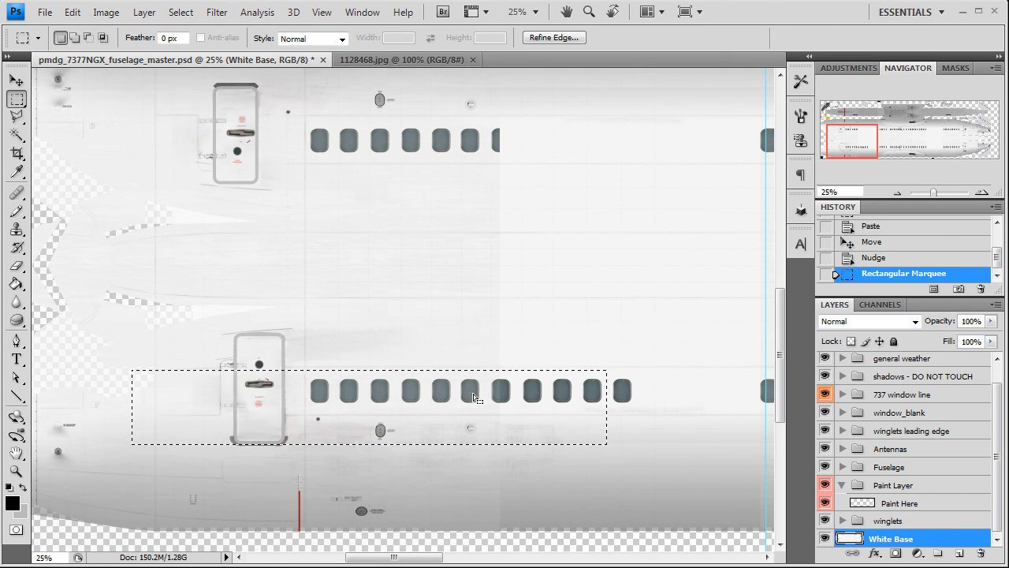
click(180, 13)
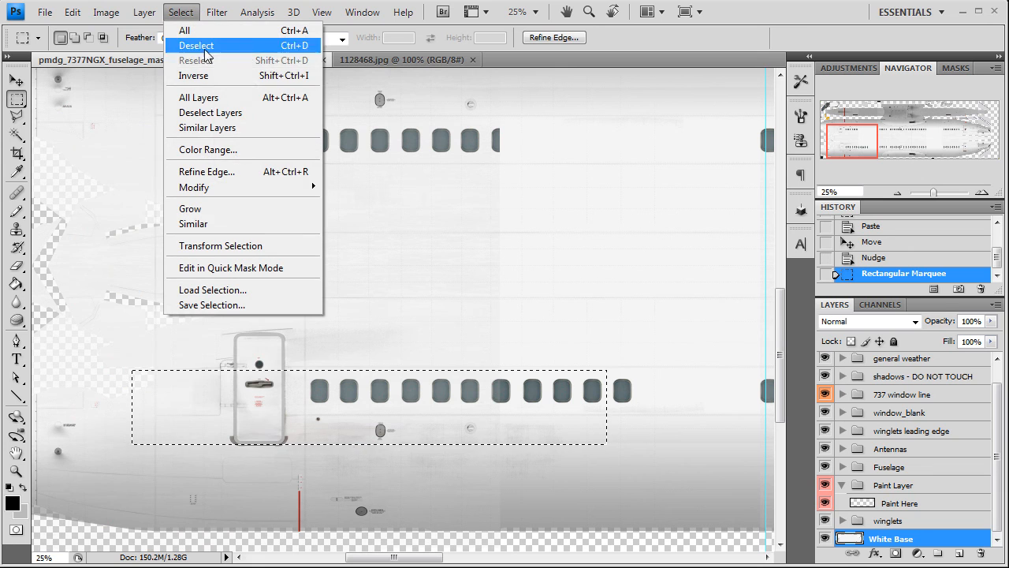
mouse_move(184, 30)
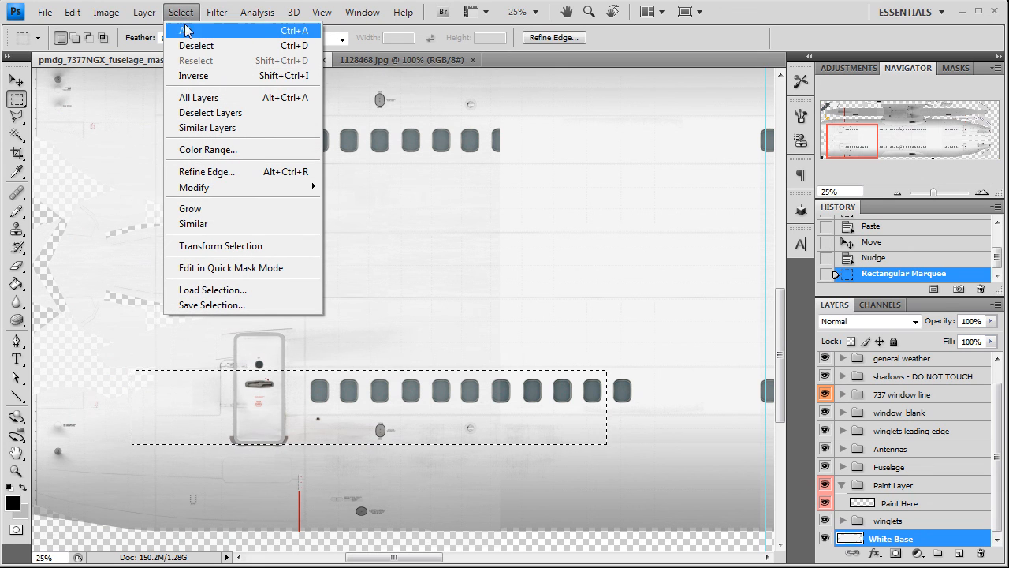
mouse_move(213, 46)
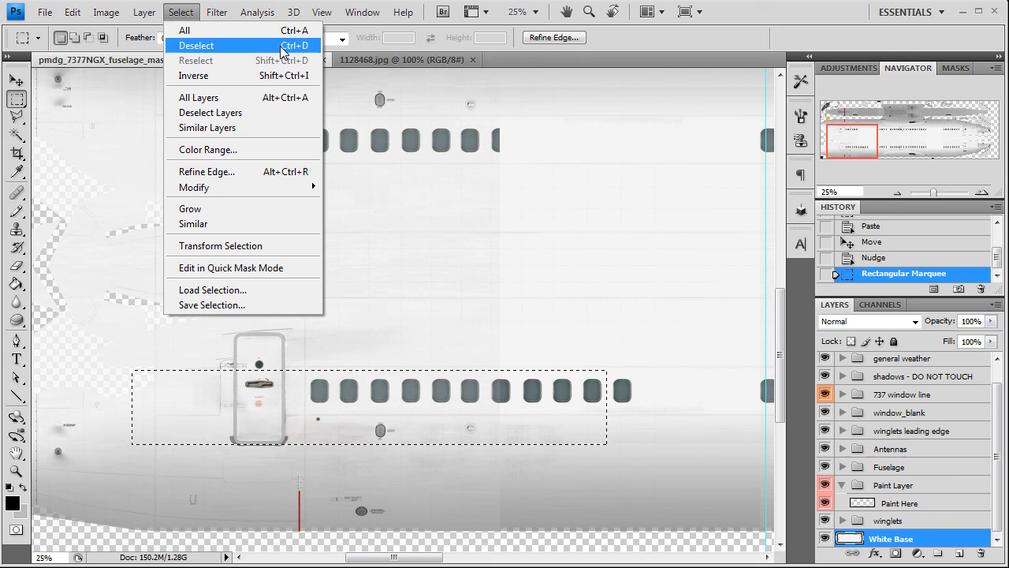
click(196, 44)
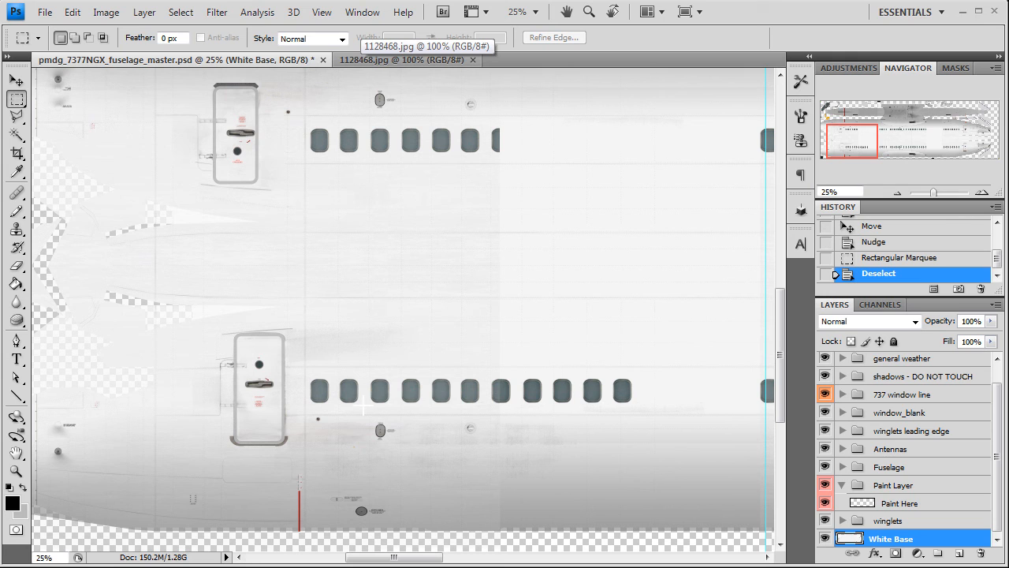
mouse_move(262, 205)
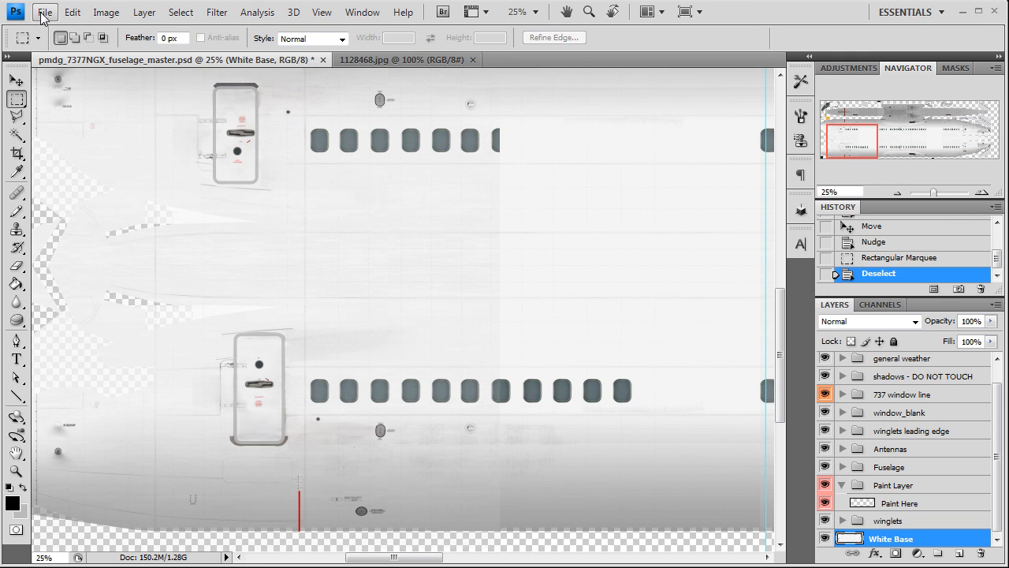
click(44, 13)
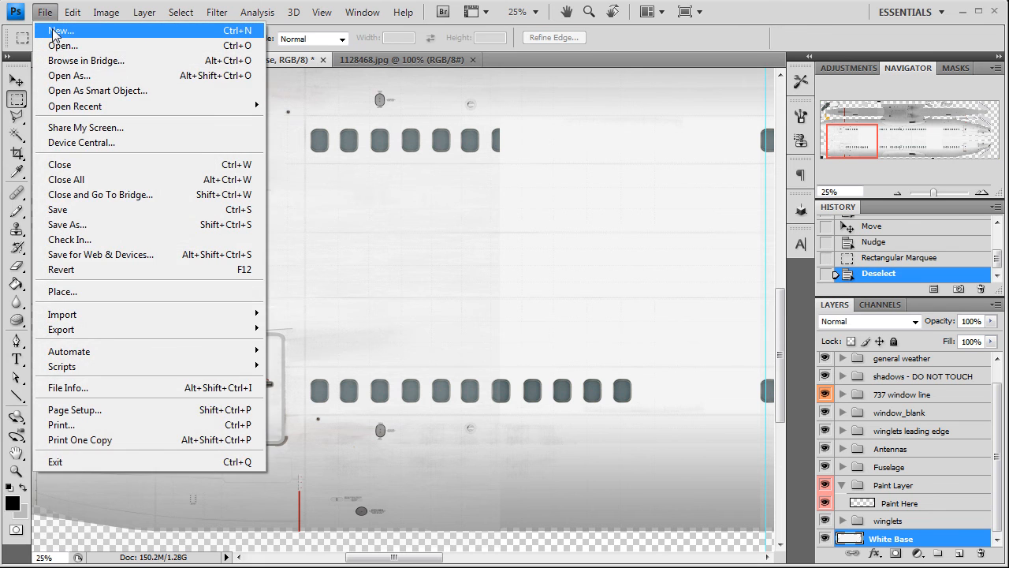
click(59, 29)
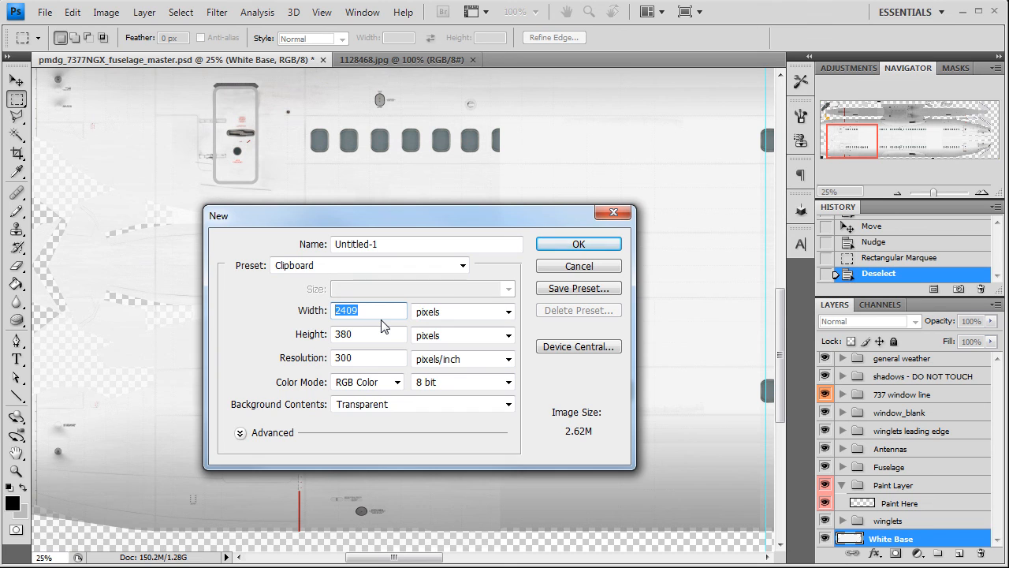
mouse_move(385, 316)
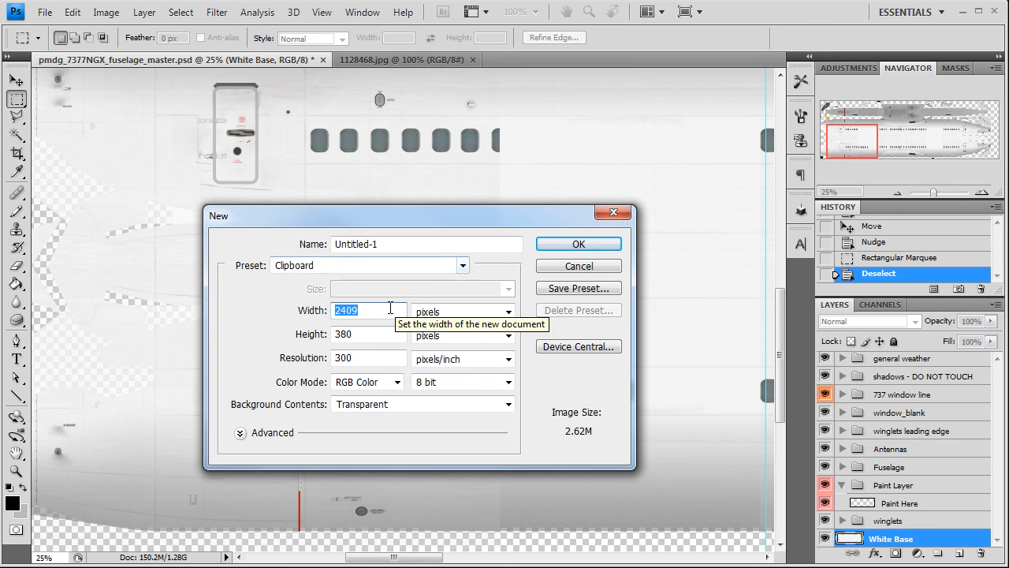
click(579, 265)
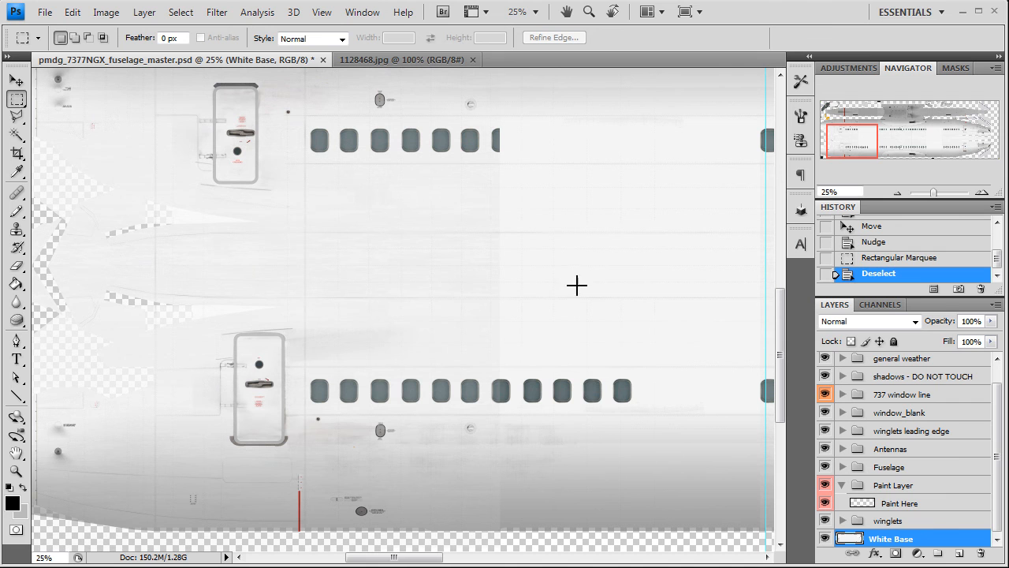
click(45, 13)
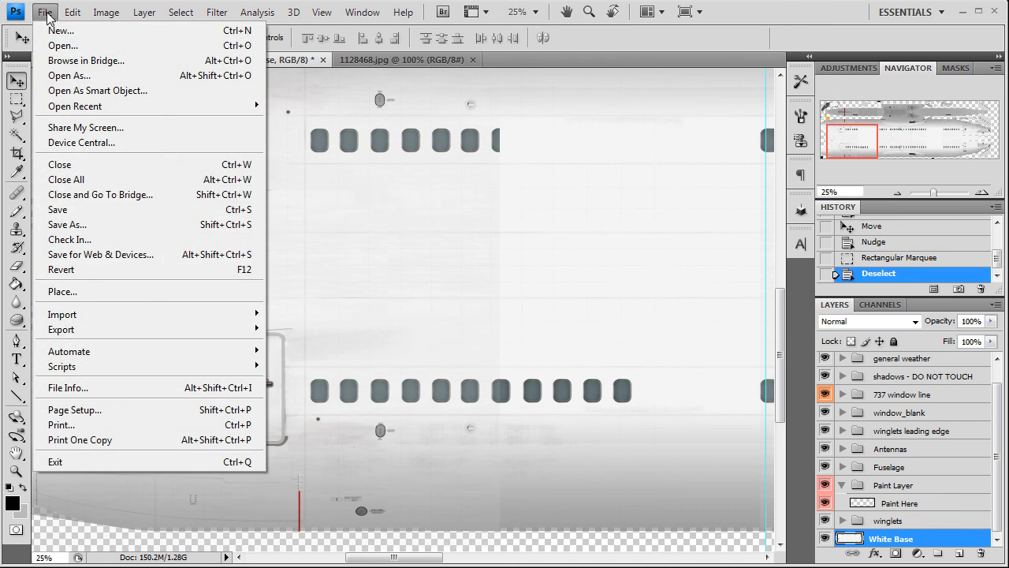
- Start opening the alaskatext.ai logo file from the ref folder
click(63, 44)
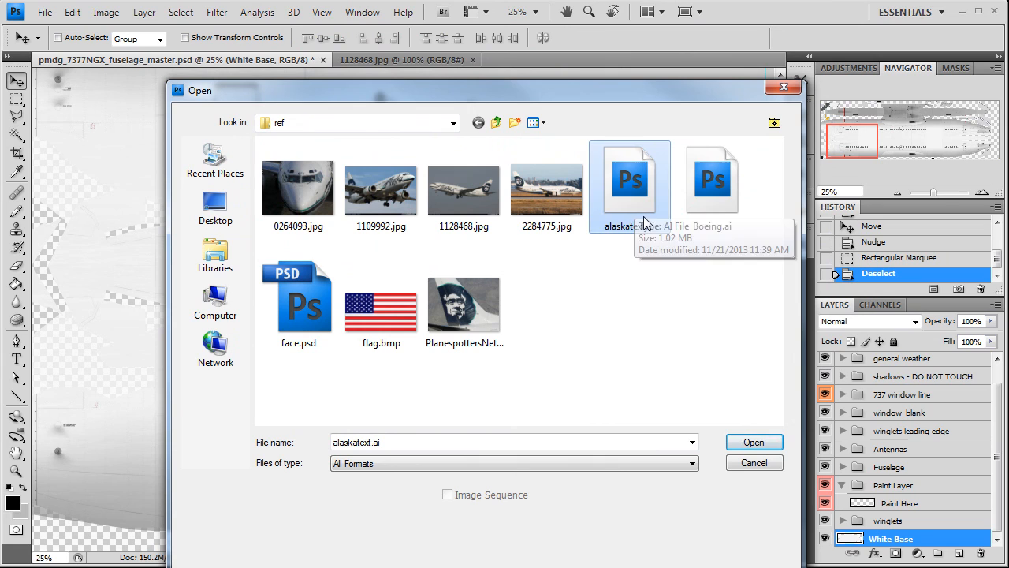
mouse_move(619, 313)
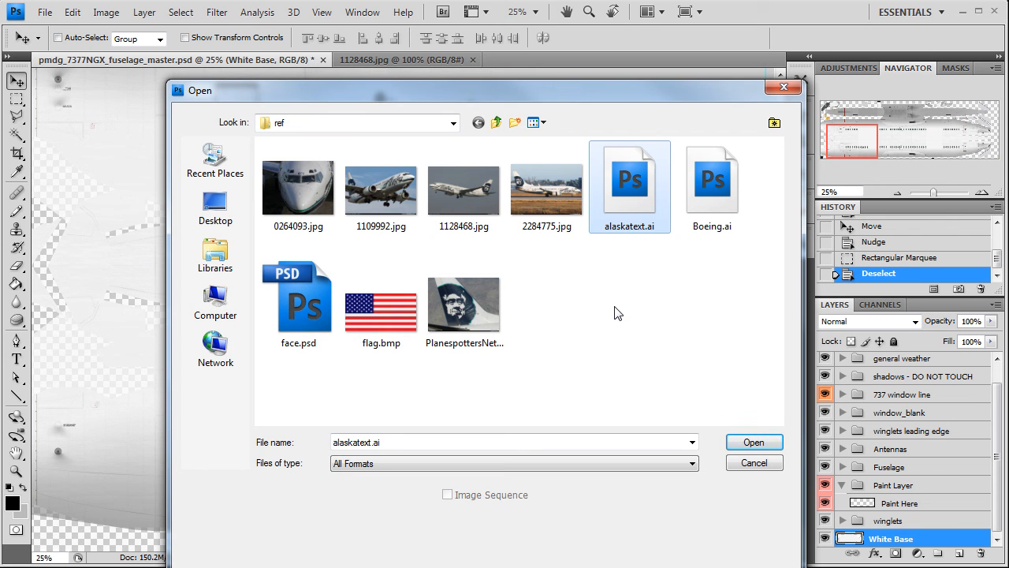
mouse_move(647, 221)
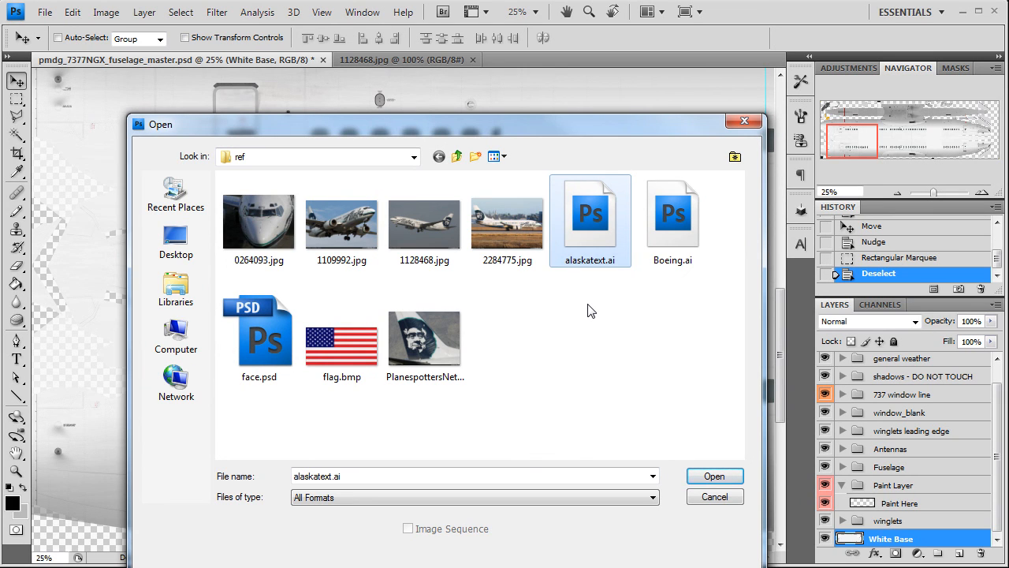
mouse_move(615, 271)
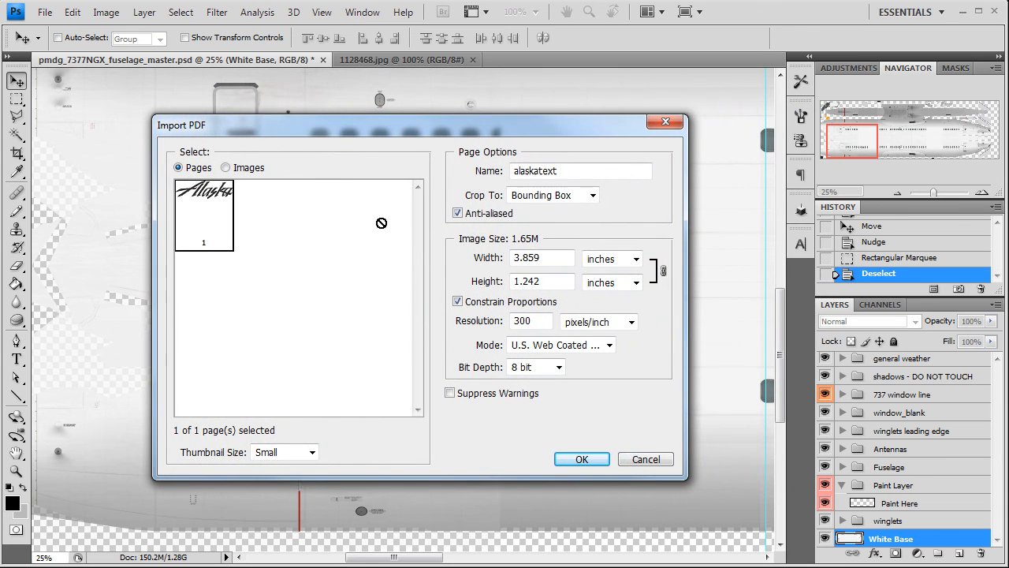
- Import the Alaska logo in pixels at about 2400 wide with constrained proportions (2413 by 776)
click(612, 259)
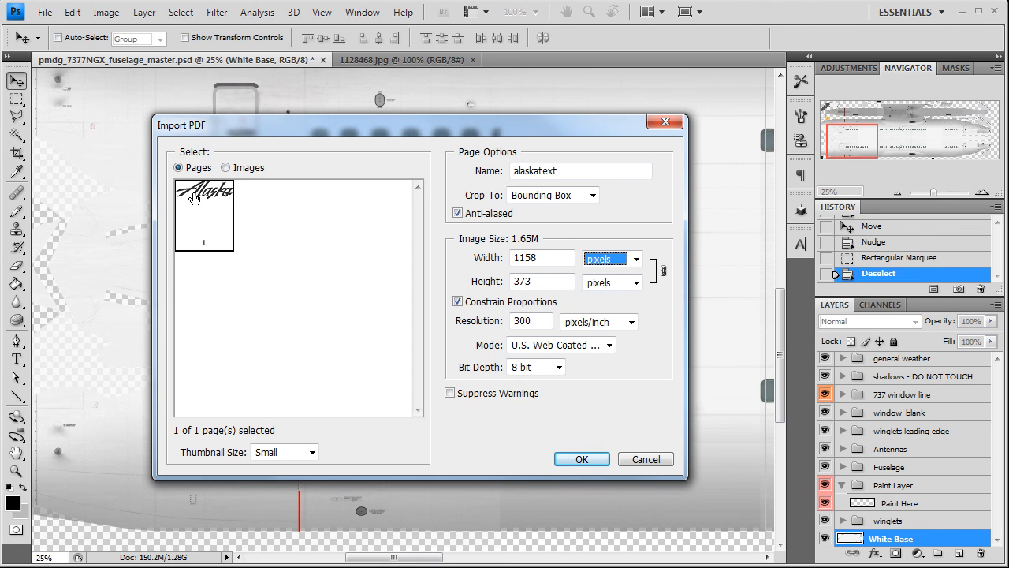
mouse_move(205, 215)
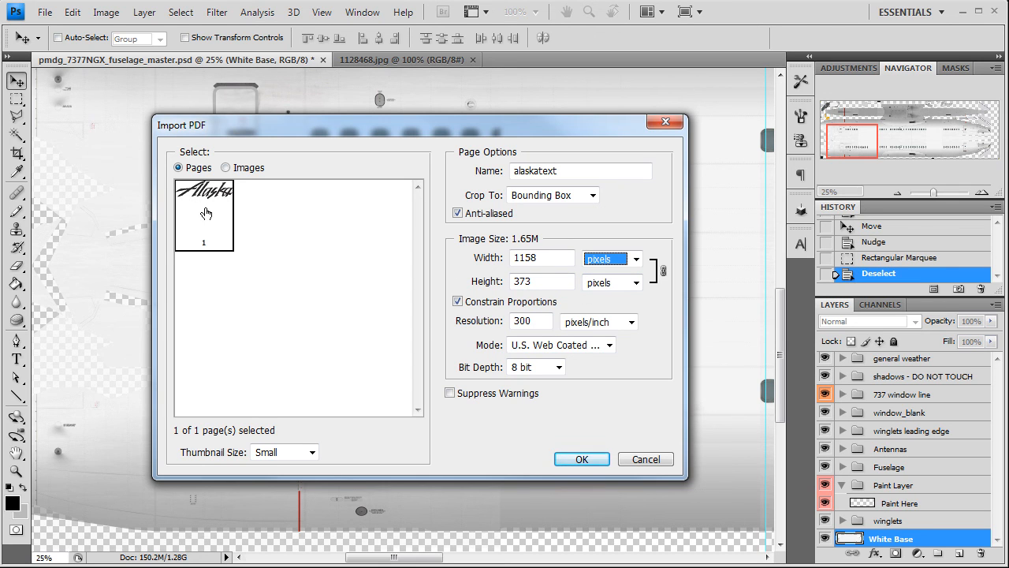
mouse_move(230, 230)
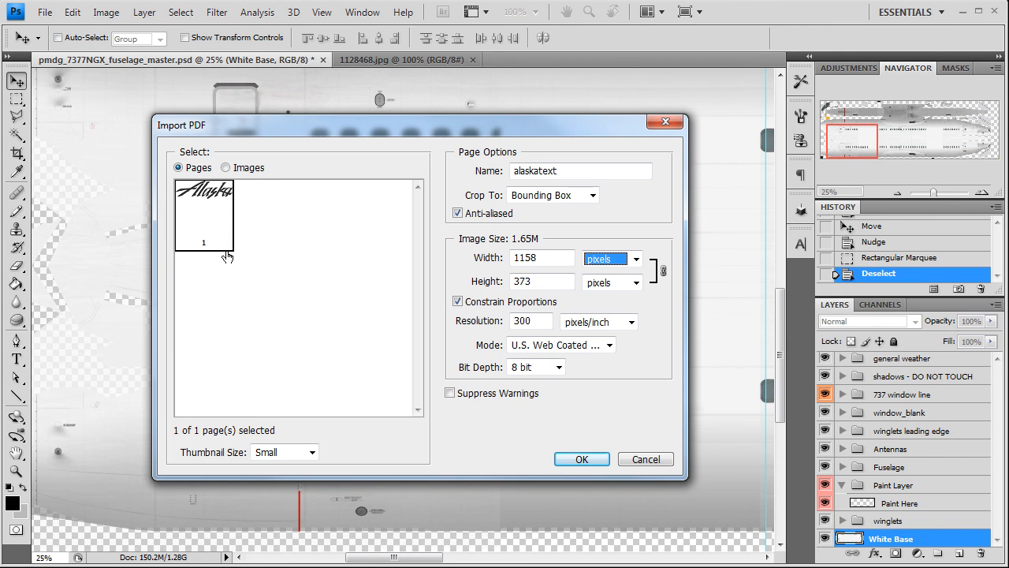
mouse_move(385, 239)
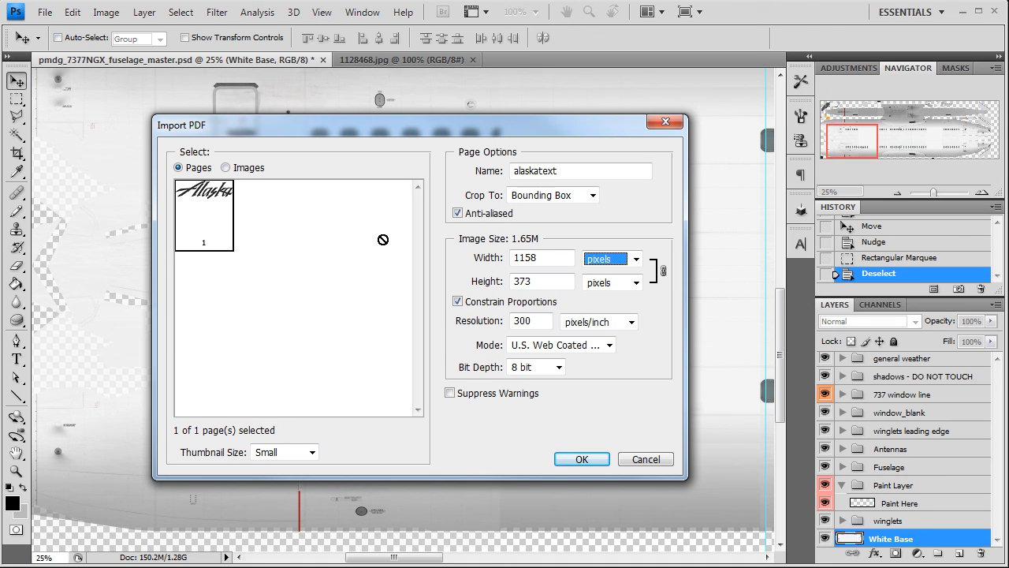
mouse_move(186, 234)
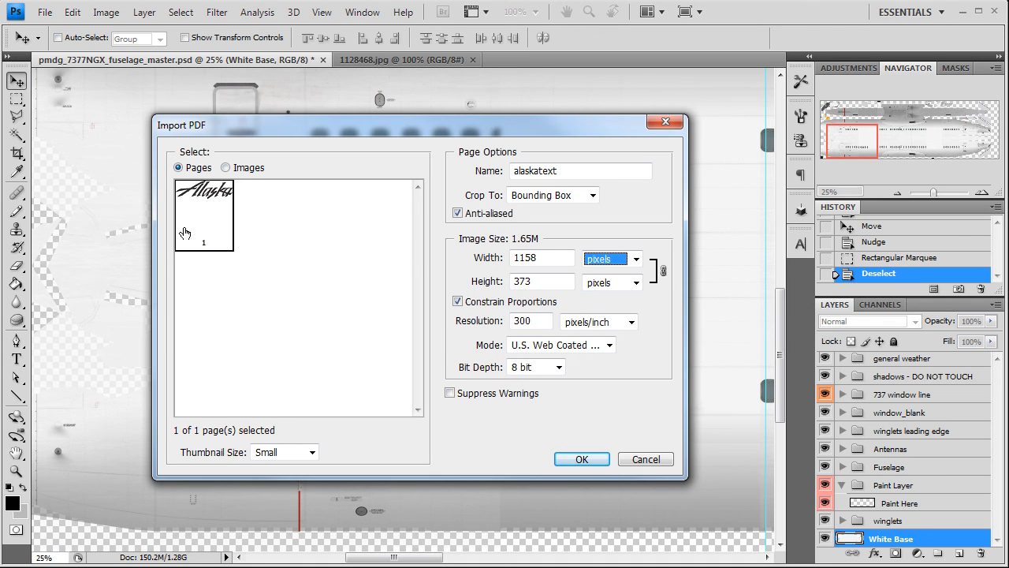
mouse_move(211, 205)
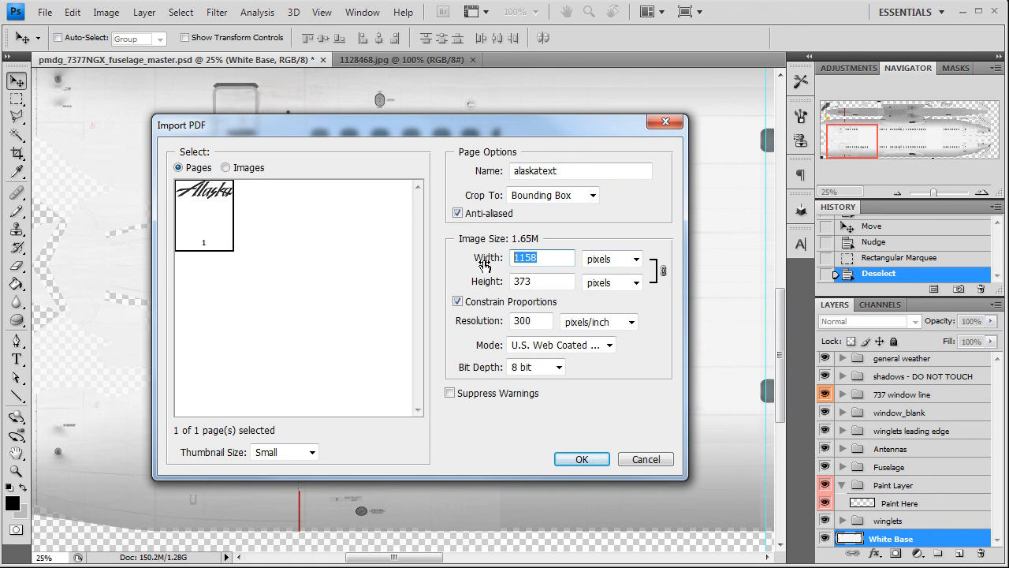
mouse_move(484, 265)
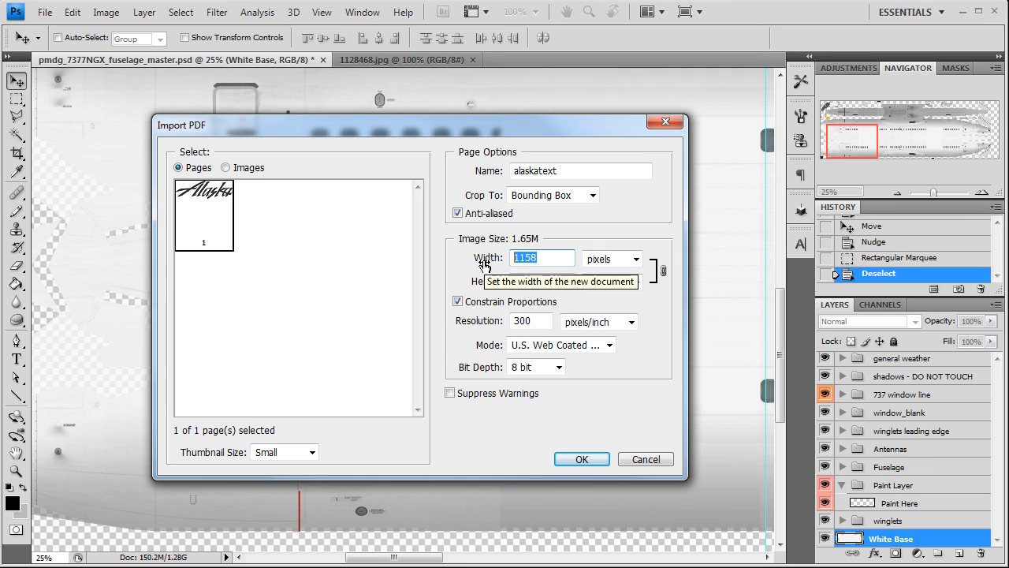
text(2413)
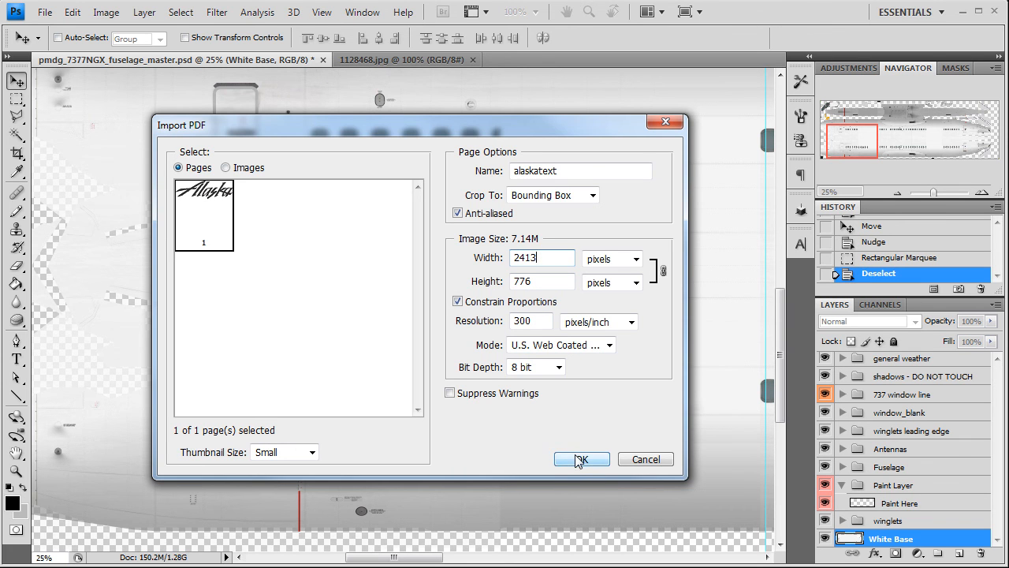
click(582, 458)
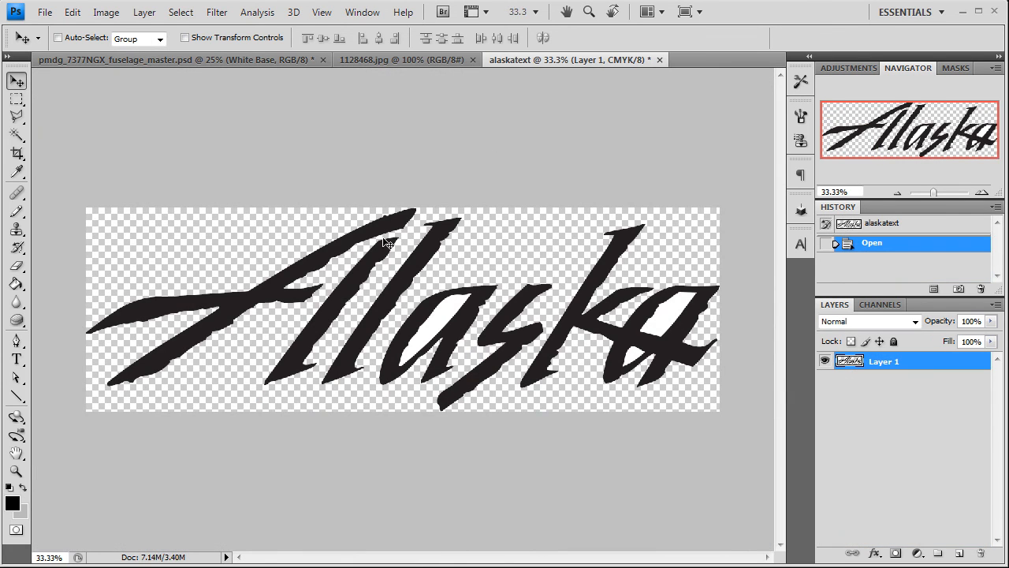
mouse_move(763, 333)
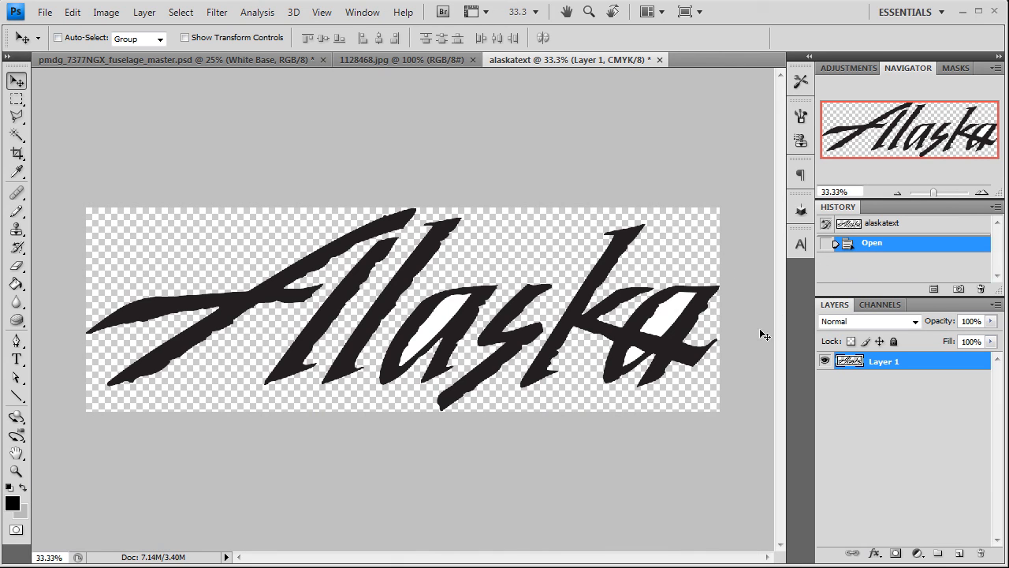
mouse_move(438, 337)
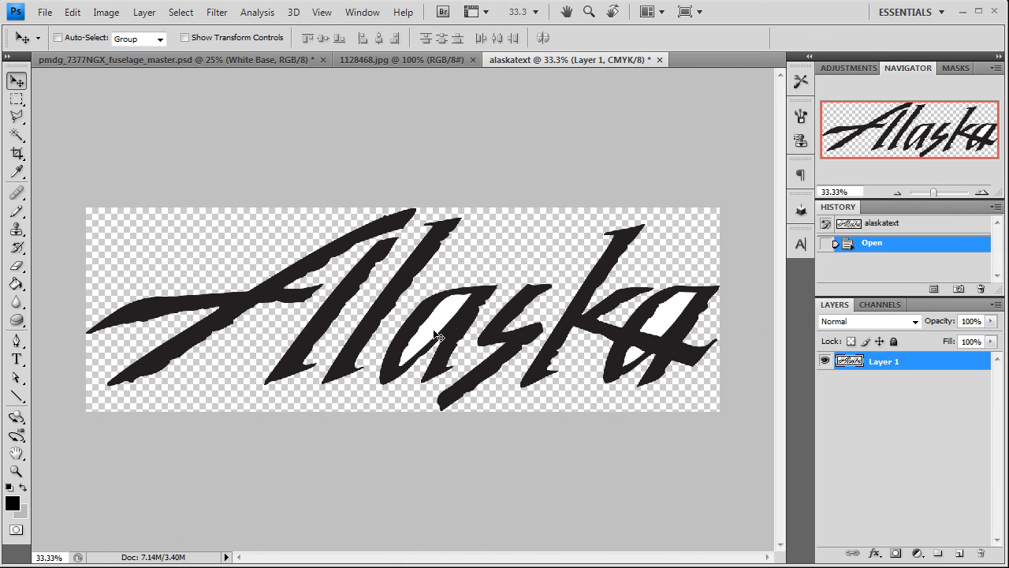
mouse_move(625, 346)
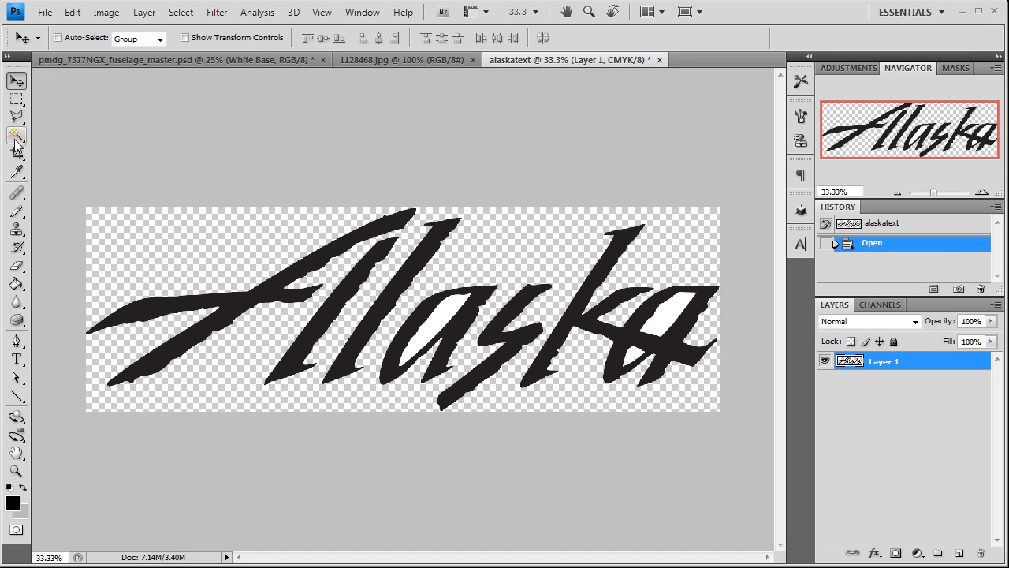
- Clear magic-wand-selected unwanted fills inside the Alaska lettering to transparency and deselect
click(16, 135)
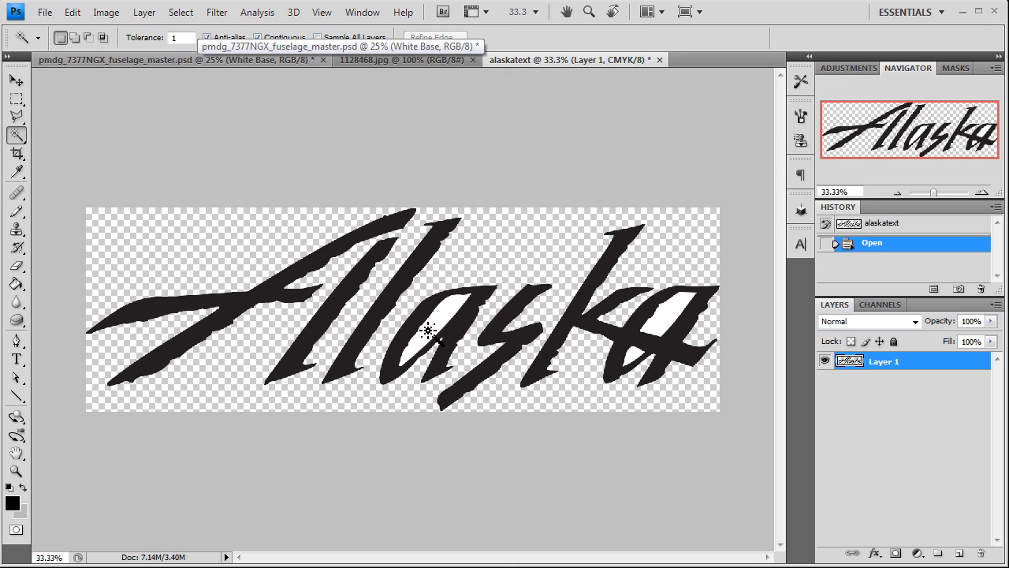
mouse_move(465, 301)
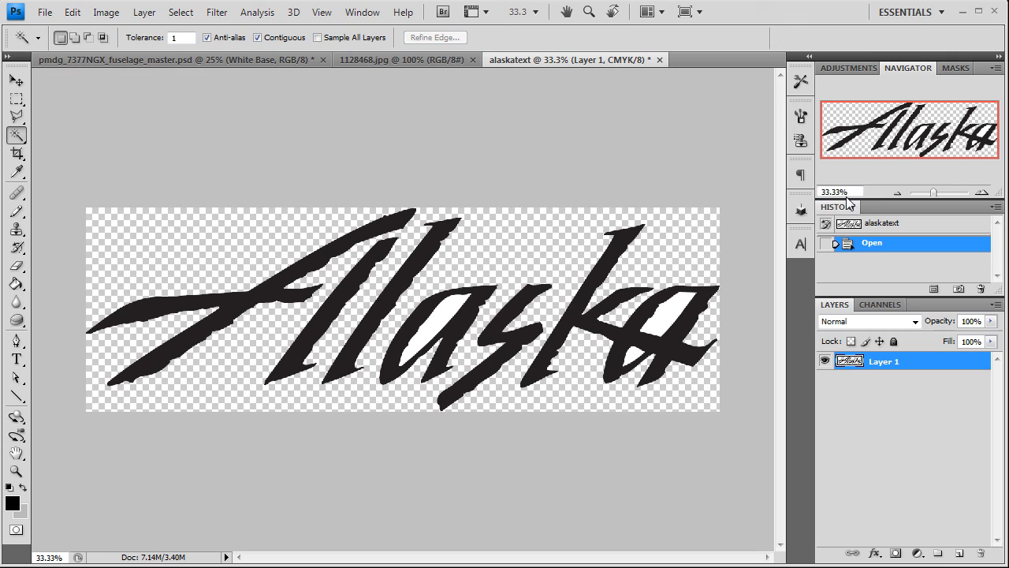
mouse_move(552, 277)
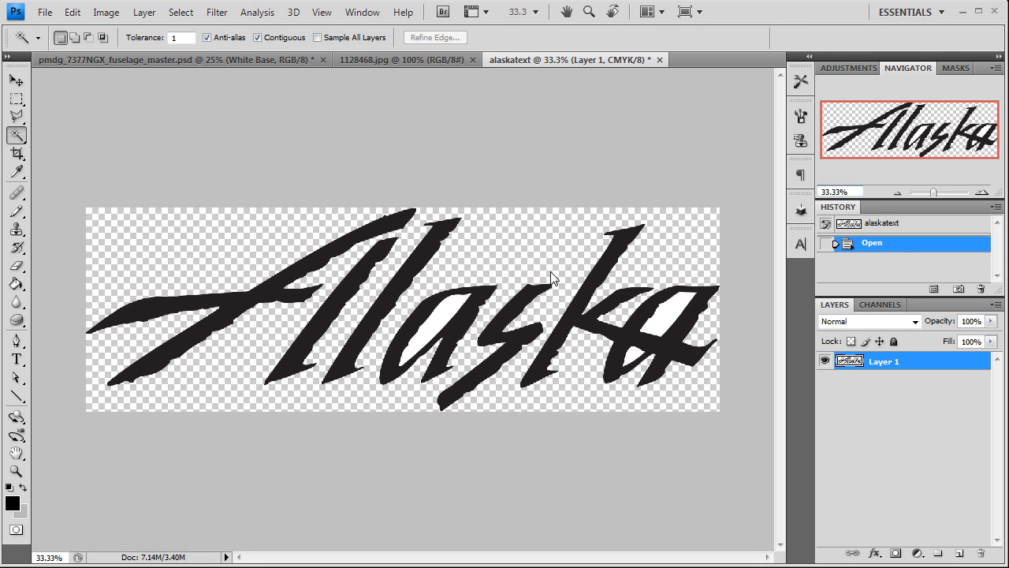
mouse_move(450, 318)
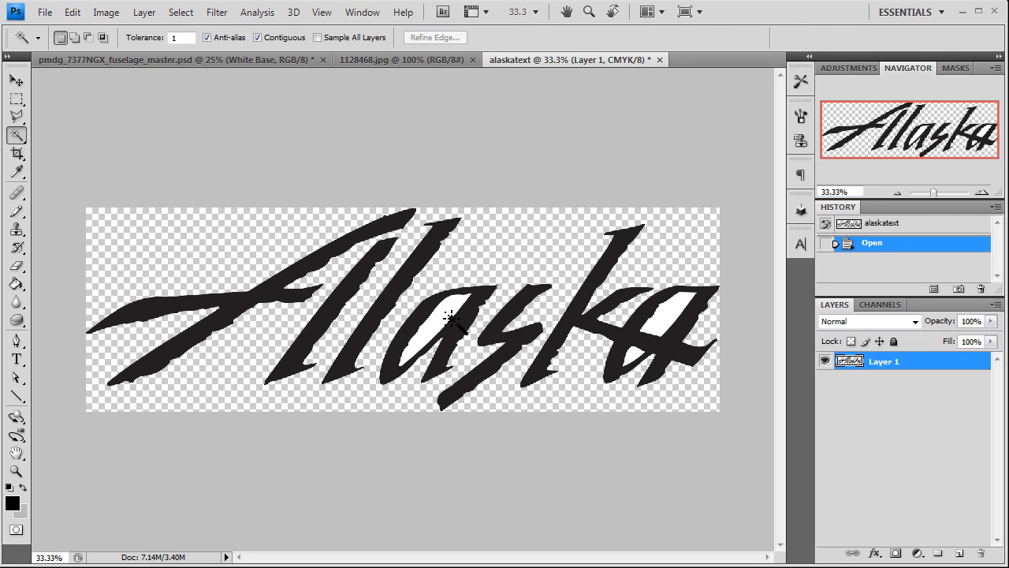
click(457, 319)
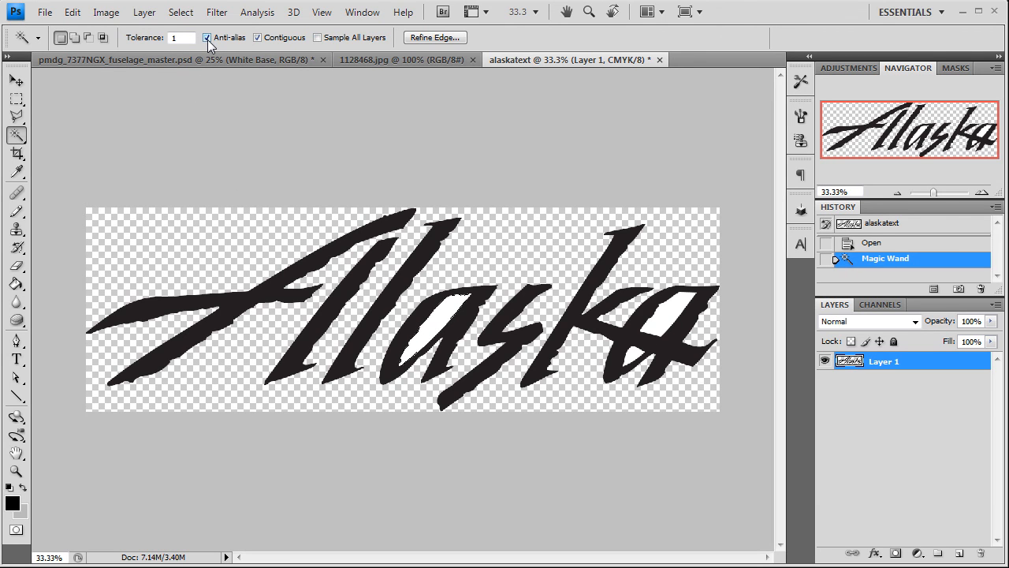
mouse_move(206, 38)
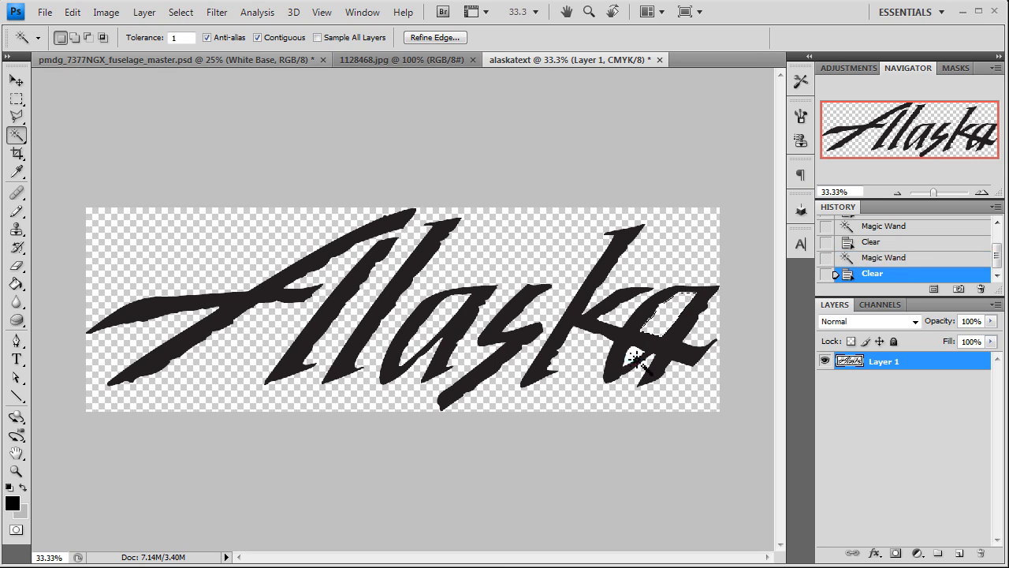
click(13, 82)
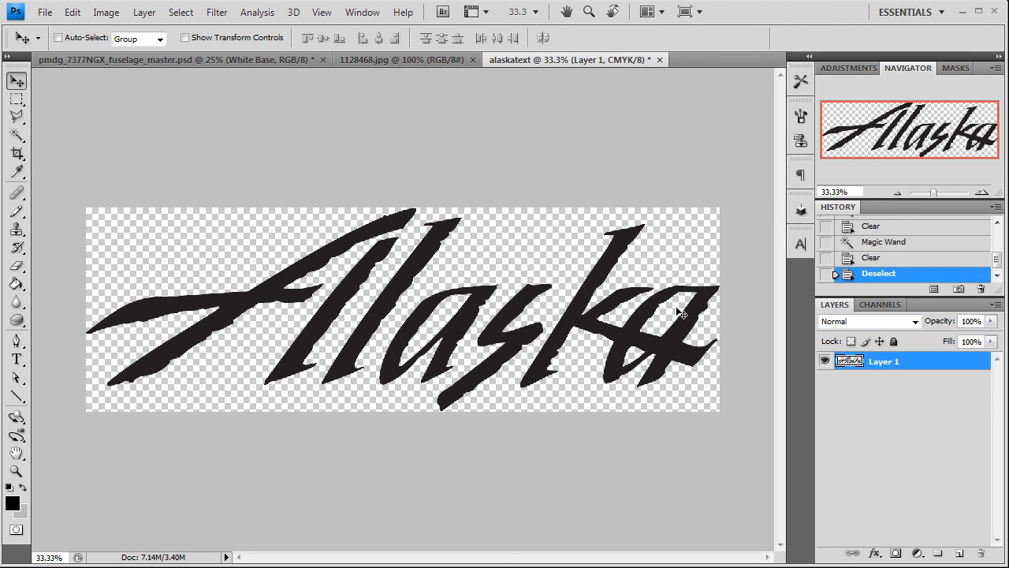
mouse_move(666, 250)
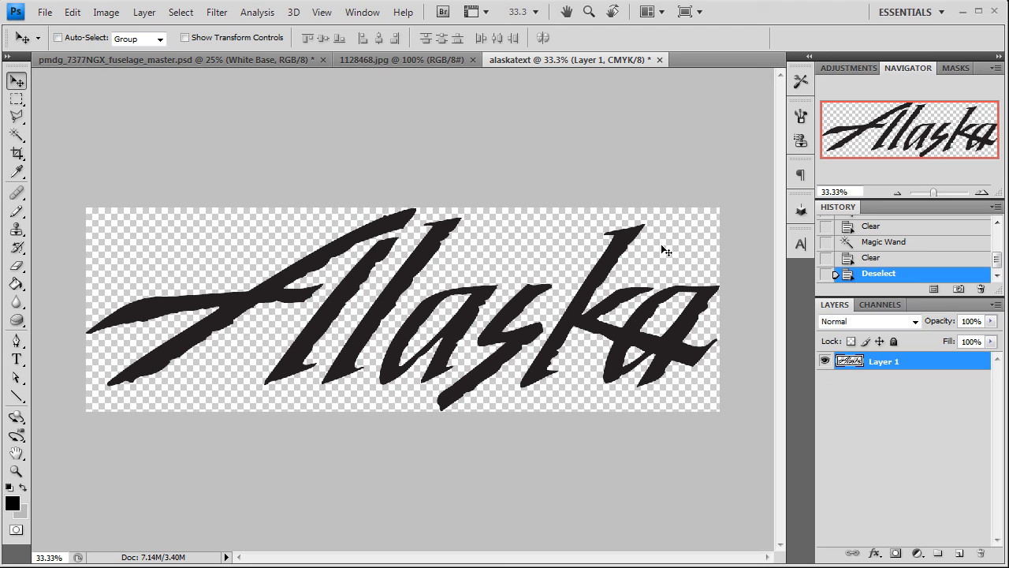
mouse_move(373, 151)
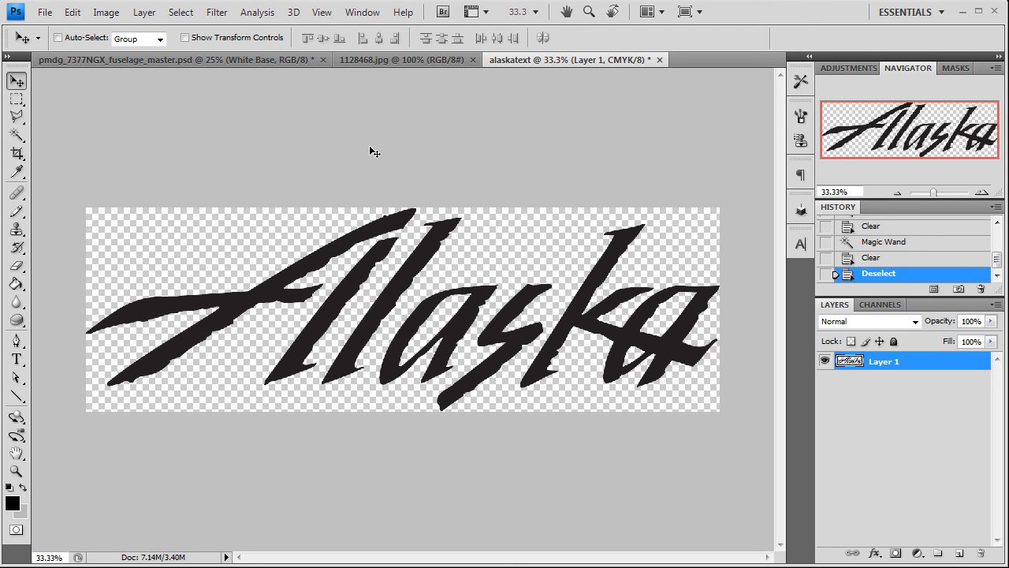
click(73, 13)
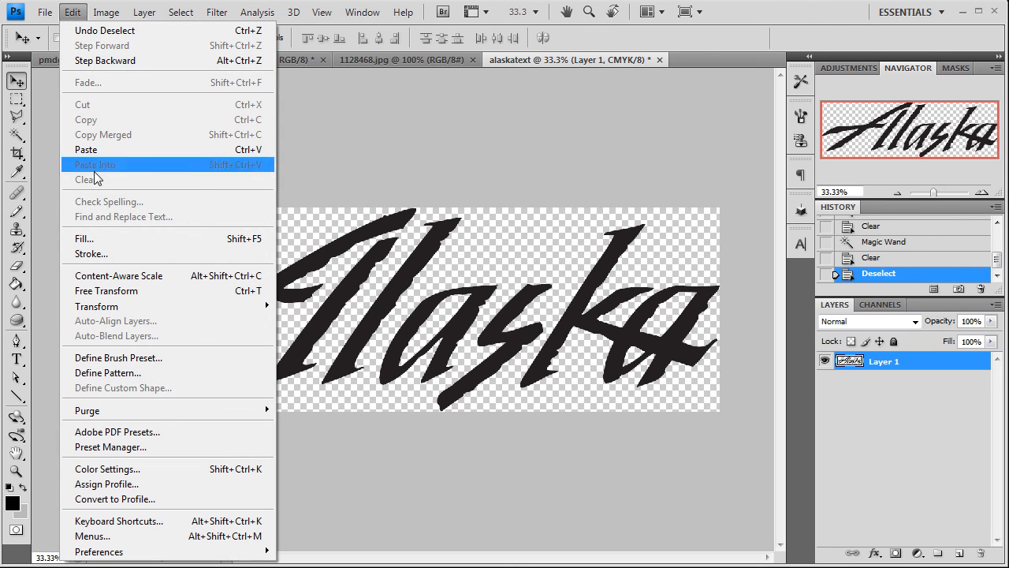
- Name the new layer 'alaskatext' with a red label and paste the Alaska logo into it
click(145, 13)
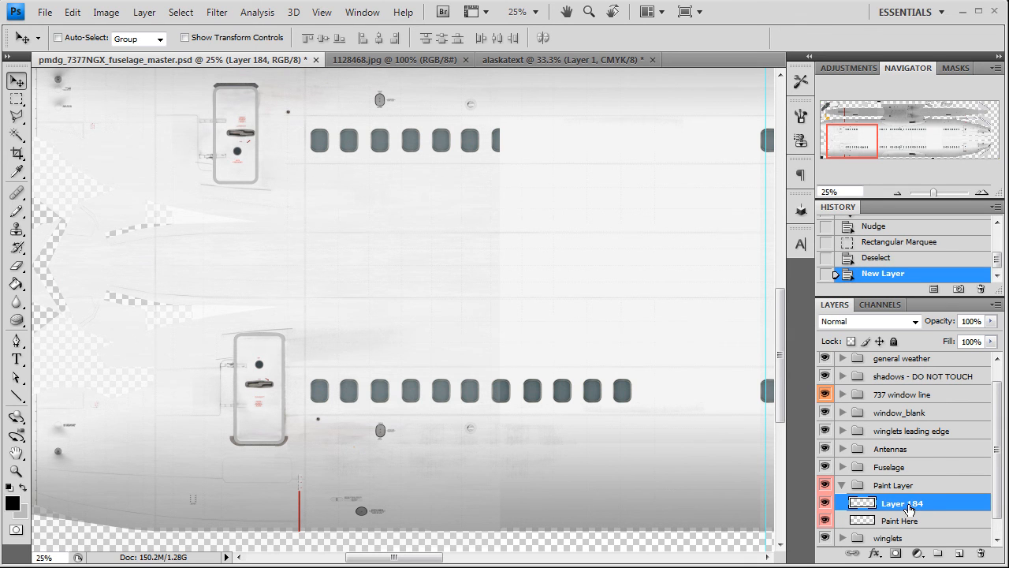
double_click(903, 501)
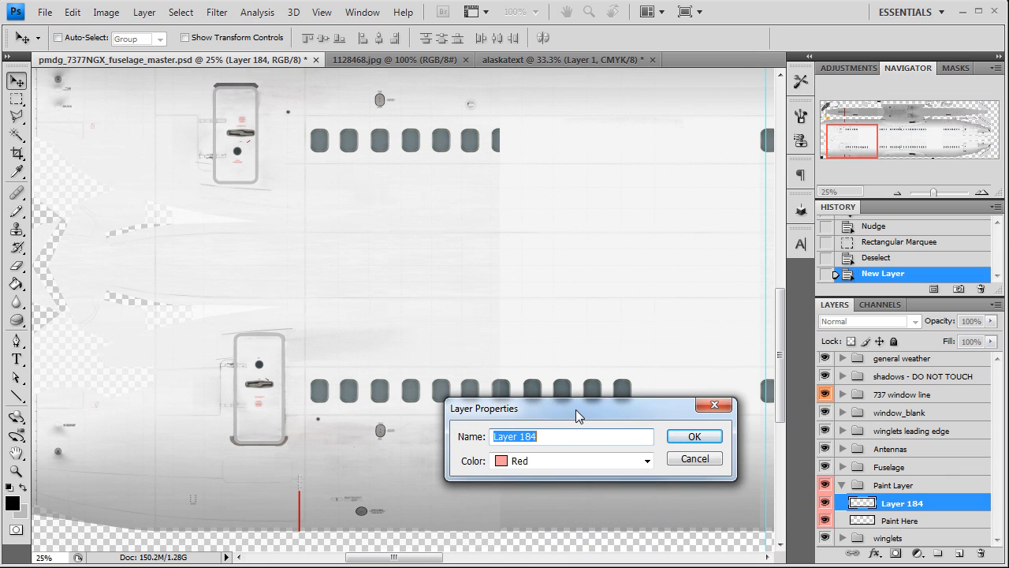
text(alaskatext)
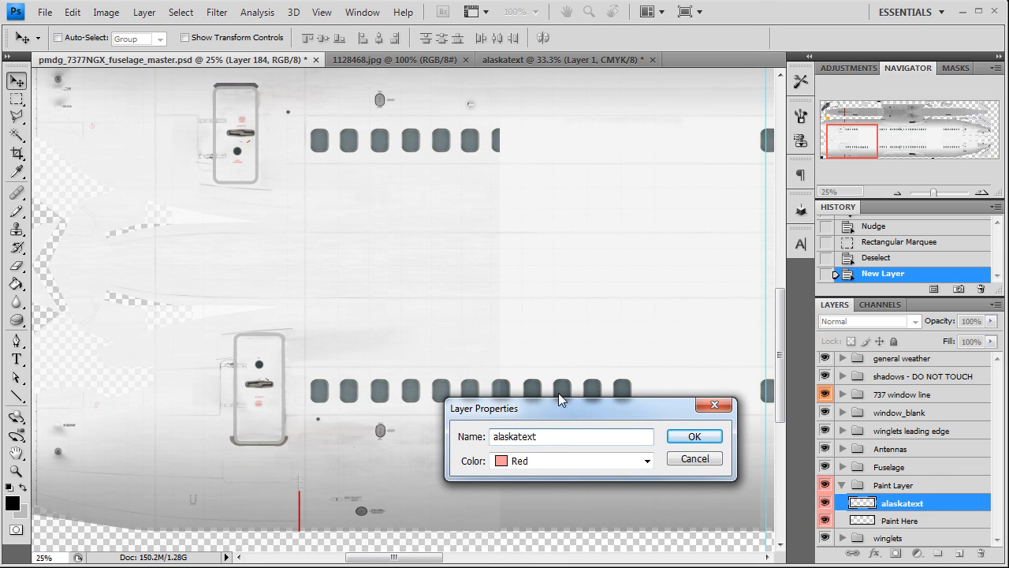
click(694, 435)
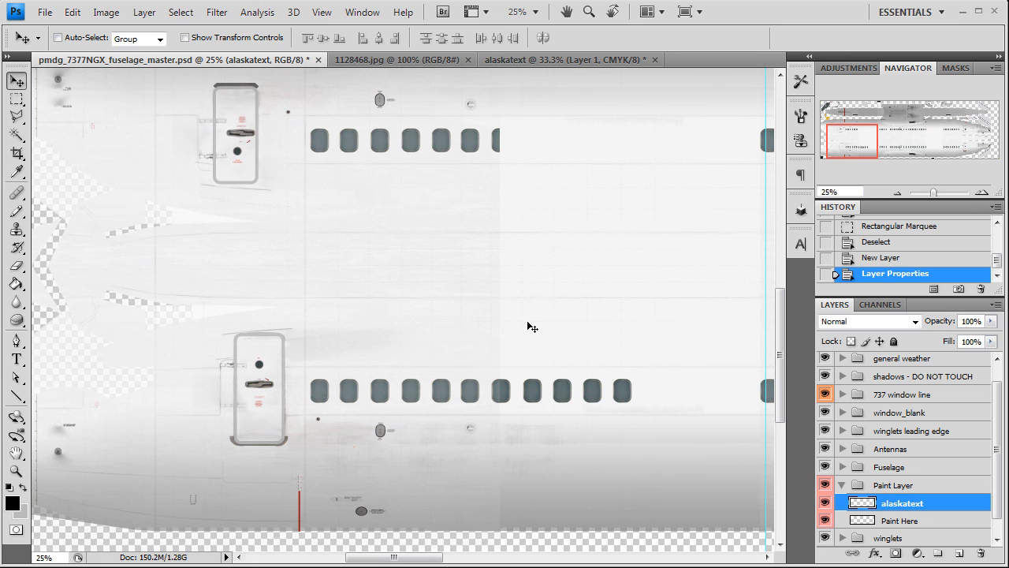
key(ctrl+v)
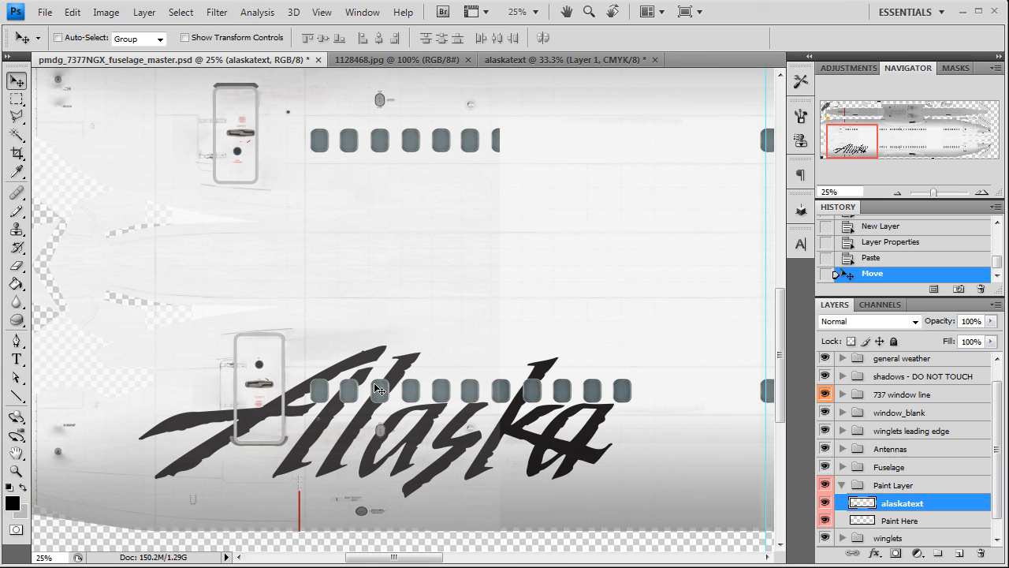
mouse_move(465, 433)
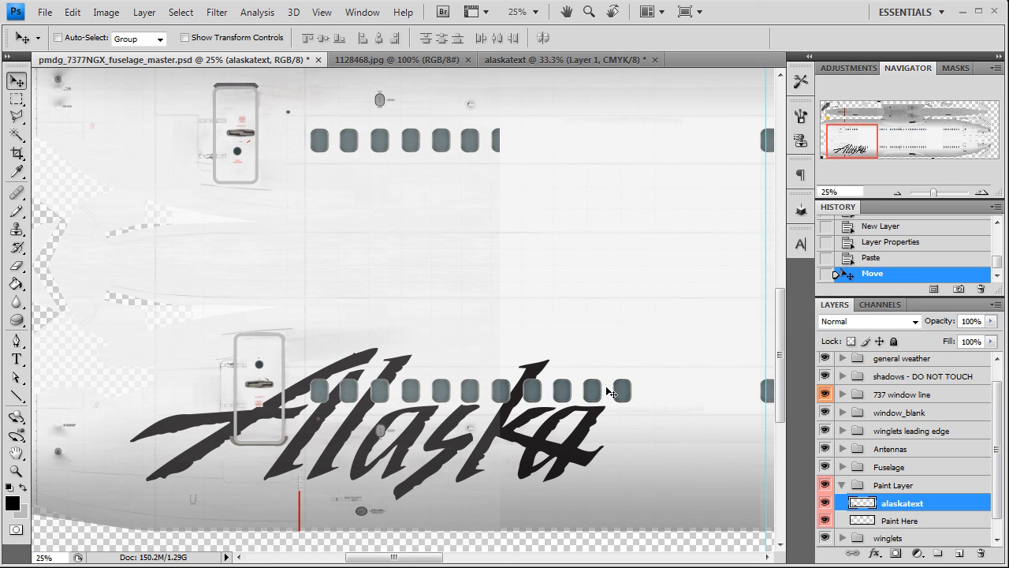
mouse_move(361, 440)
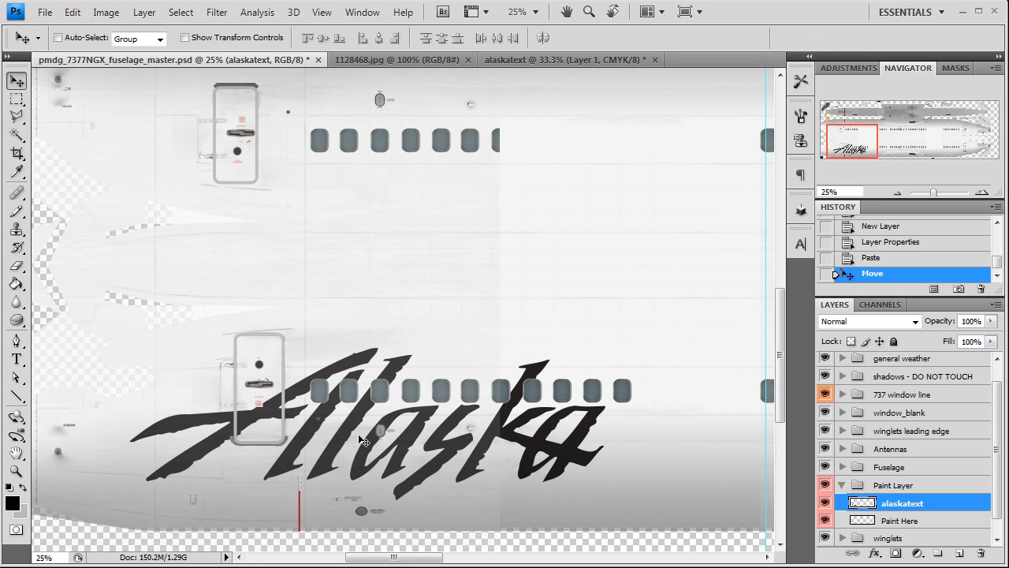
mouse_move(306, 89)
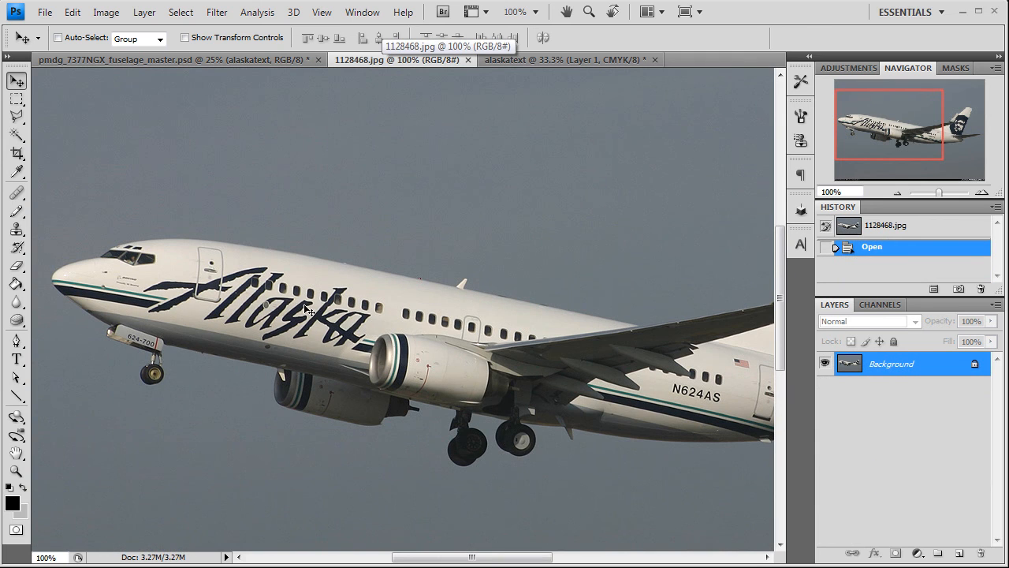
mouse_move(312, 309)
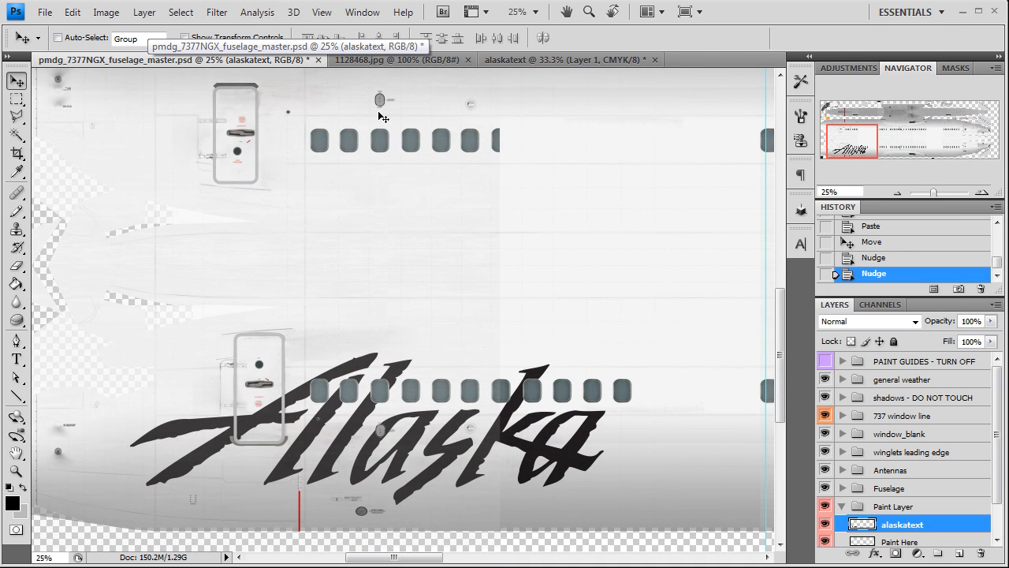
mouse_move(495, 434)
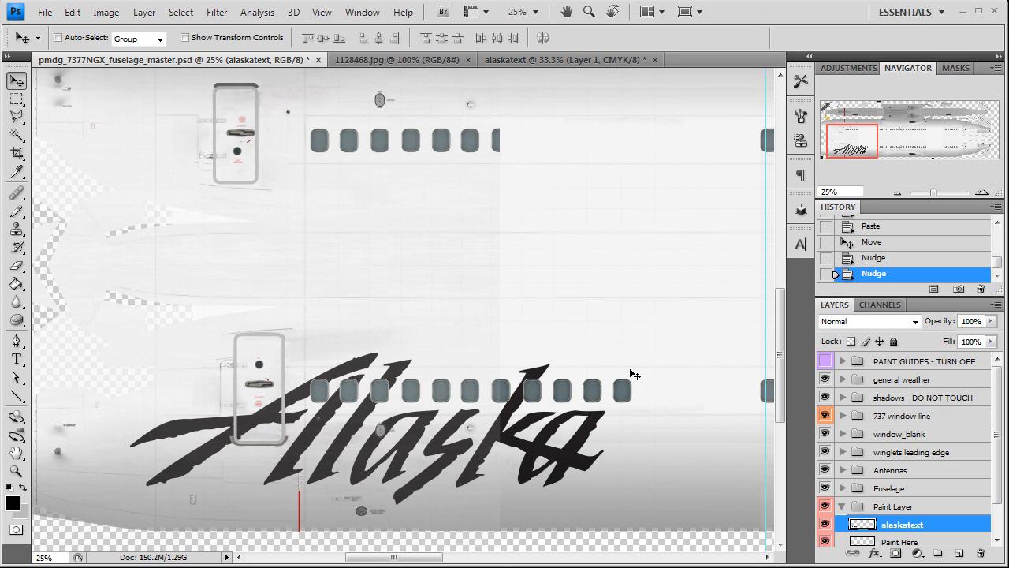
mouse_move(638, 358)
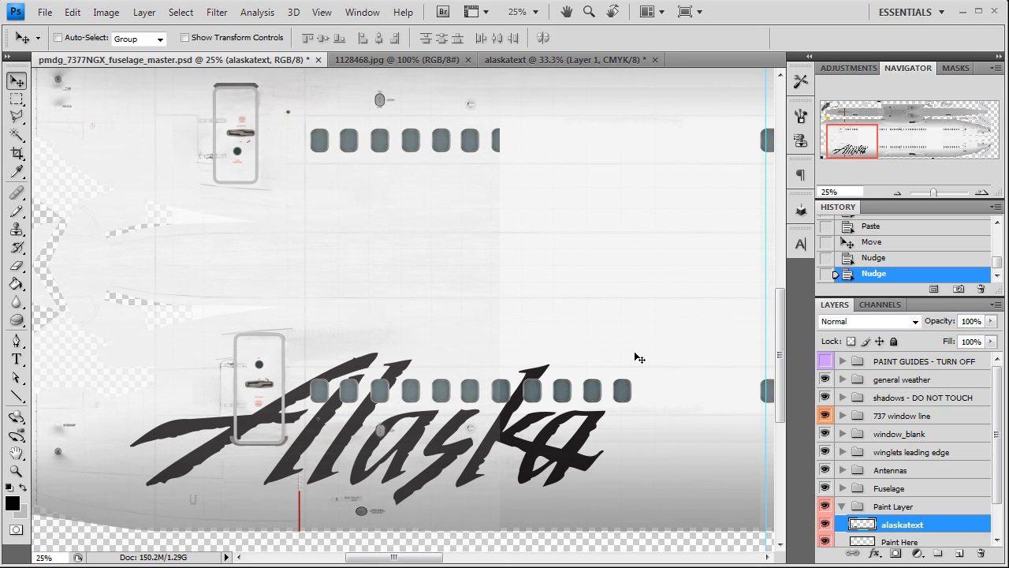
mouse_move(619, 459)
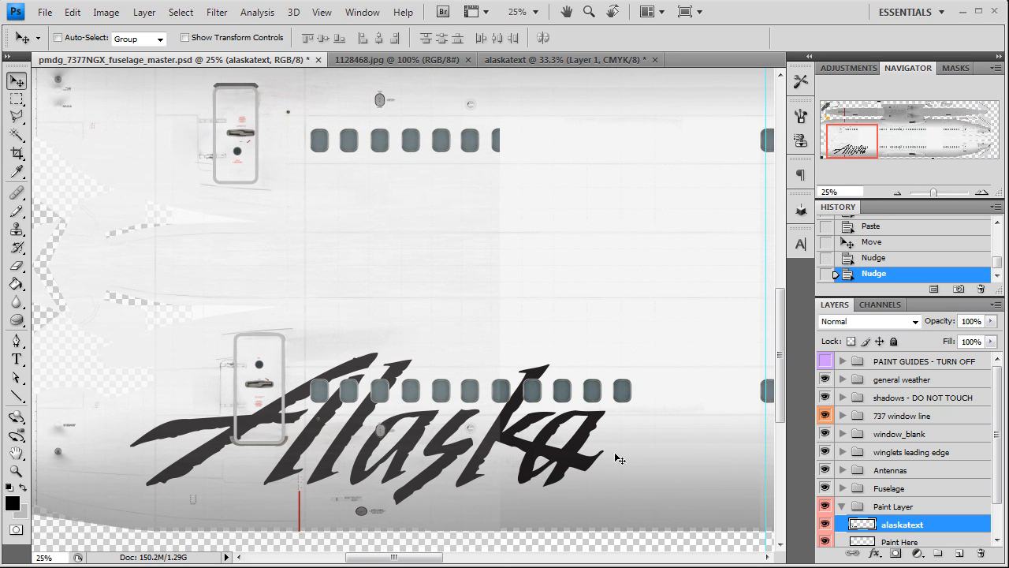
mouse_move(549, 440)
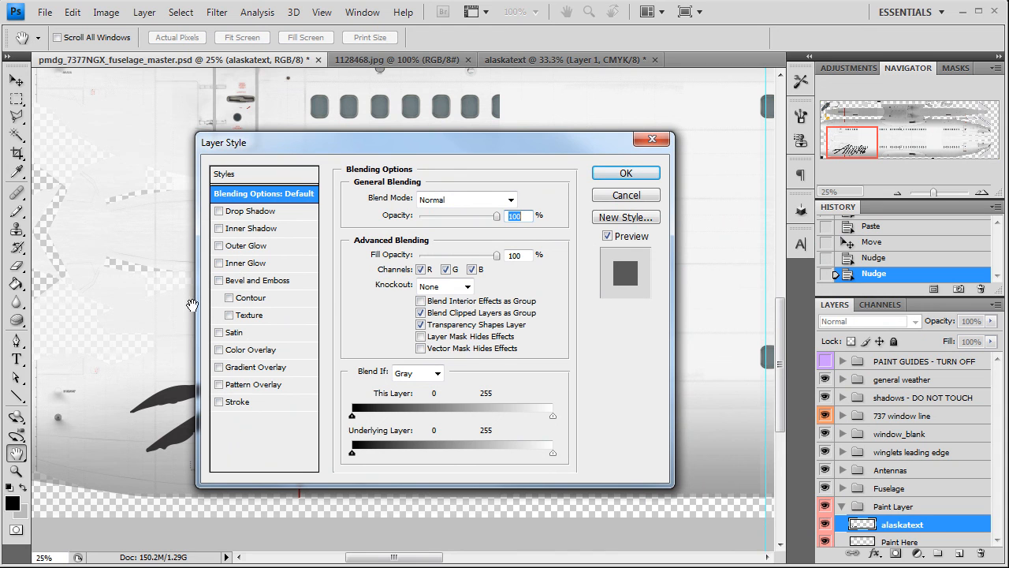
- Enable a Color Overlay effect on alaskatext and copy the navy hex 010a1f from the notes
click(217, 350)
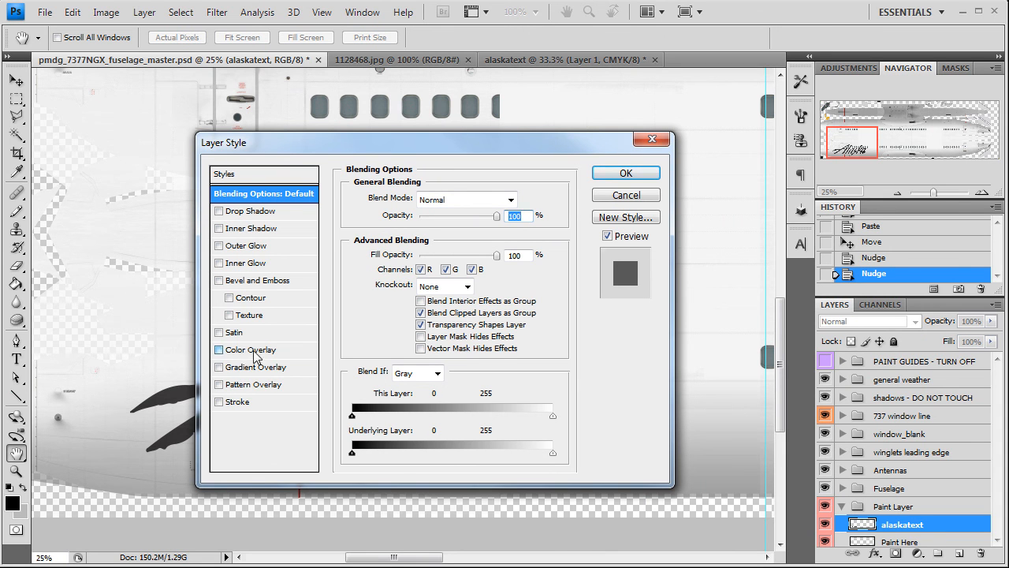
click(217, 350)
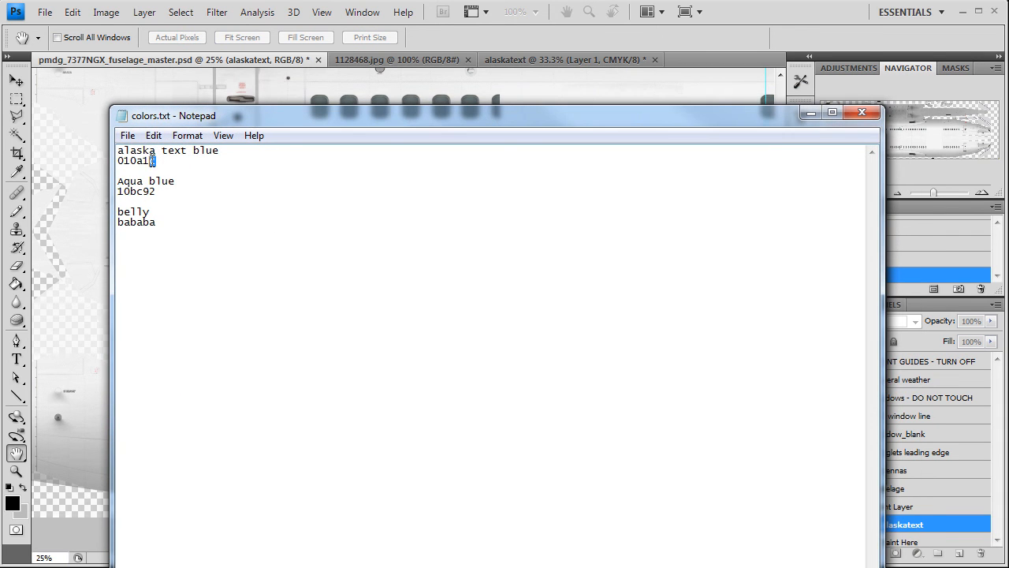
right_click(135, 161)
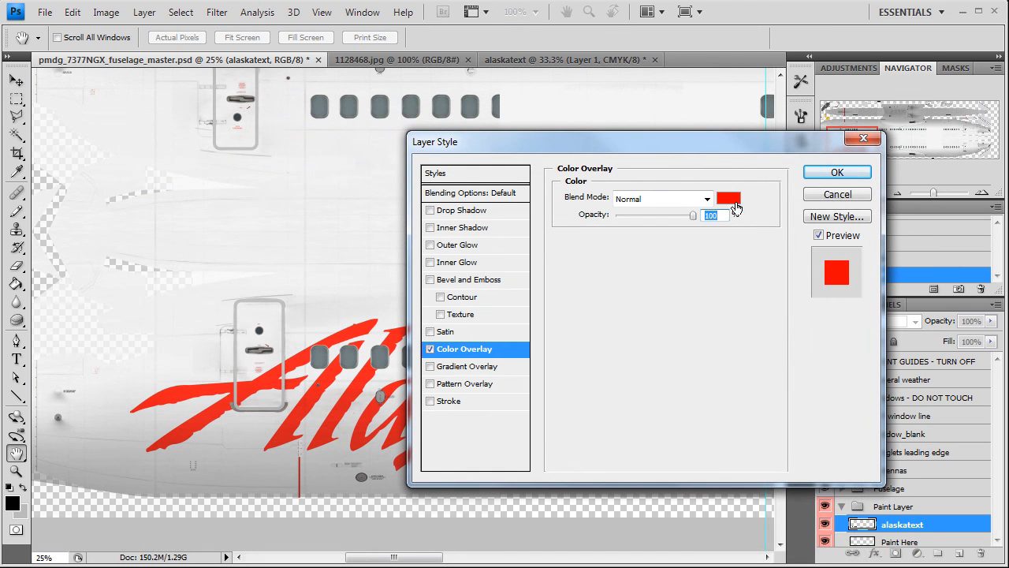
- Set the overlay colour to hex 010a1f and apply it to the logo layer
click(728, 199)
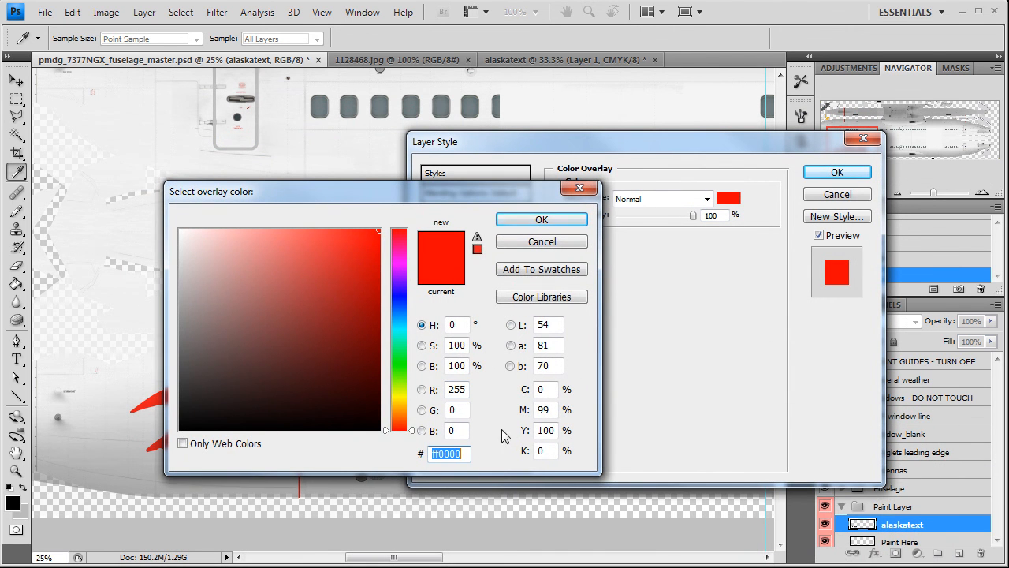
click(372, 407)
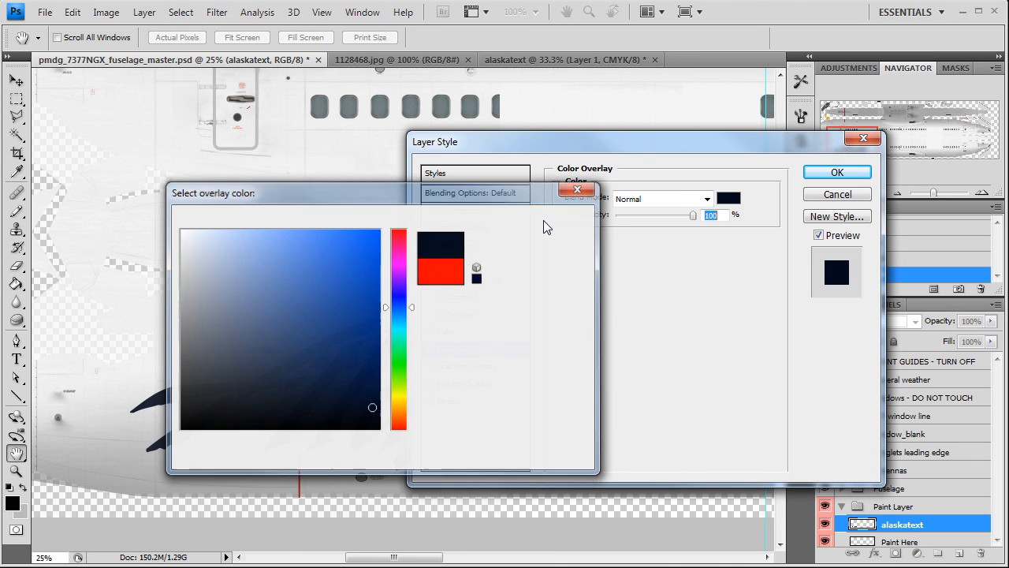
click(577, 189)
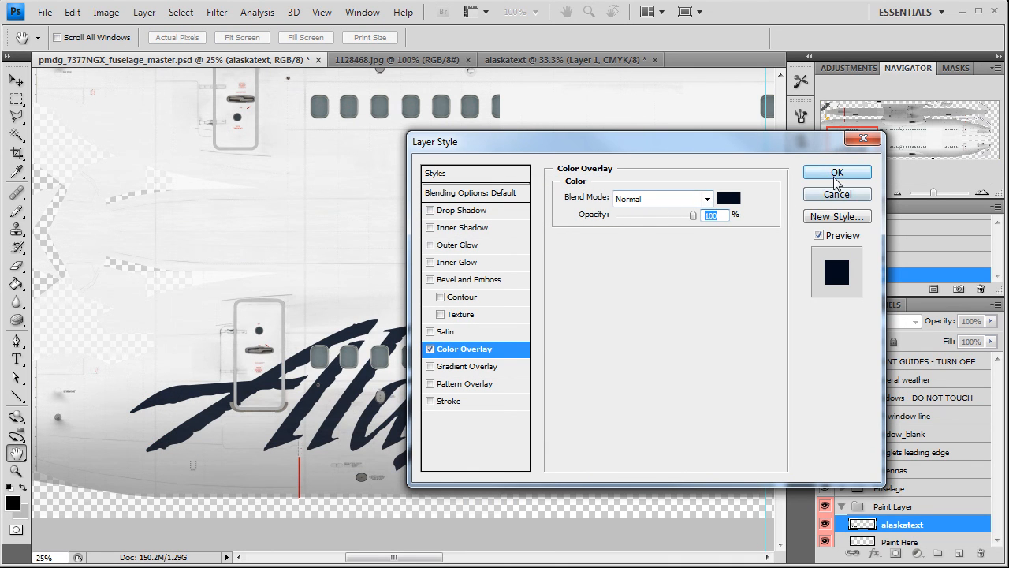
click(836, 172)
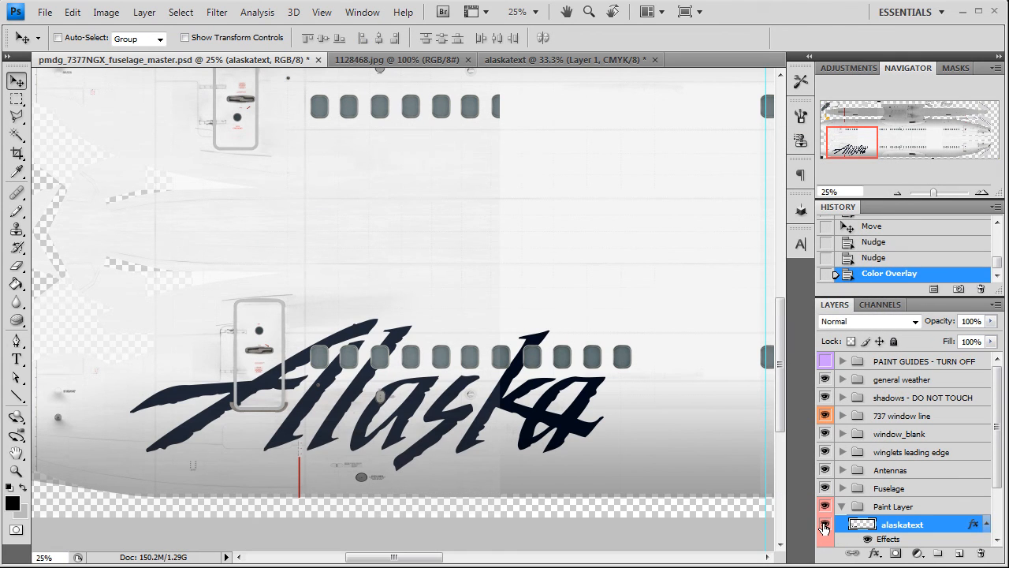
mouse_move(825, 527)
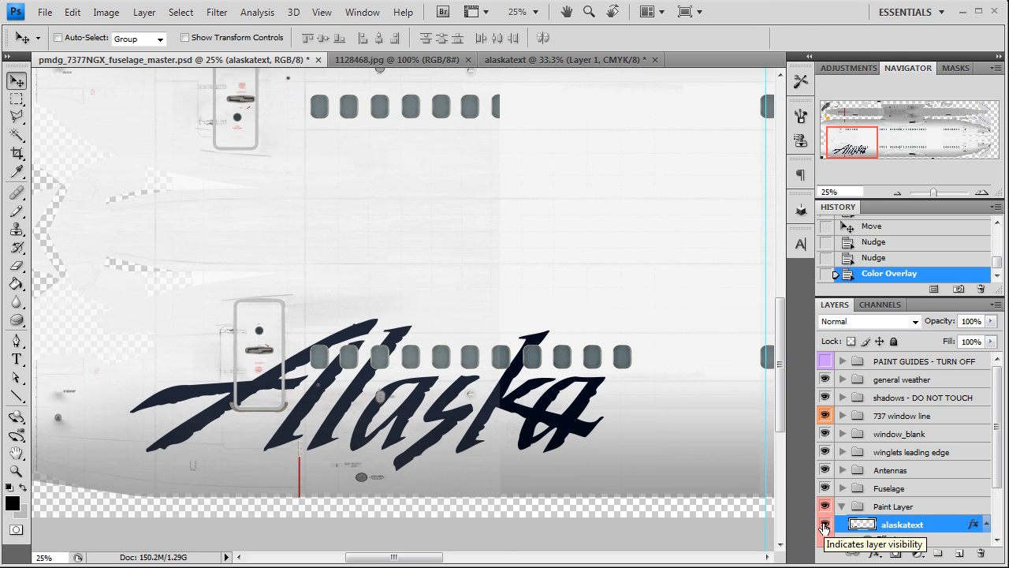
click(825, 524)
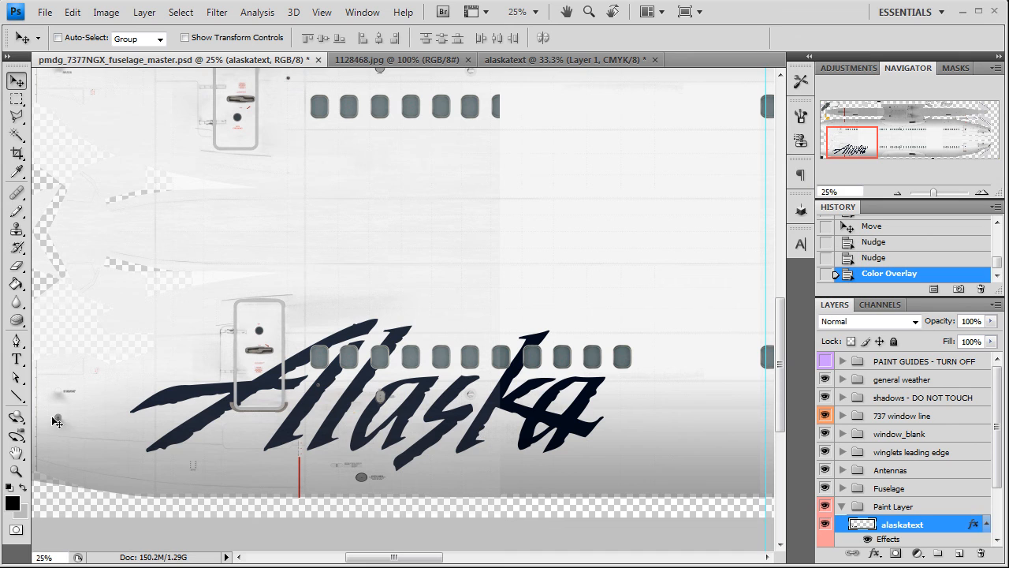
mouse_move(357, 423)
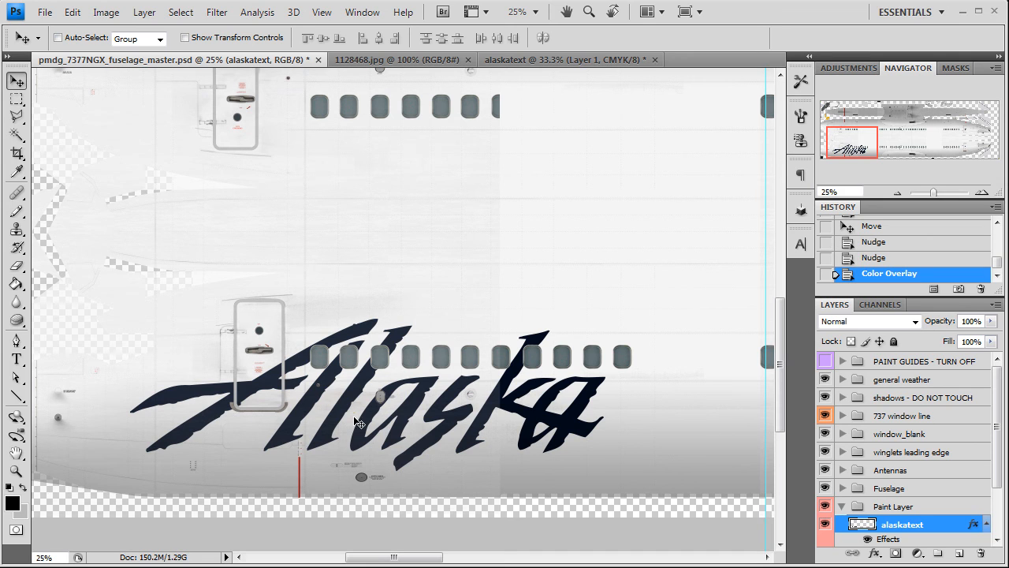
mouse_move(434, 420)
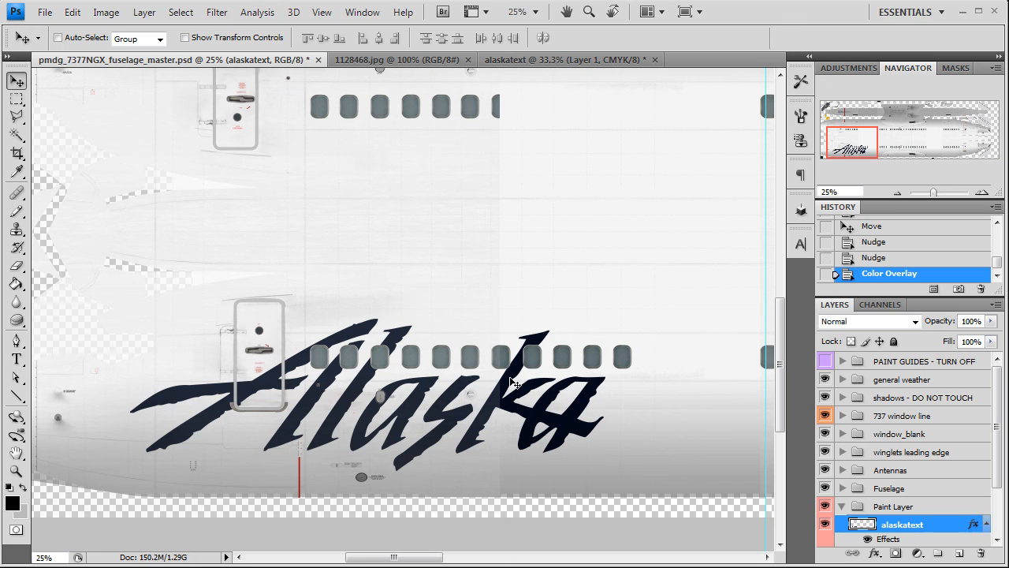
mouse_move(481, 391)
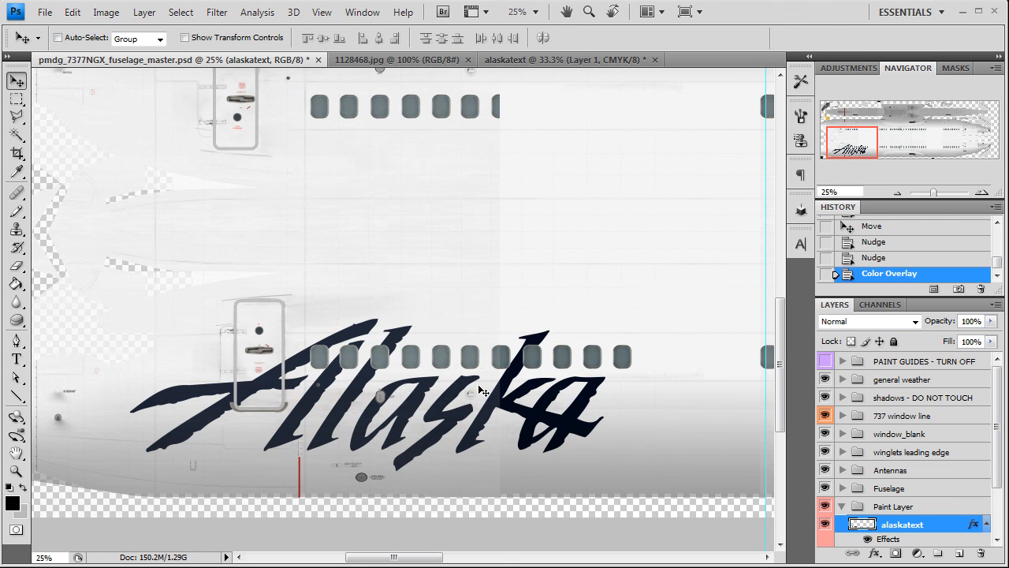